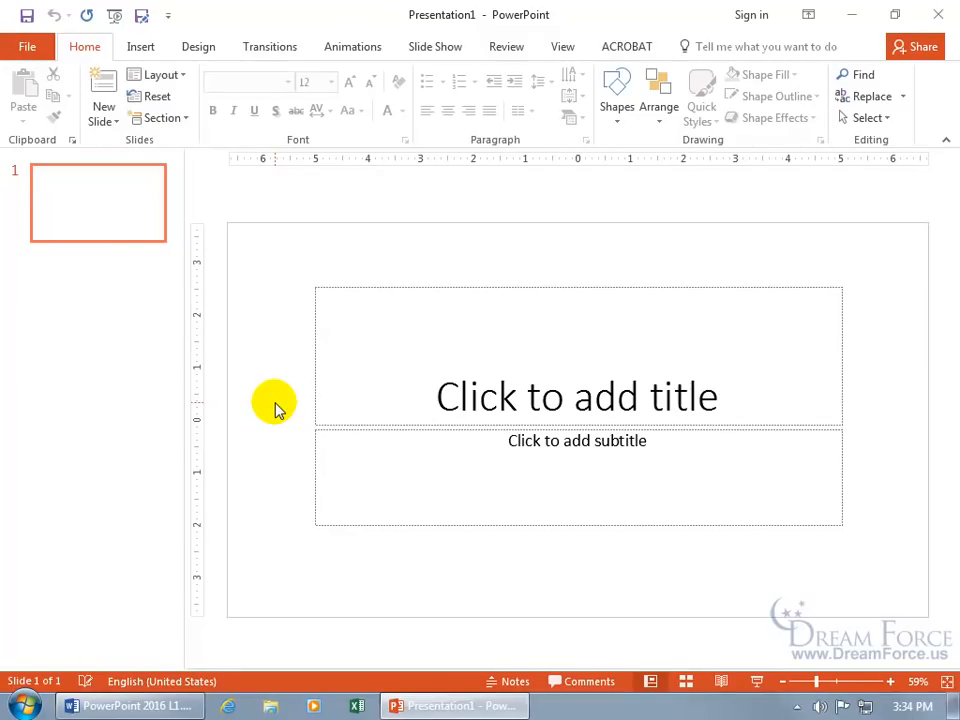
pyautogui.moveTo(328, 684)
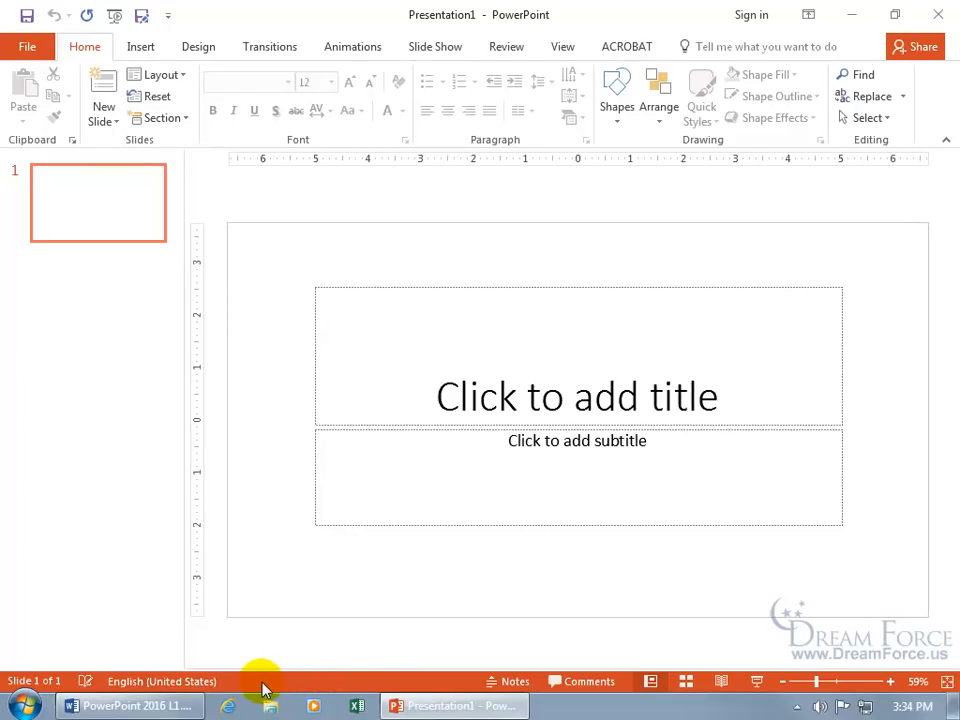
pyautogui.moveTo(418, 684)
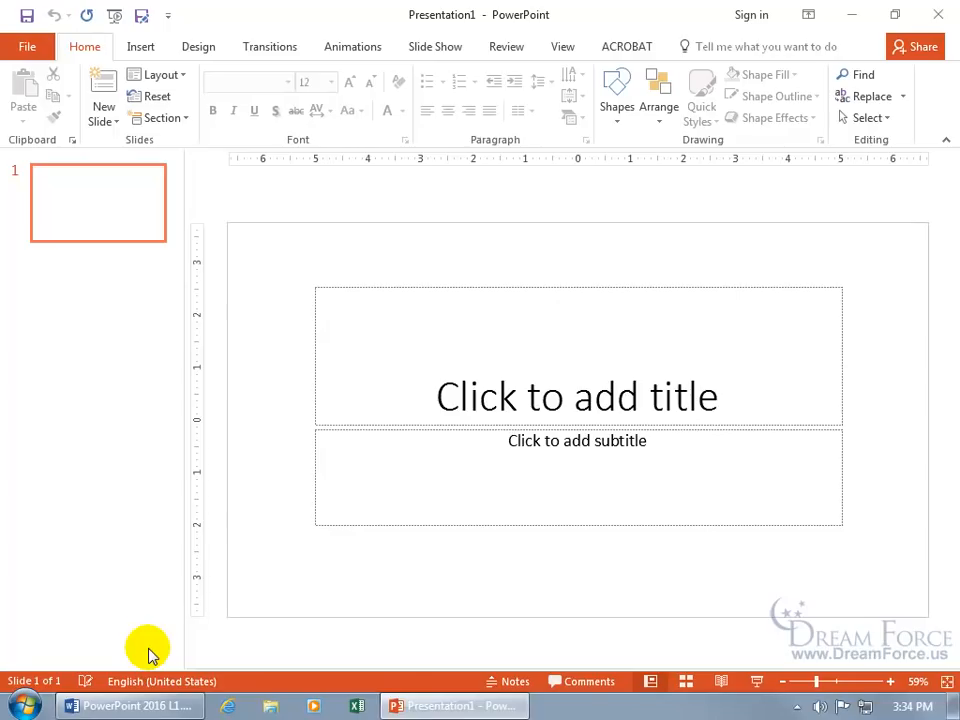
pyautogui.moveTo(240, 688)
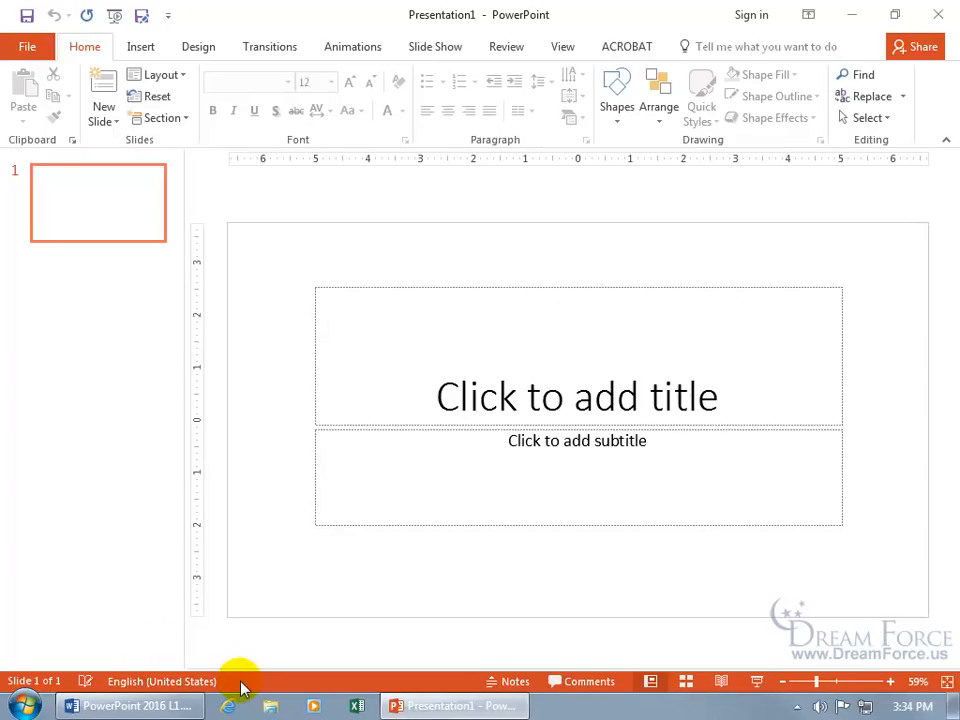
# - Hide the Language indicator from the status bar via the Customize Status Bar menu
pyautogui.click(508, 680)
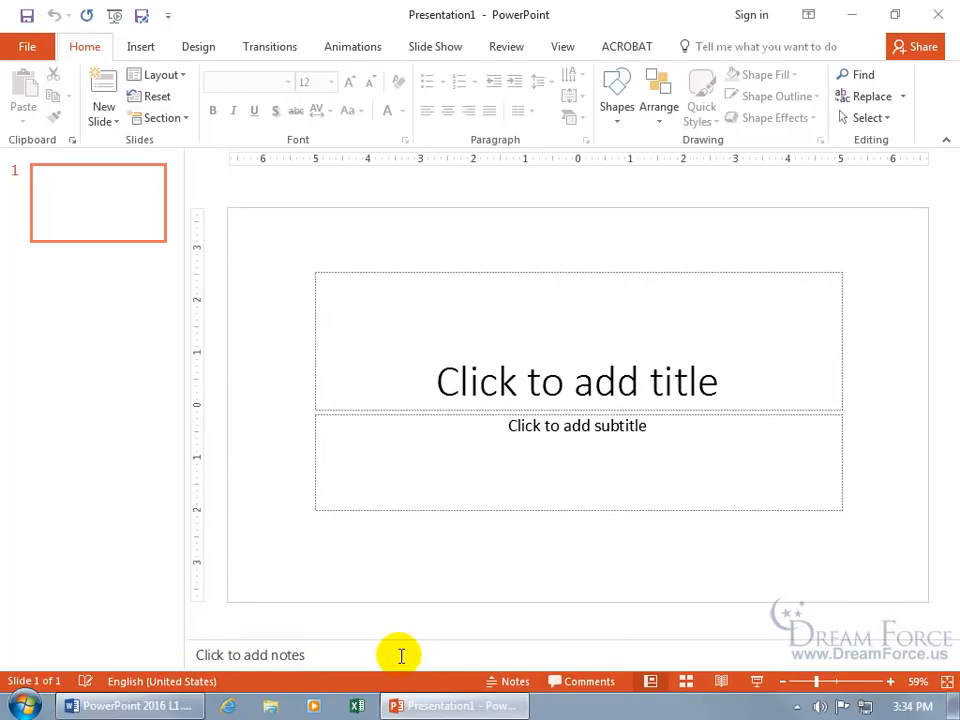
pyautogui.moveTo(440, 550)
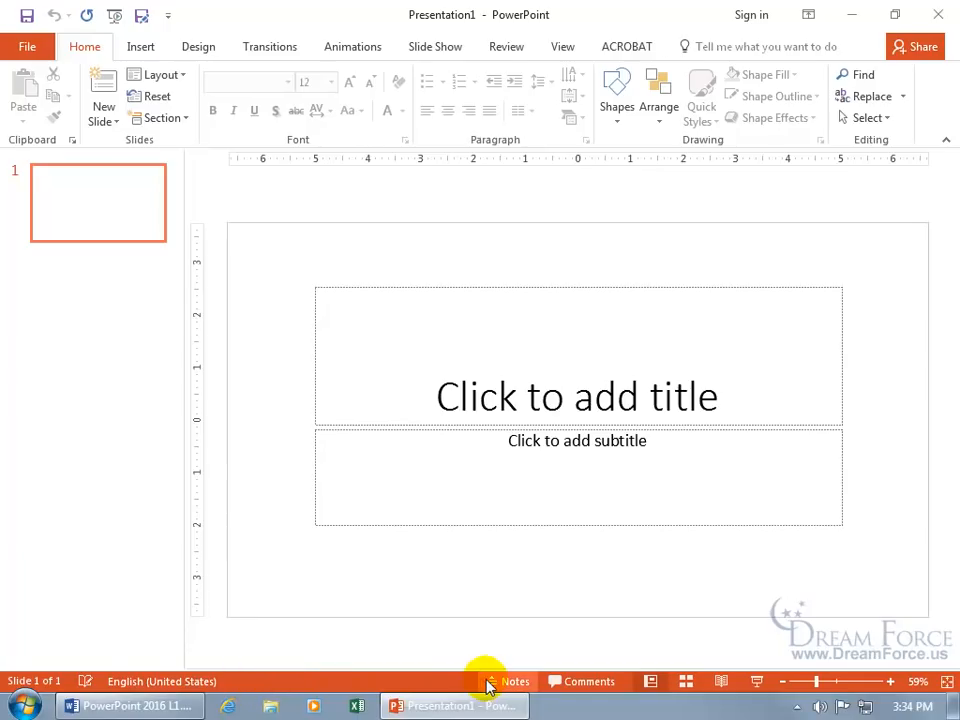
pyautogui.rightClick(316, 680)
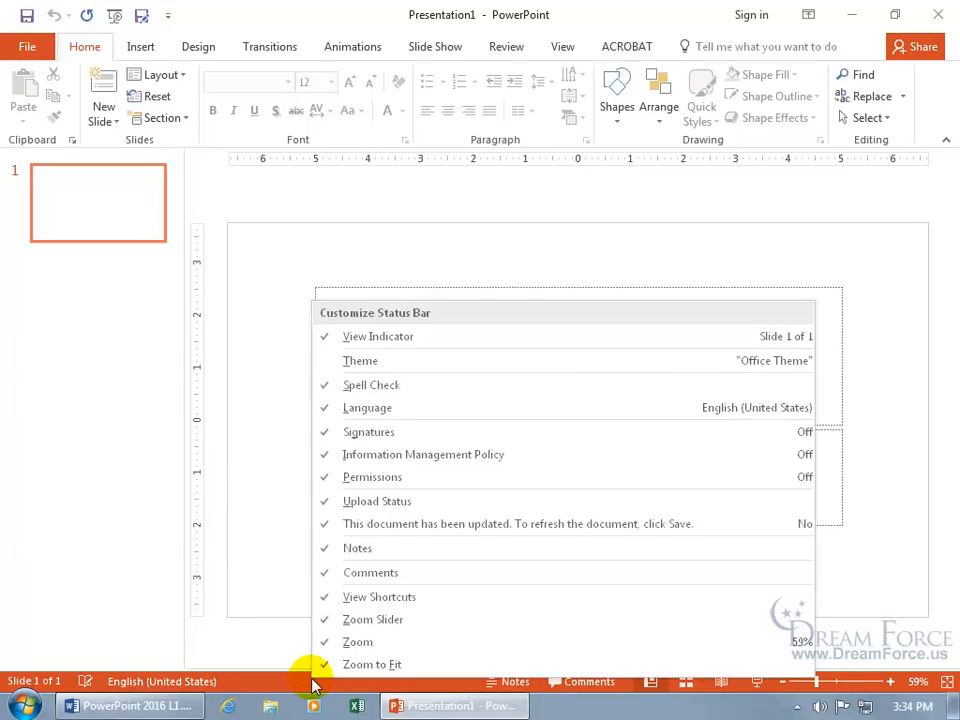
pyautogui.moveTo(380, 408)
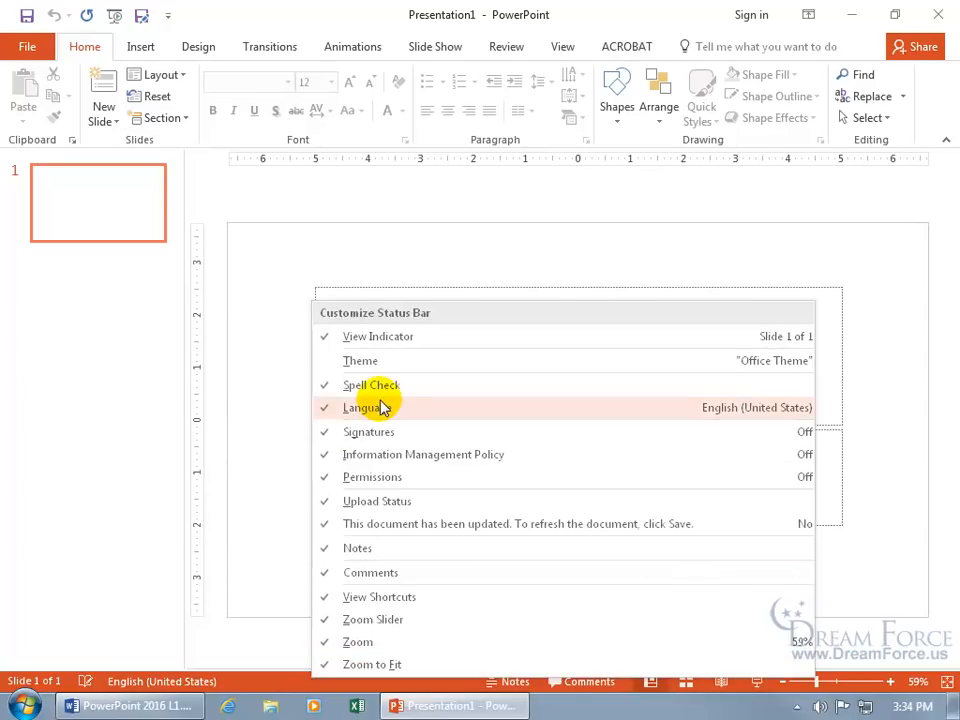
pyautogui.moveTo(378, 360)
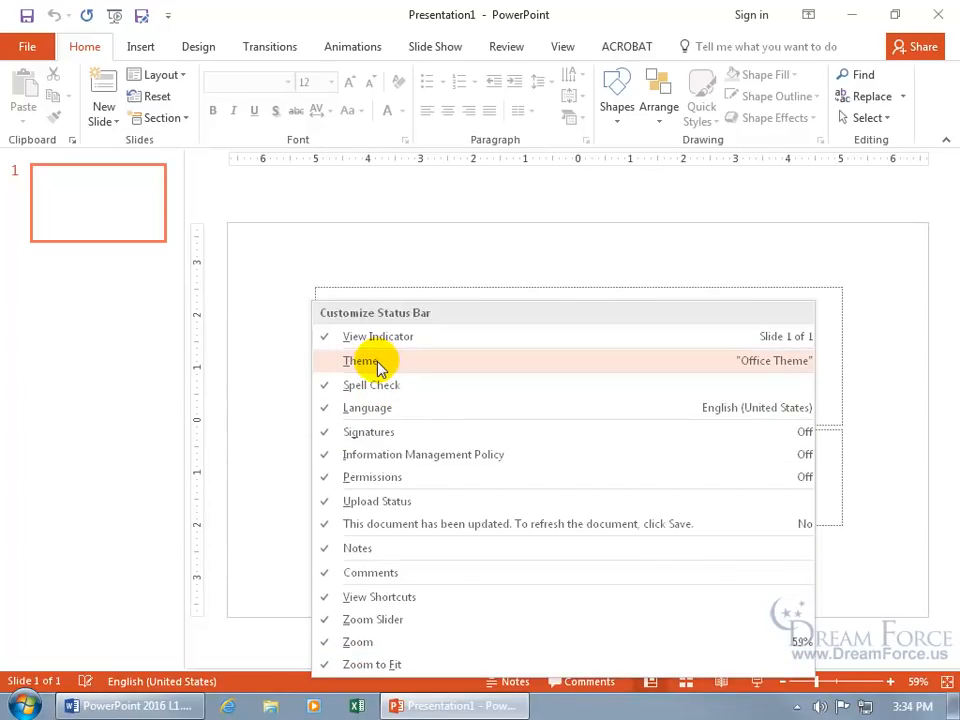
pyautogui.moveTo(360, 408)
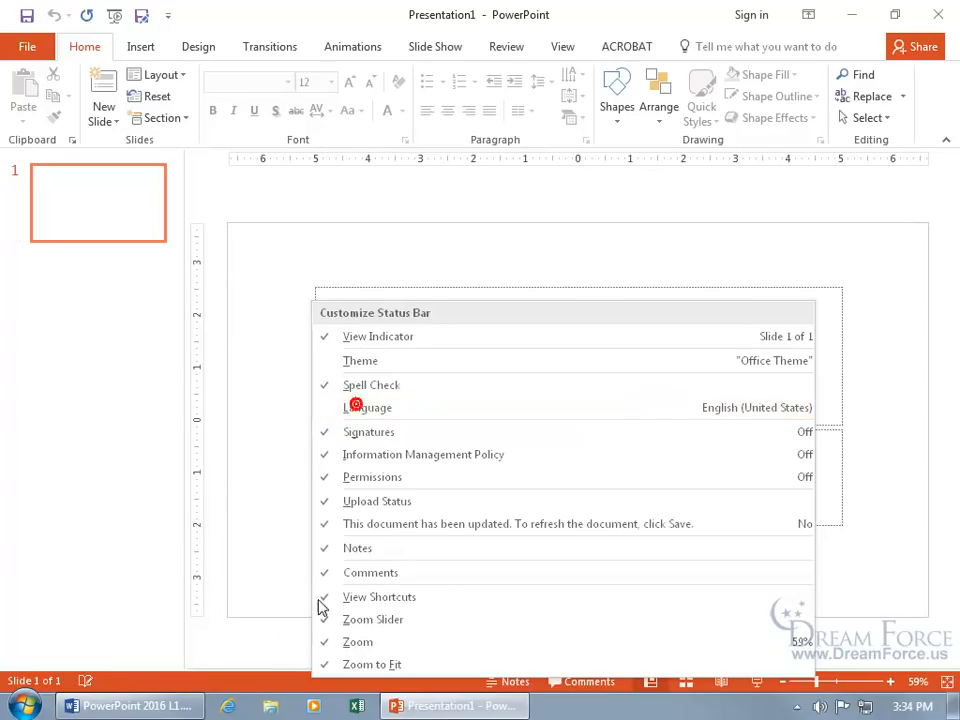
pyautogui.click(240, 688)
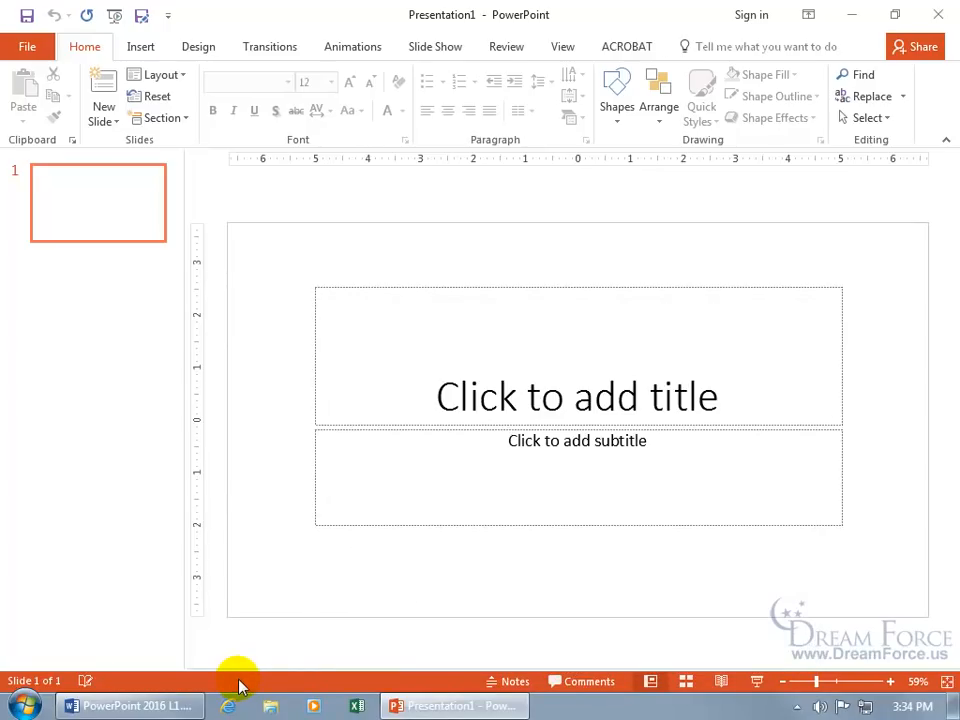
pyautogui.moveTo(304, 28)
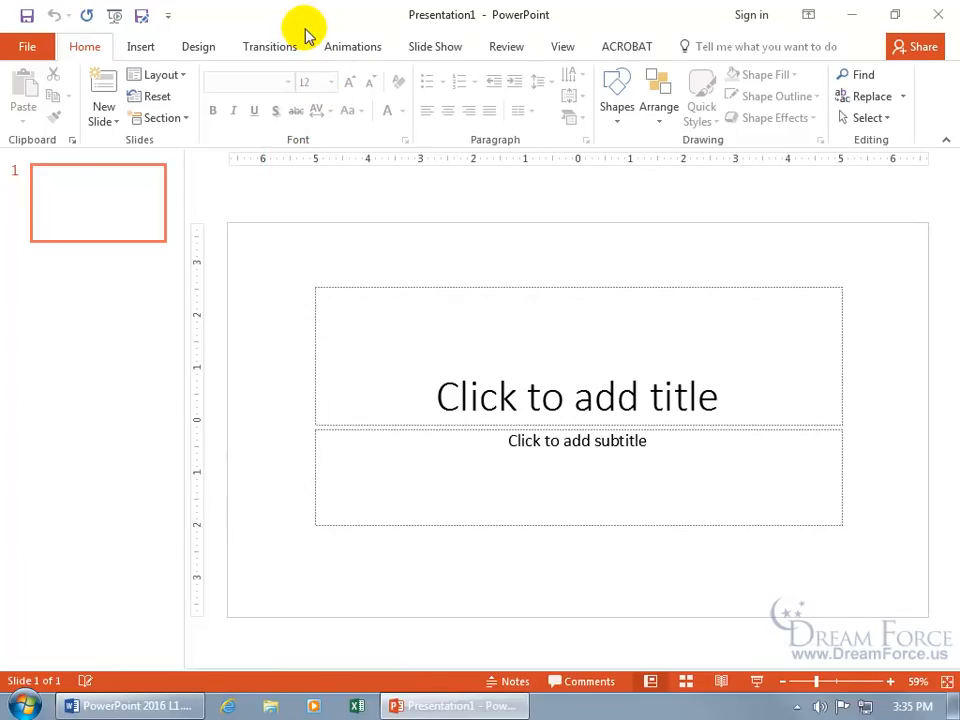
pyautogui.moveTo(644, 20)
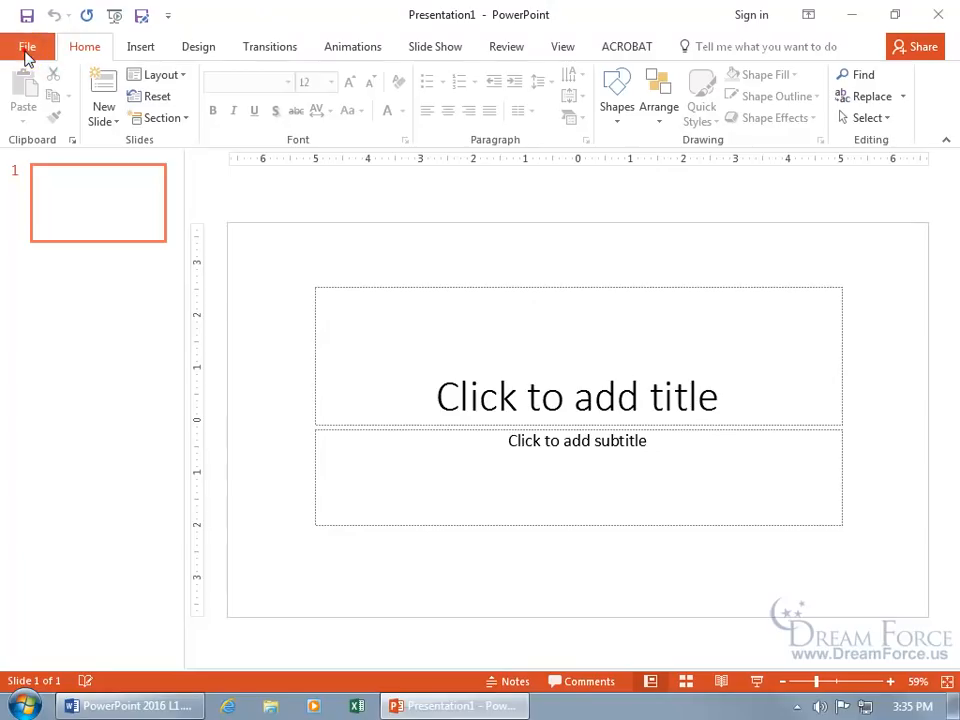
pyautogui.click(28, 46)
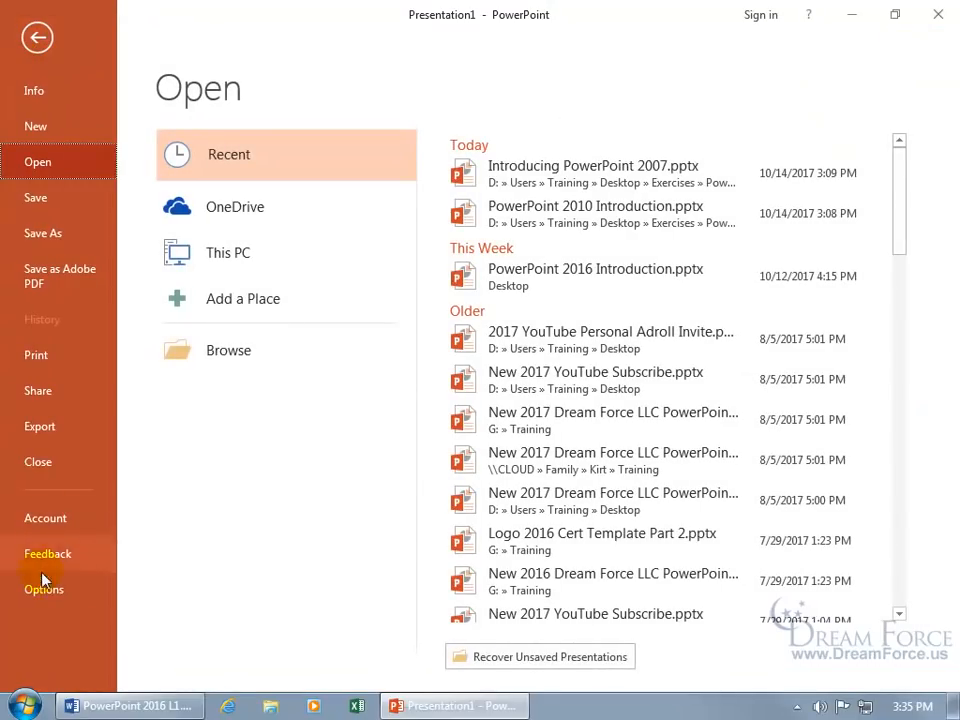
pyautogui.click(44, 588)
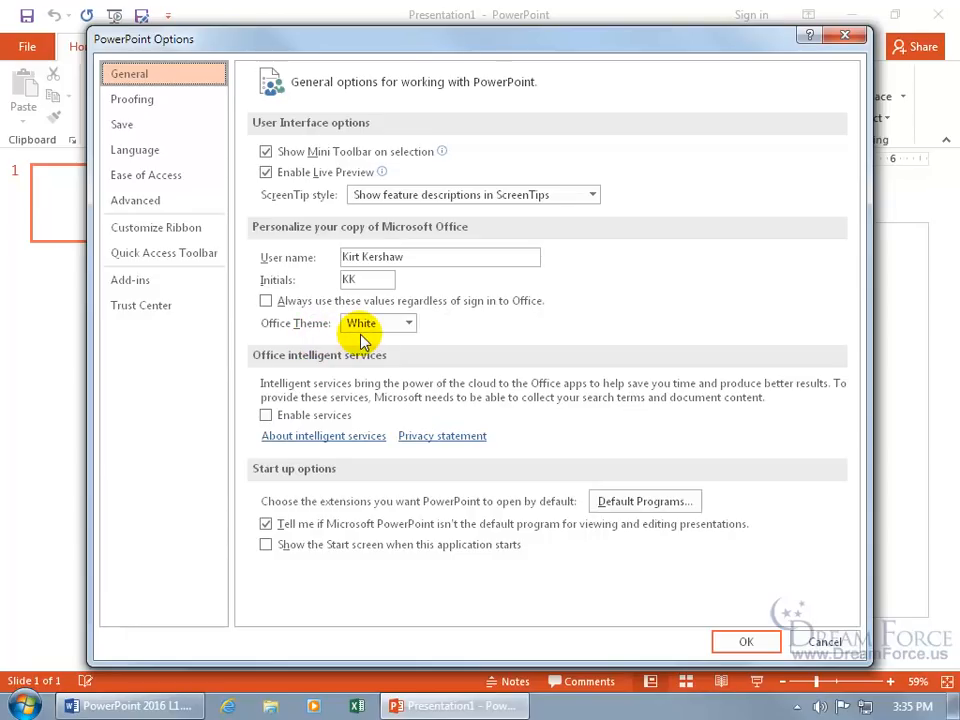
pyautogui.click(408, 322)
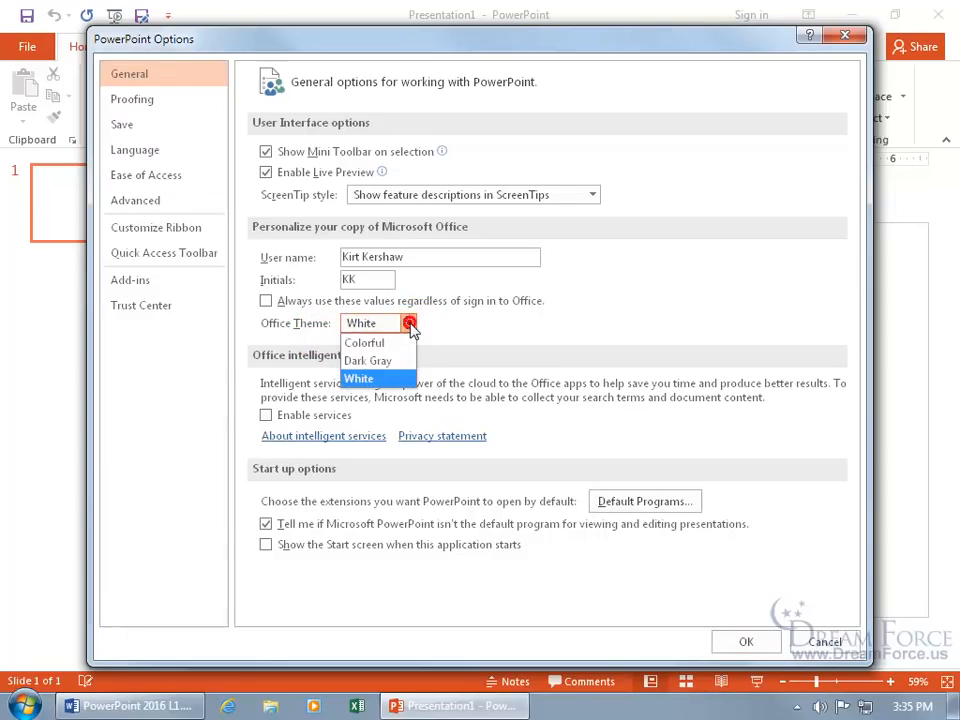
pyautogui.moveTo(364, 342)
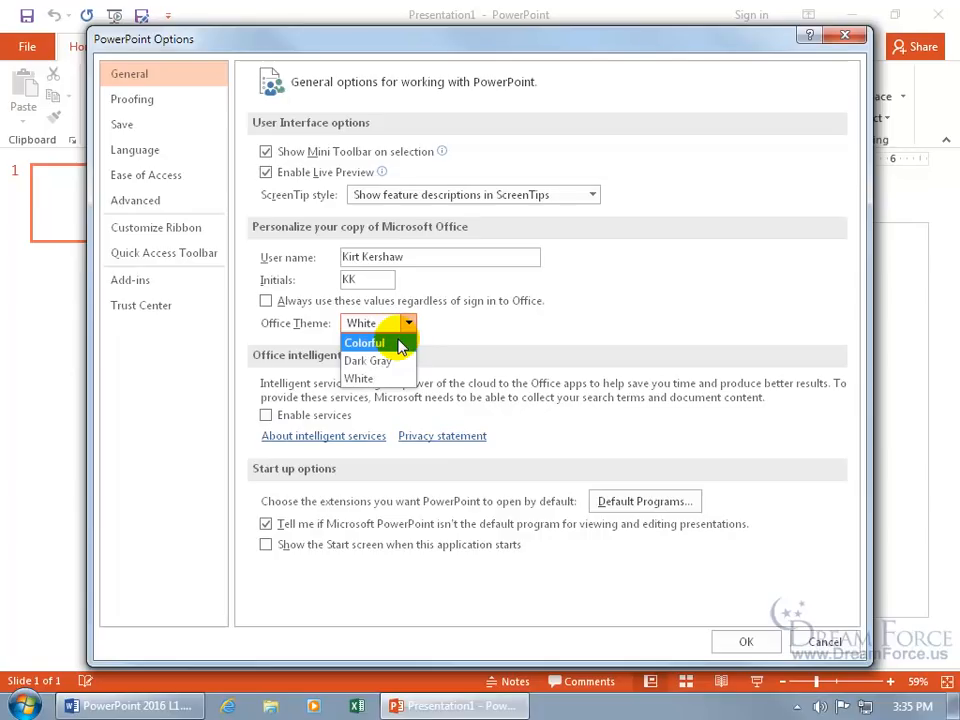
pyautogui.moveTo(368, 360)
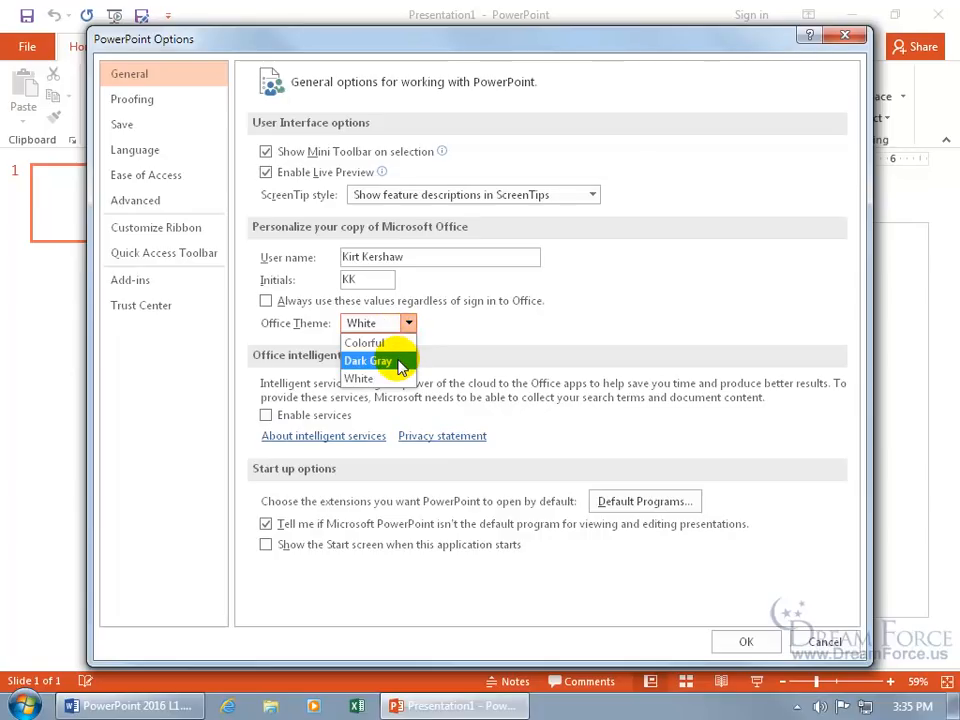
pyautogui.click(364, 342)
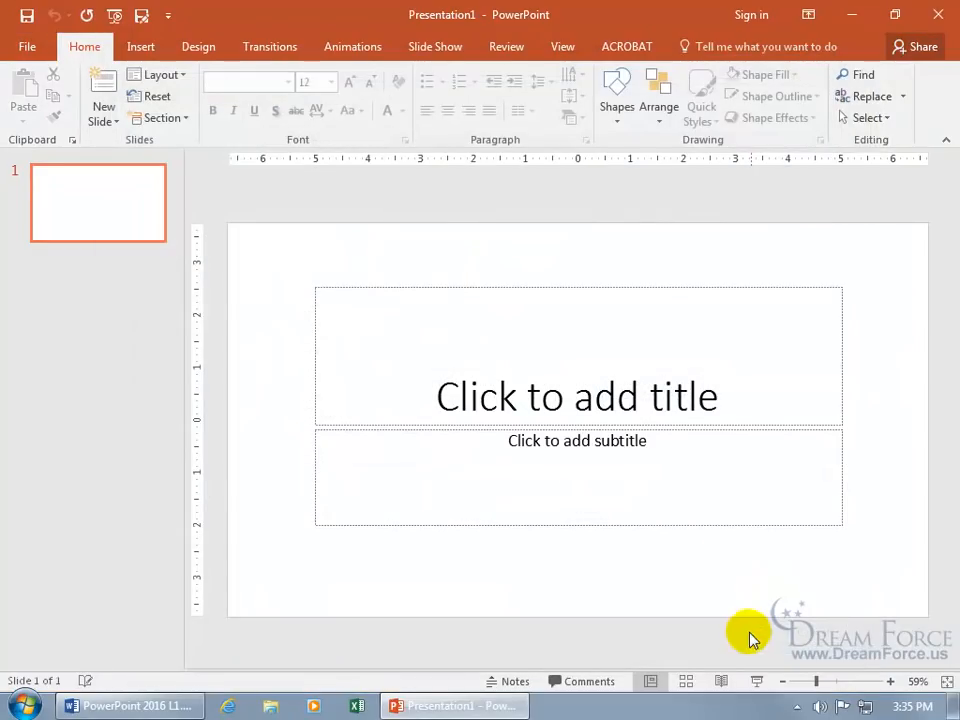
pyautogui.moveTo(324, 36)
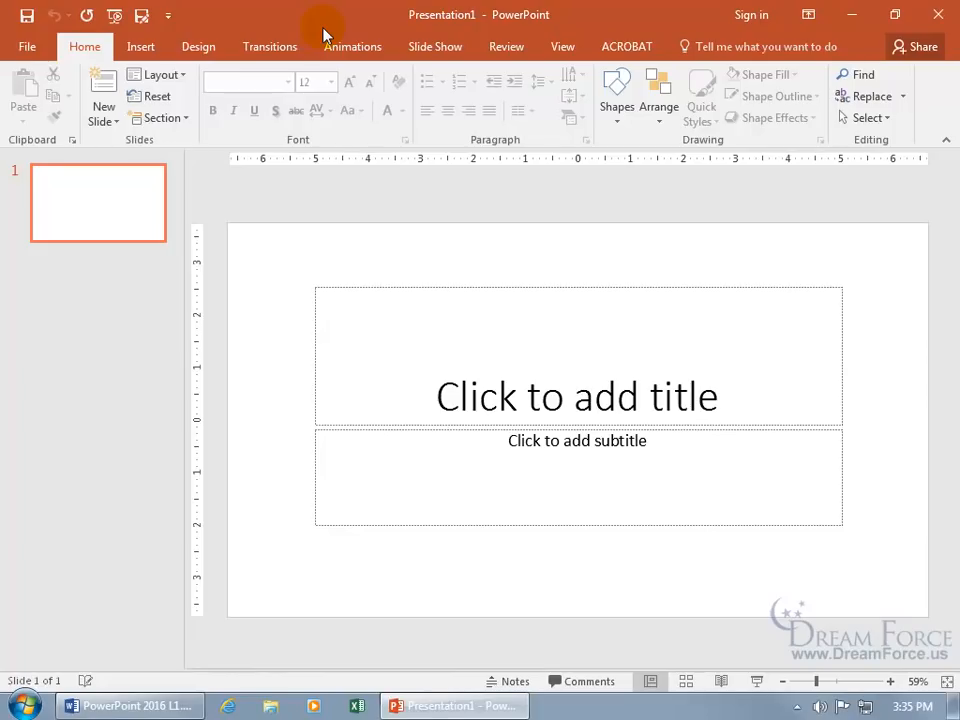
pyautogui.moveTo(332, 504)
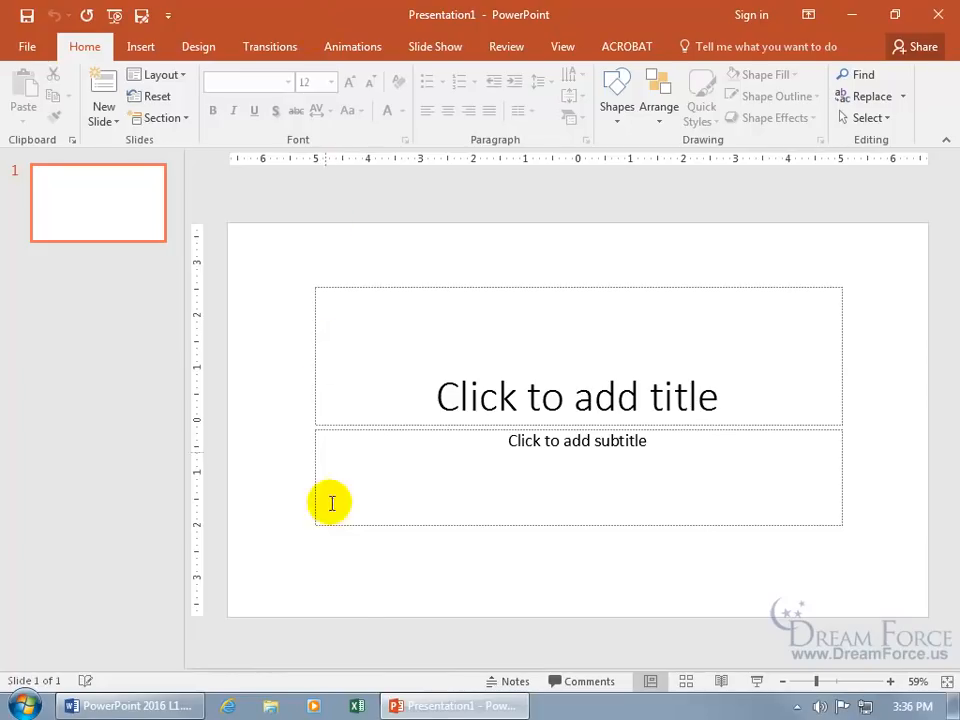
# - Start a blank Excel workbook and review its General options, including the Office Theme list
pyautogui.click(358, 704)
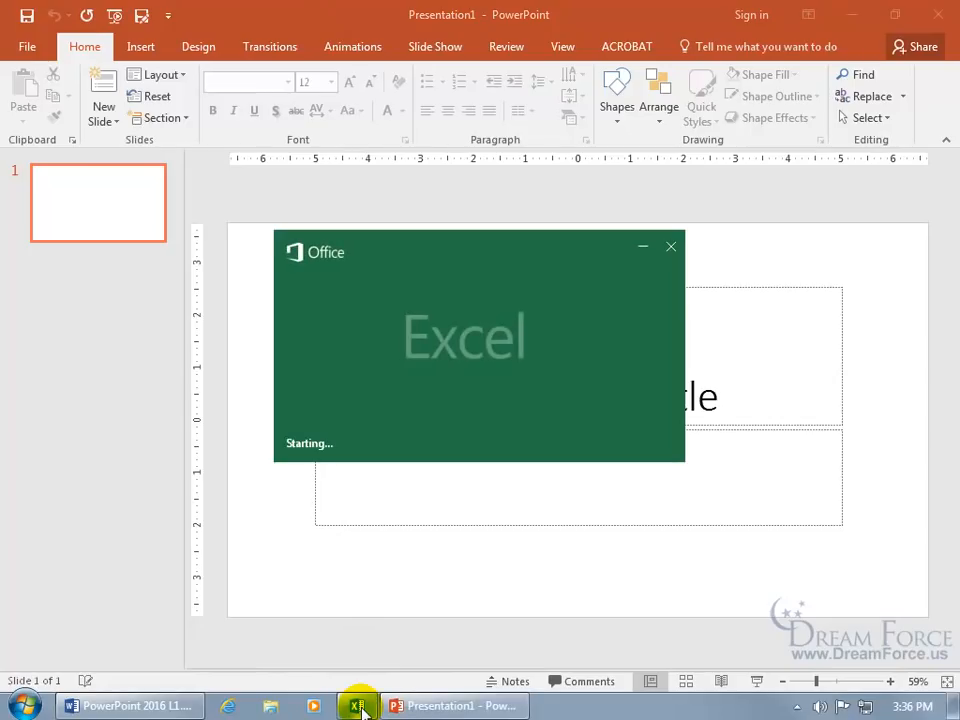
pyautogui.click(358, 704)
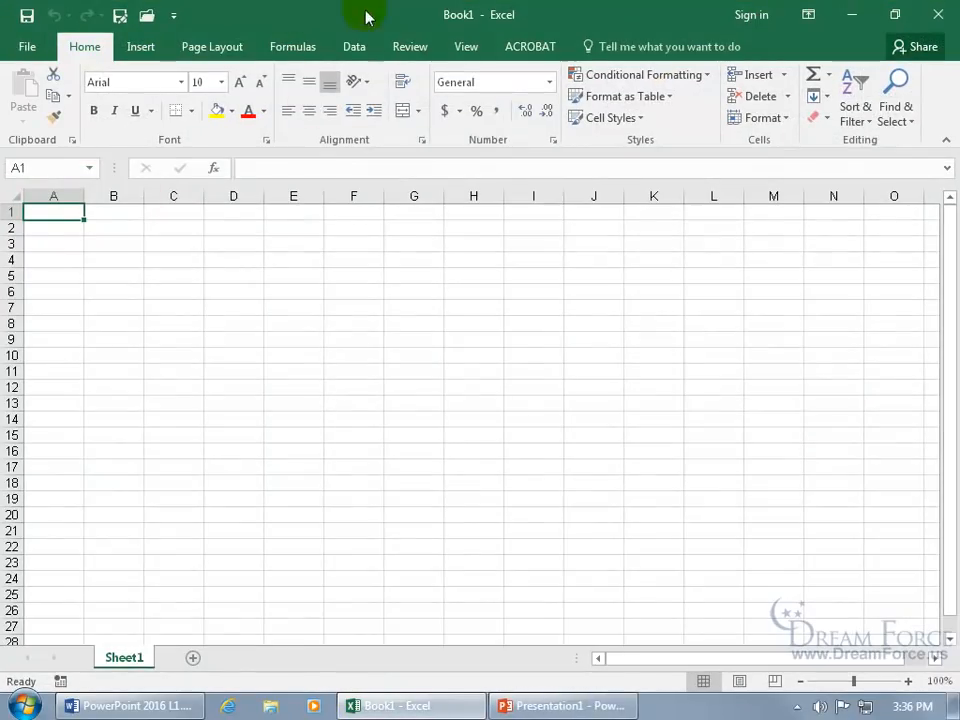
pyautogui.moveTo(432, 18)
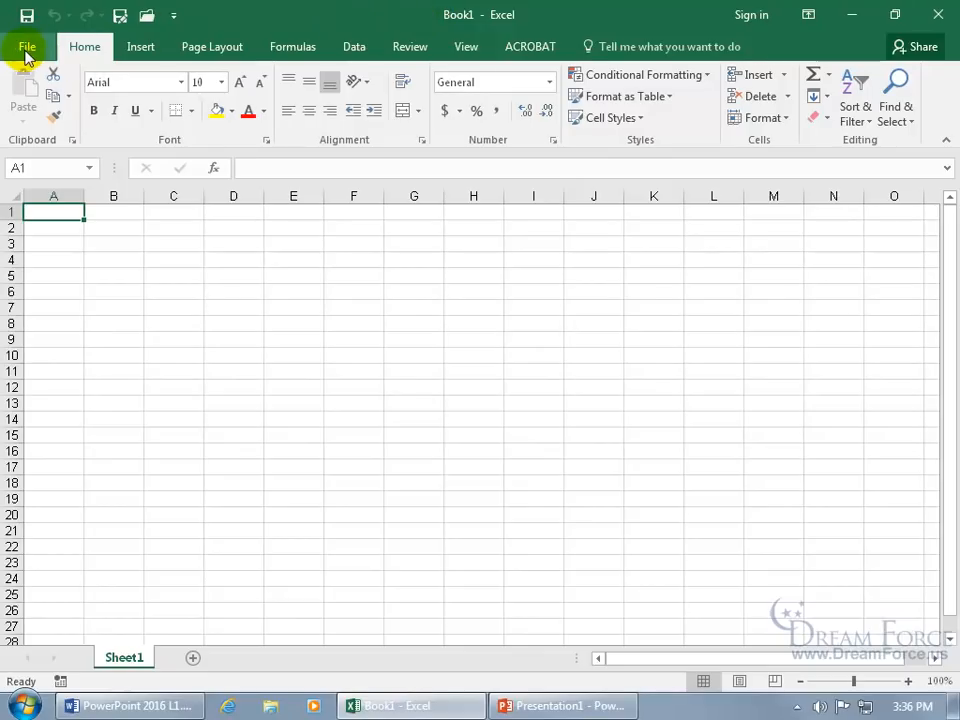
pyautogui.click(28, 48)
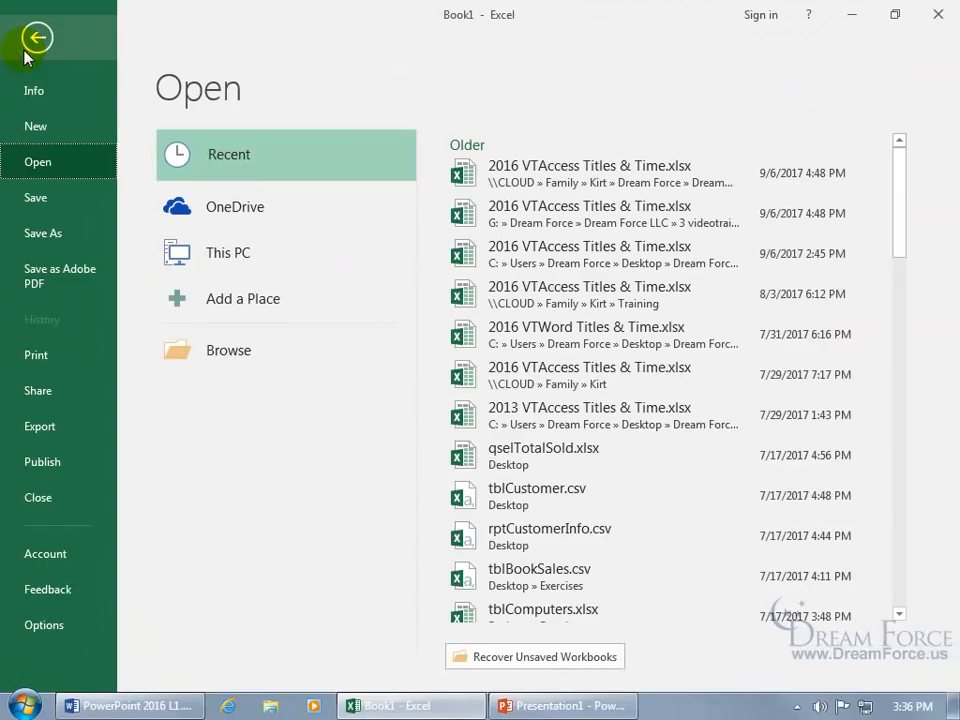
pyautogui.click(44, 624)
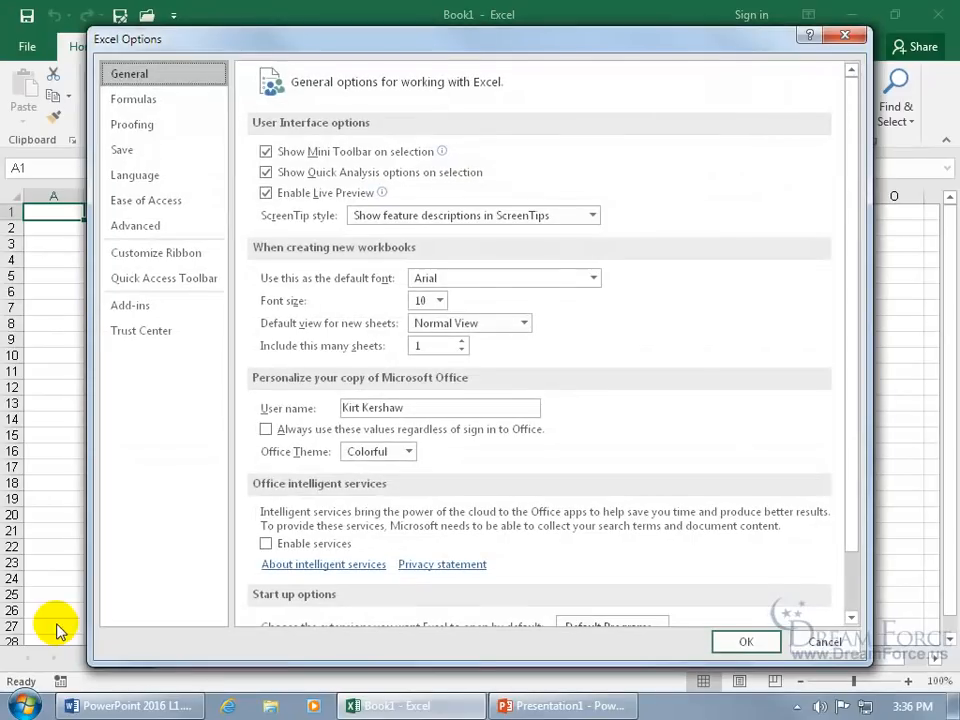
pyautogui.moveTo(300, 462)
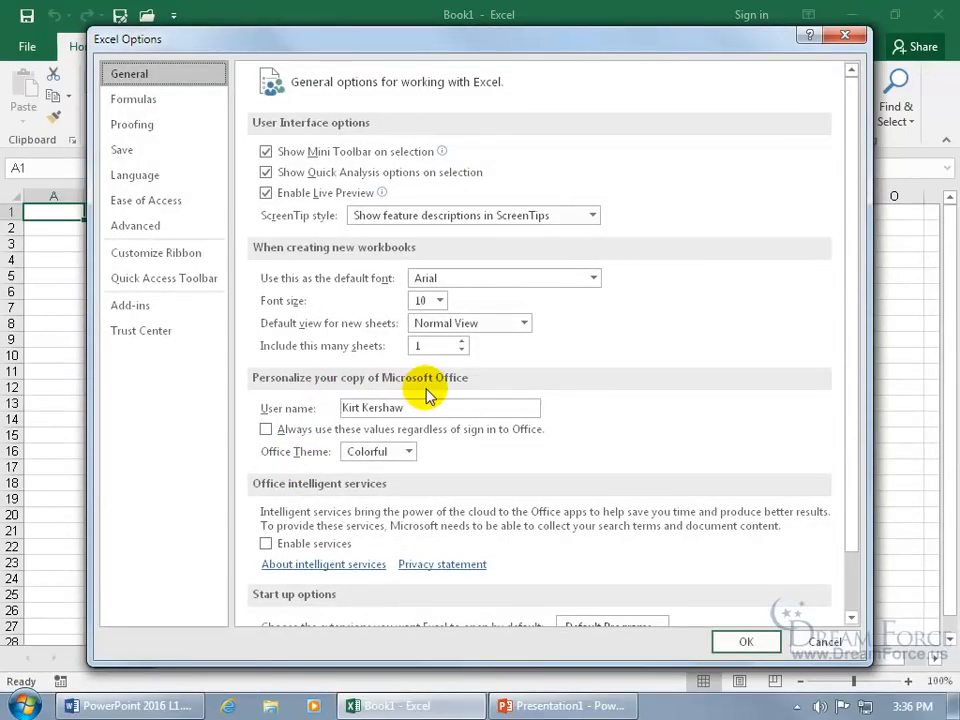
pyautogui.moveTo(340, 436)
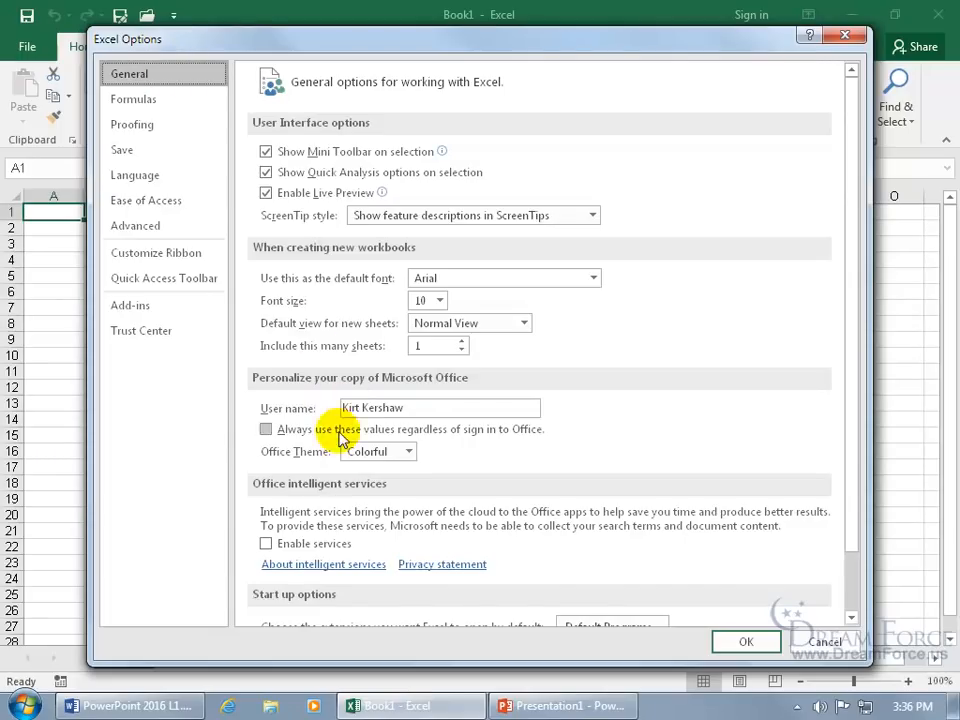
pyautogui.click(408, 452)
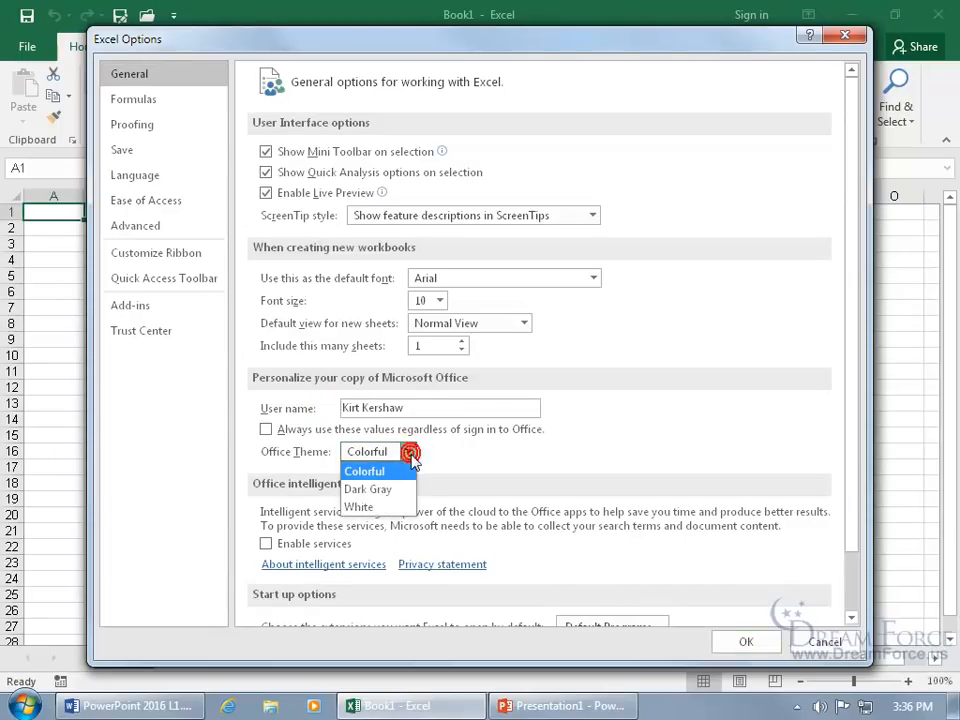
pyautogui.click(746, 640)
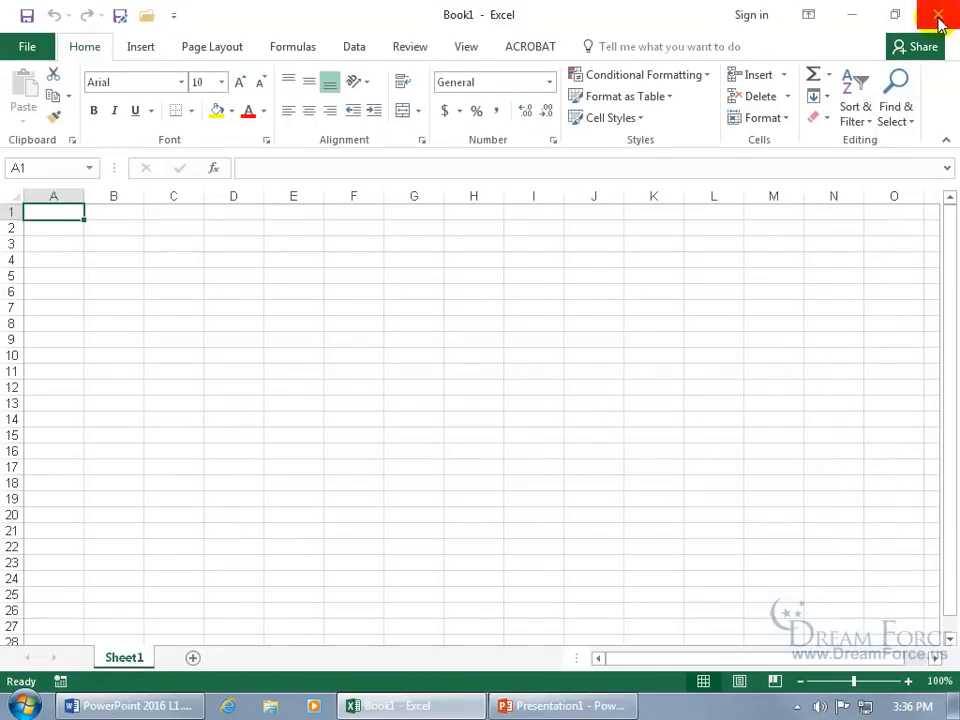
pyautogui.click(454, 704)
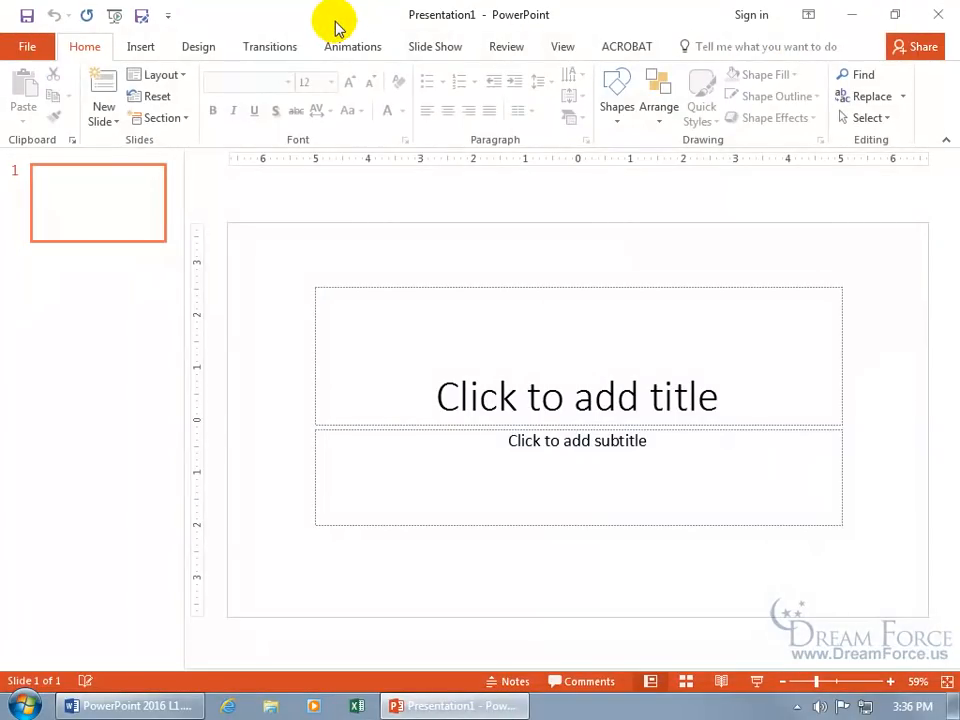
pyautogui.moveTo(336, 48)
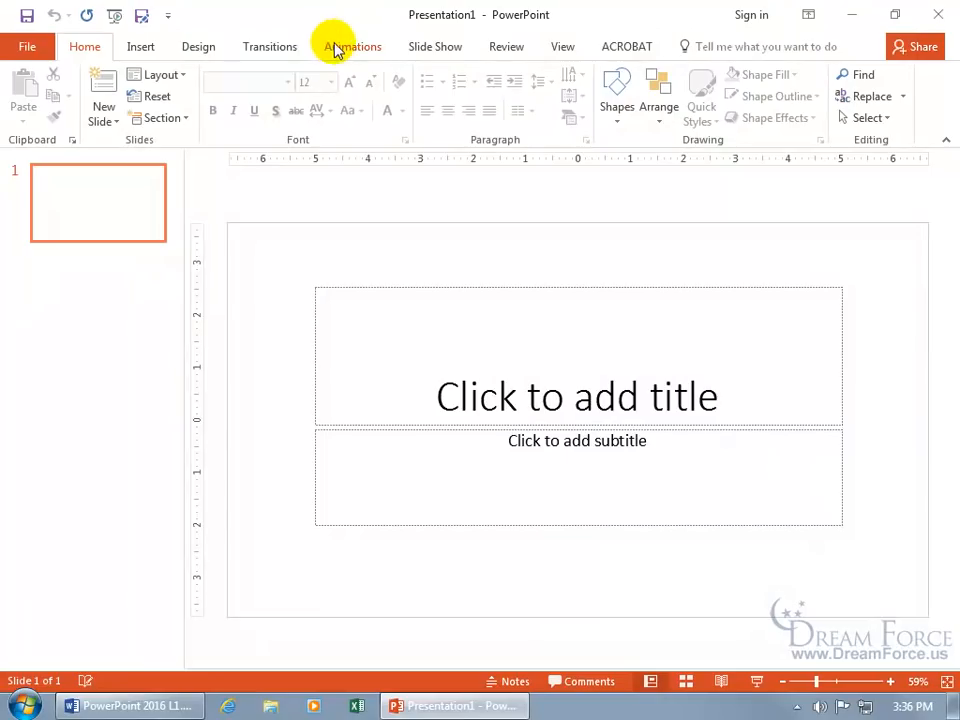
pyautogui.moveTo(318, 156)
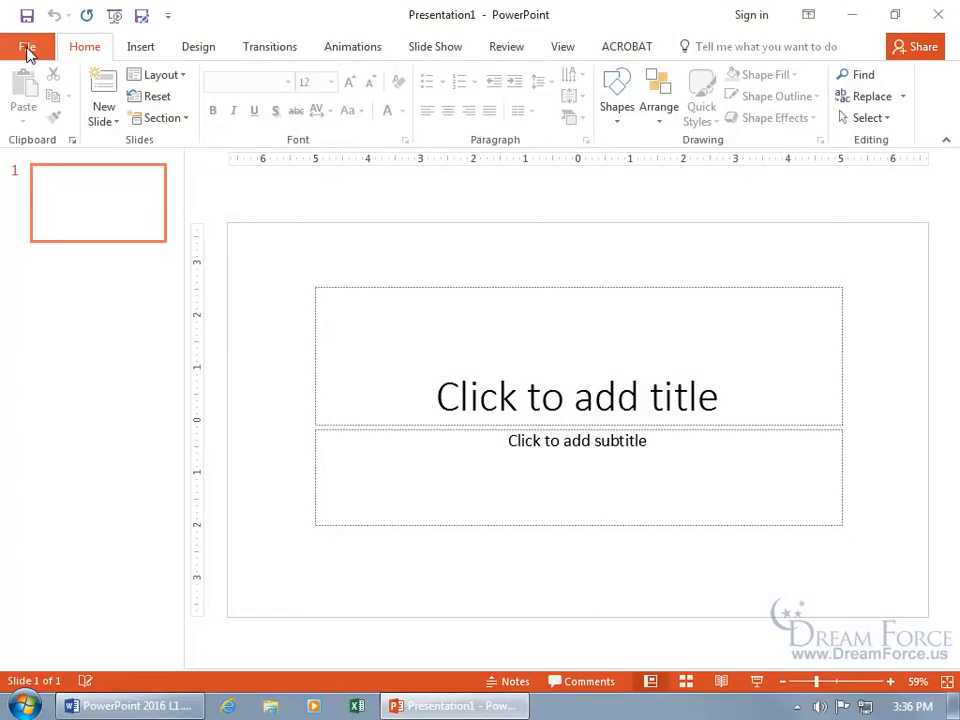
# - Review PowerPoint's General options: user name, initials and start-up settings
pyautogui.click(28, 46)
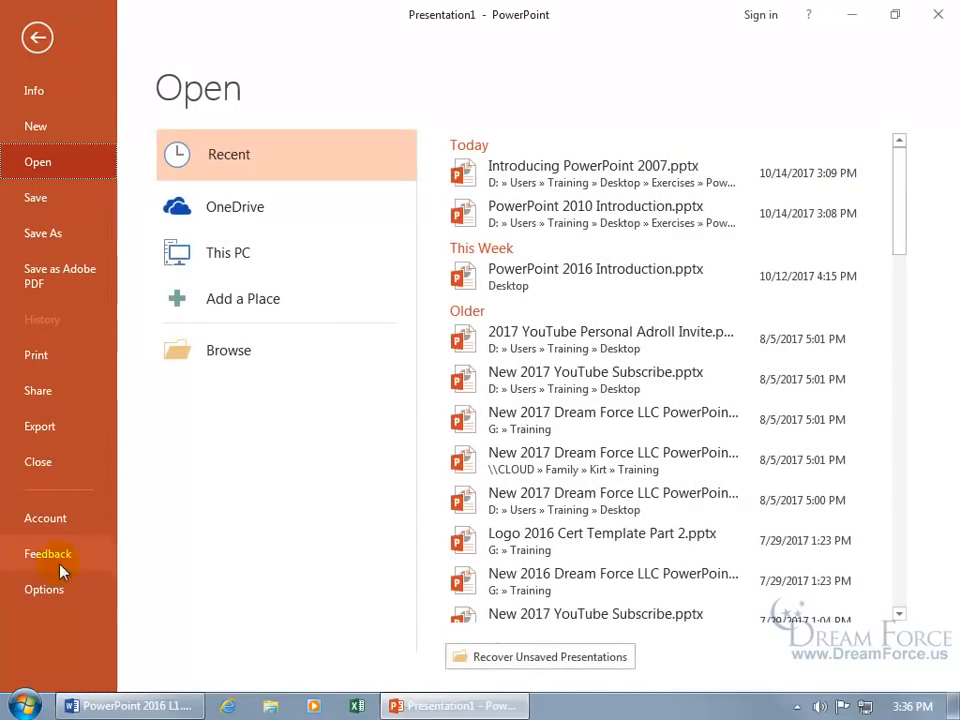
pyautogui.click(44, 588)
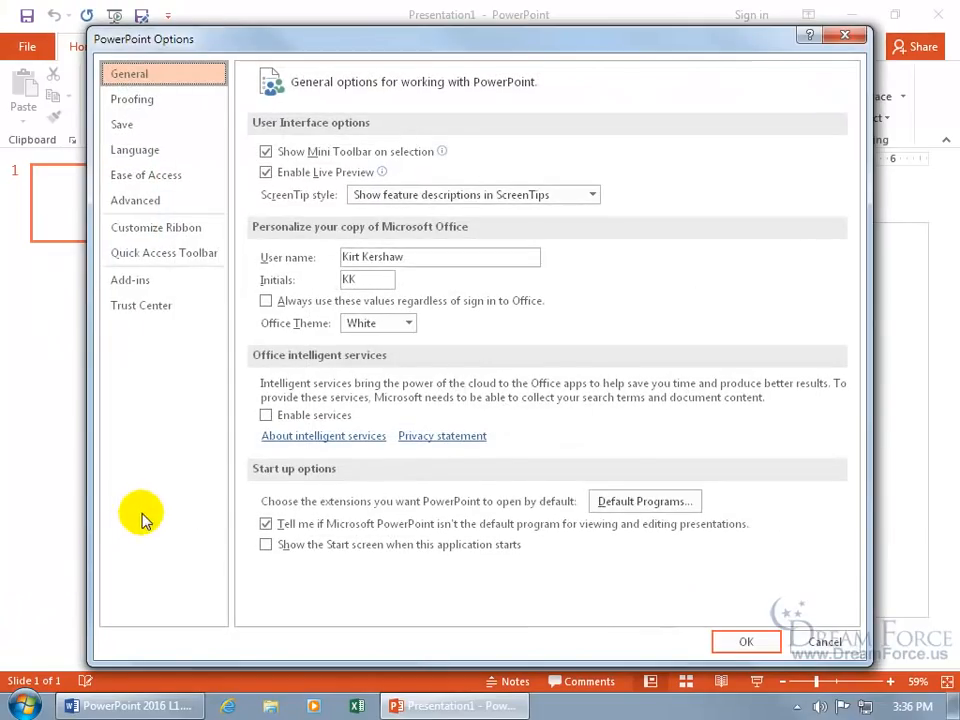
pyautogui.moveTo(364, 240)
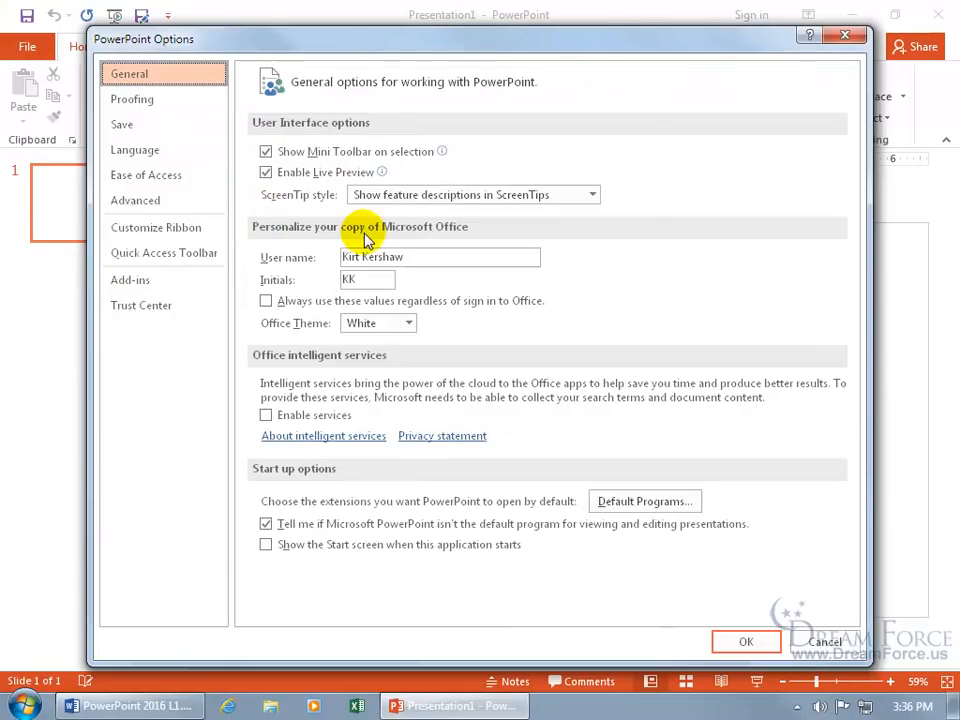
pyautogui.moveTo(324, 284)
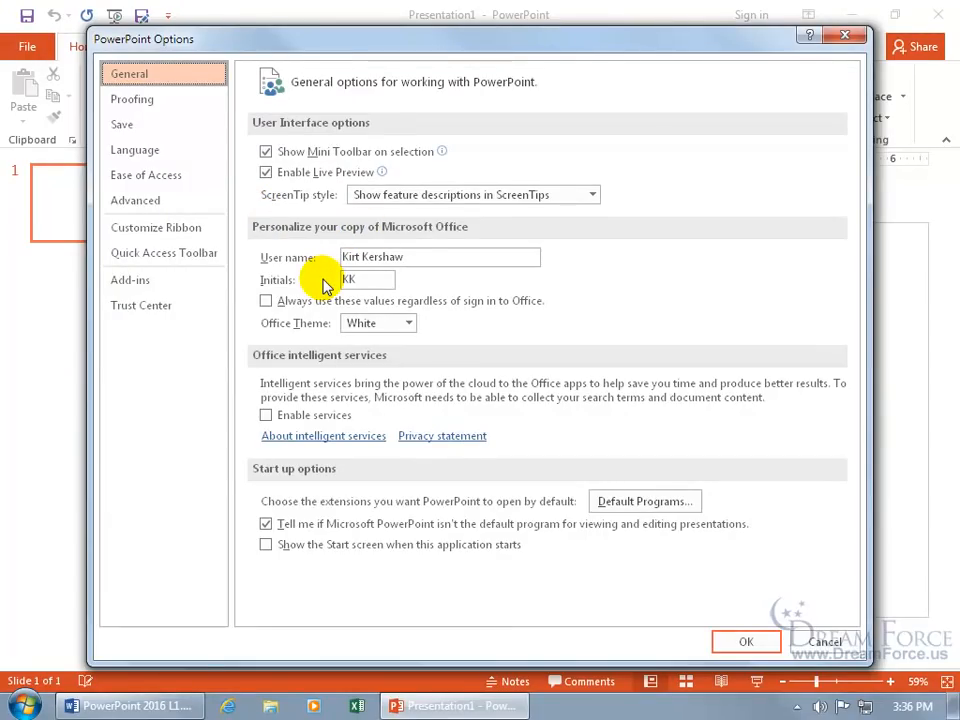
pyautogui.click(440, 256)
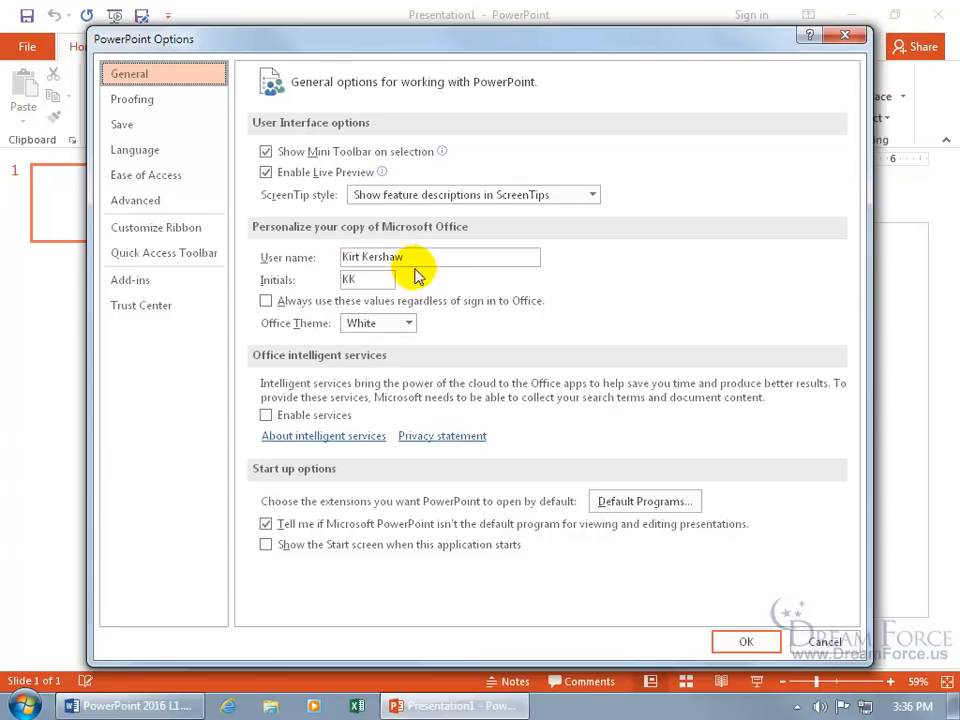
pyautogui.click(440, 256)
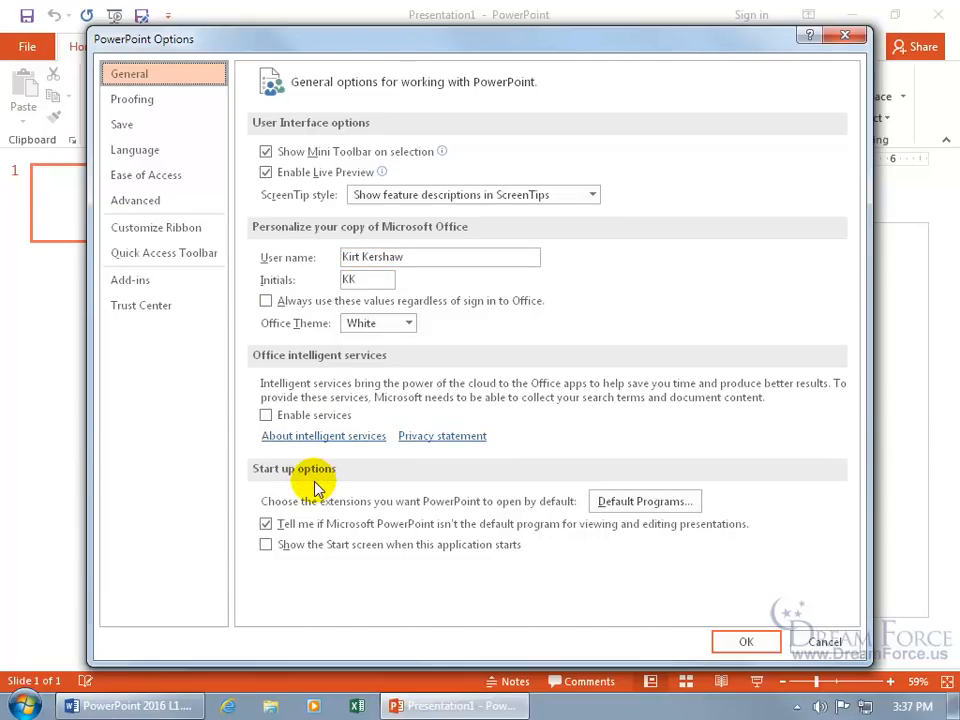
pyautogui.moveTo(304, 570)
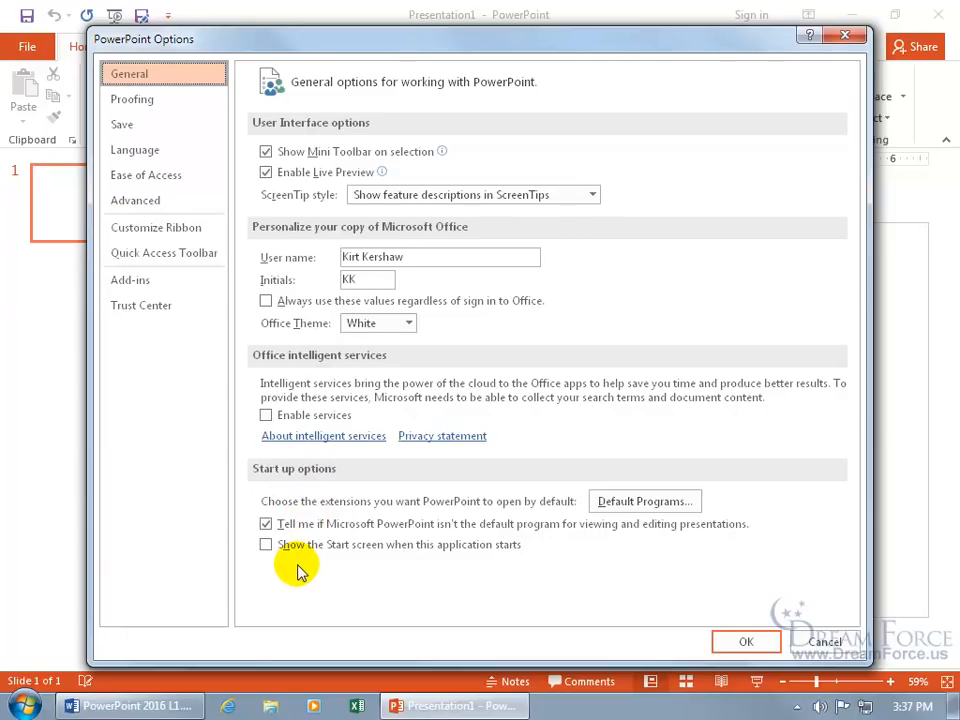
pyautogui.moveTo(384, 568)
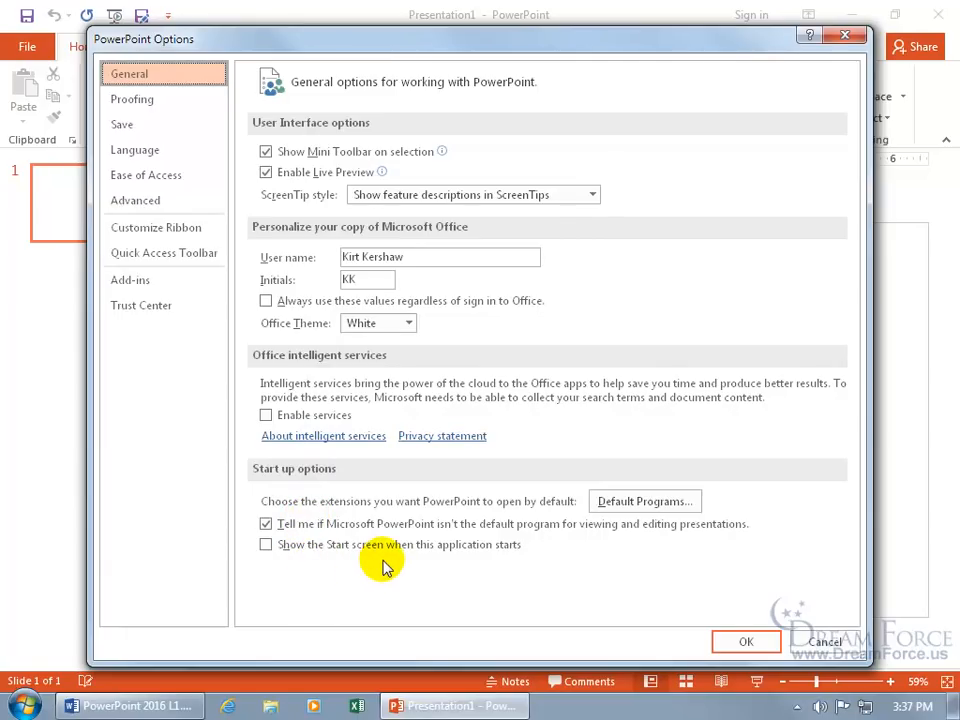
pyautogui.moveTo(518, 568)
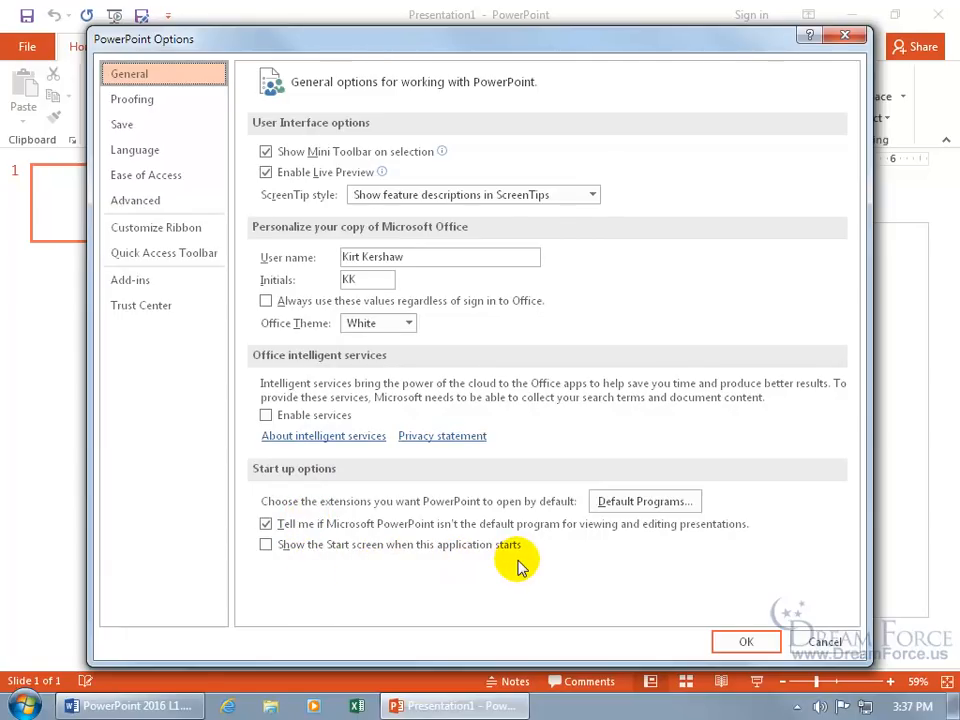
pyautogui.moveTo(528, 560)
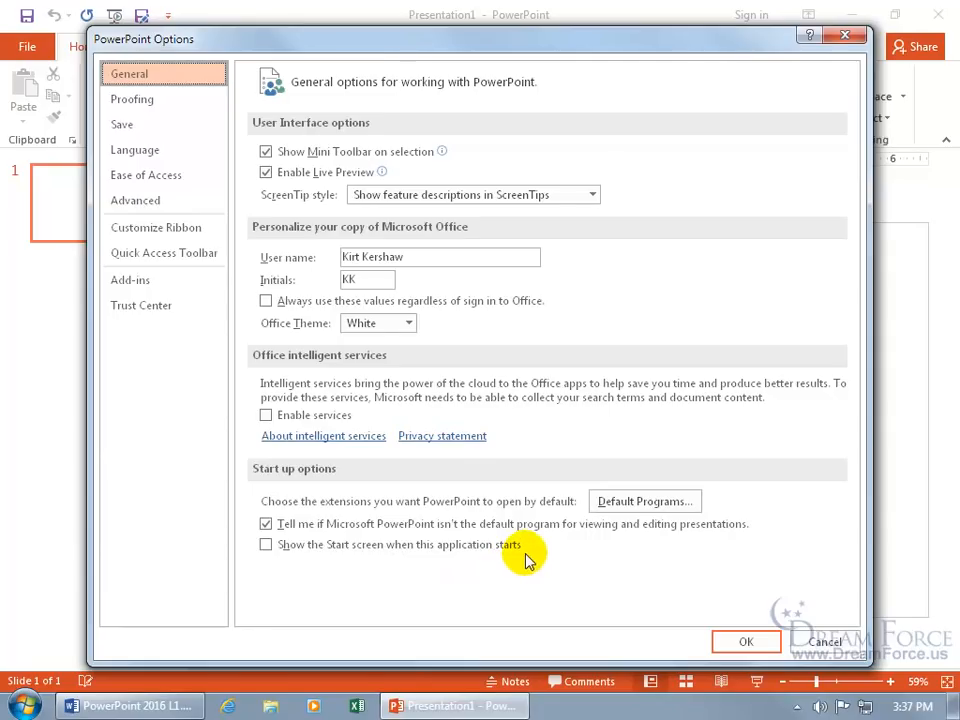
pyautogui.moveTo(64, 230)
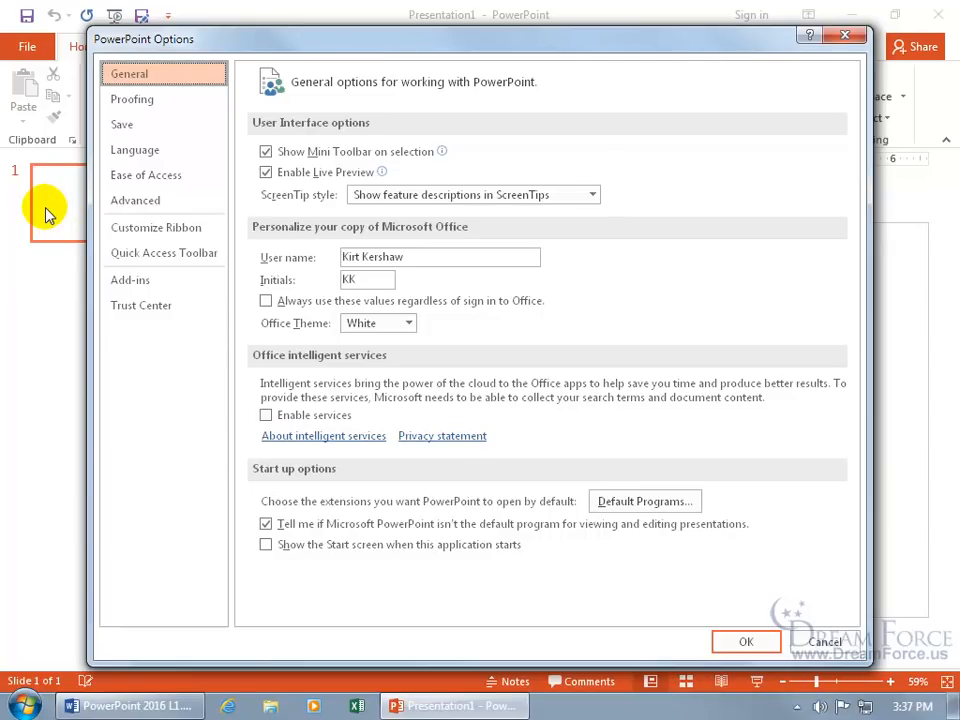
pyautogui.moveTo(220, 520)
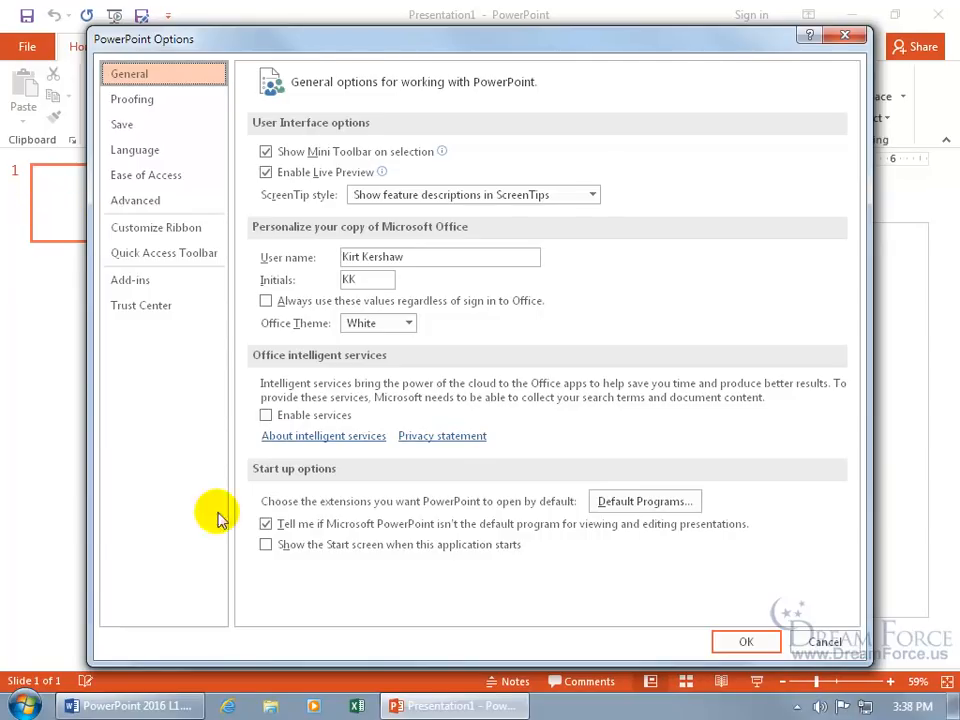
pyautogui.moveTo(44, 384)
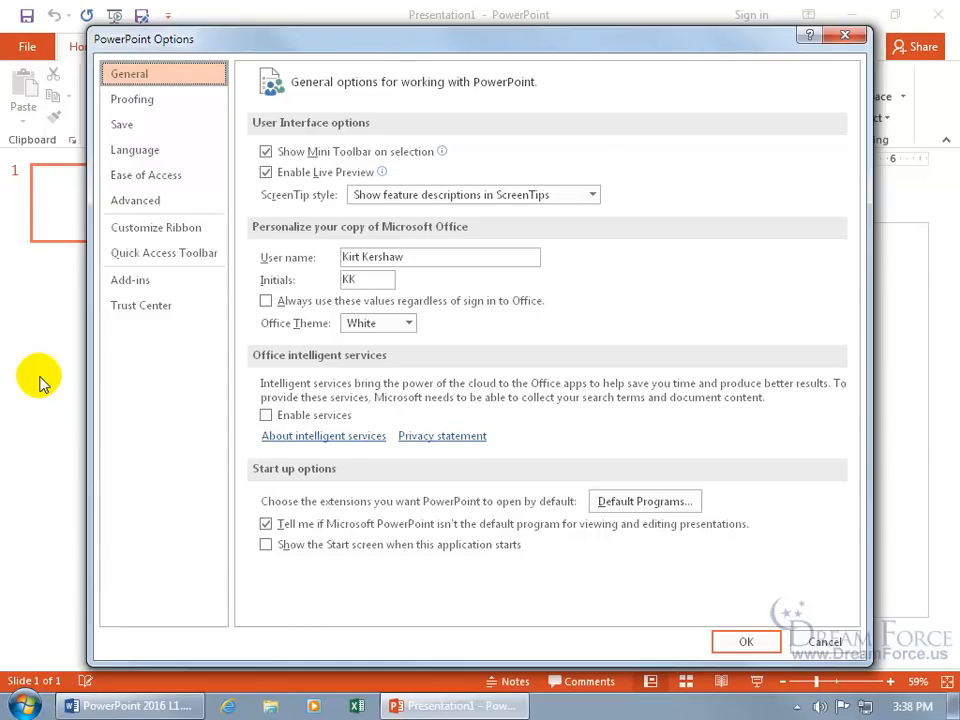
pyautogui.moveTo(252, 384)
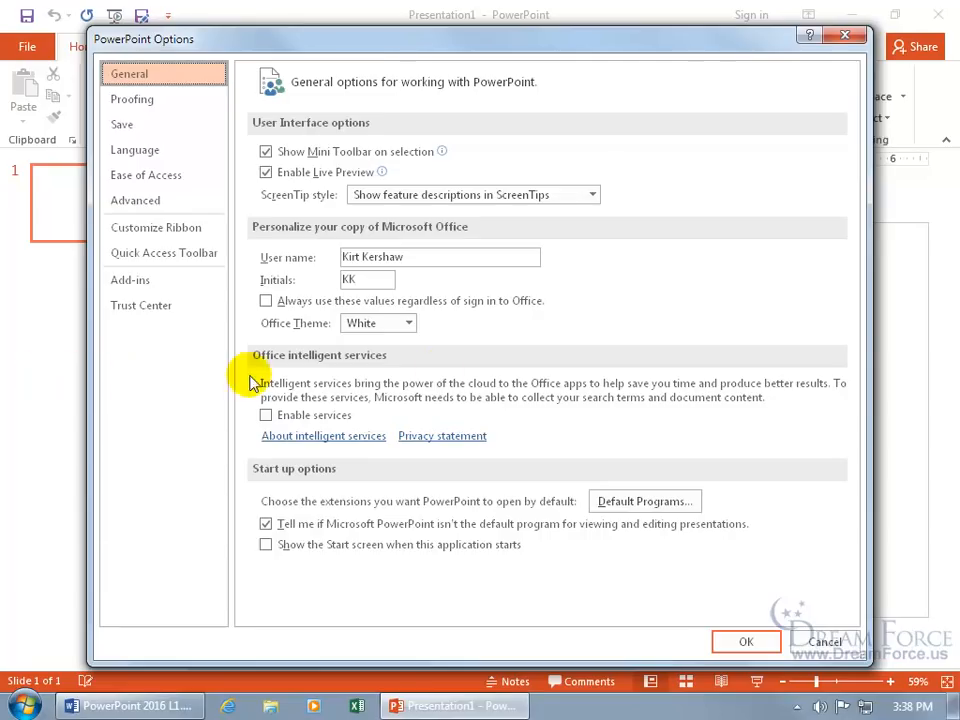
pyautogui.moveTo(704, 410)
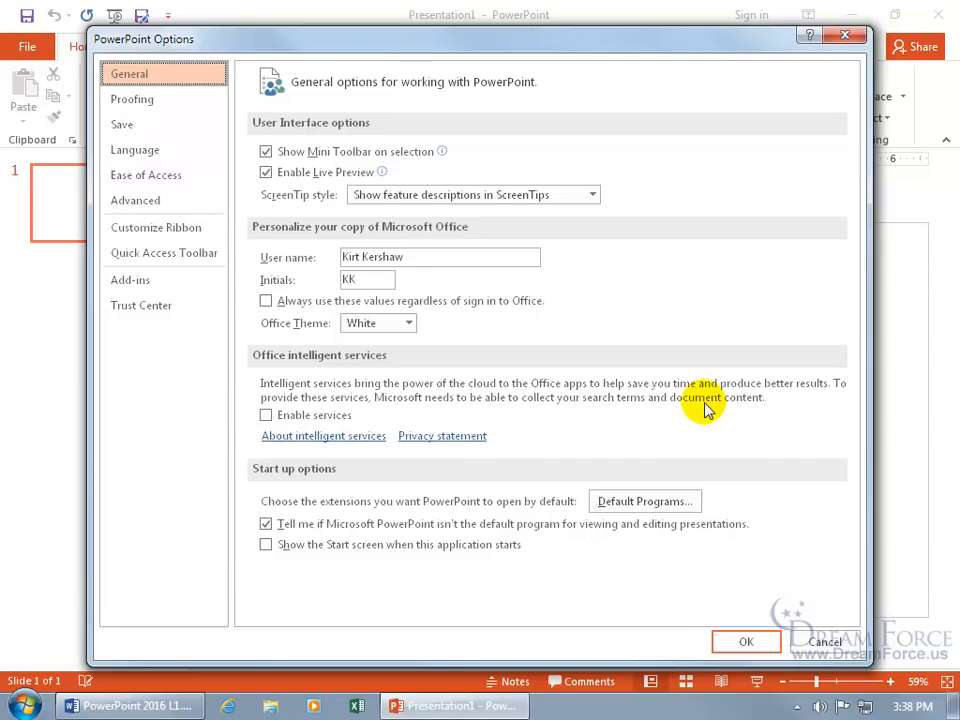
pyautogui.moveTo(388, 584)
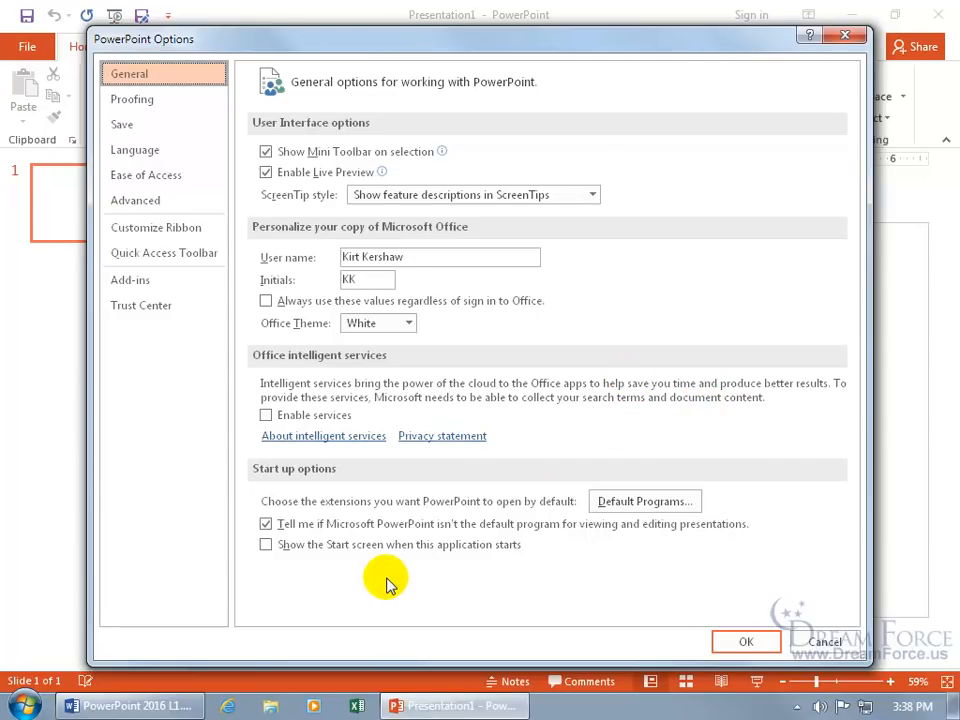
pyautogui.moveTo(416, 584)
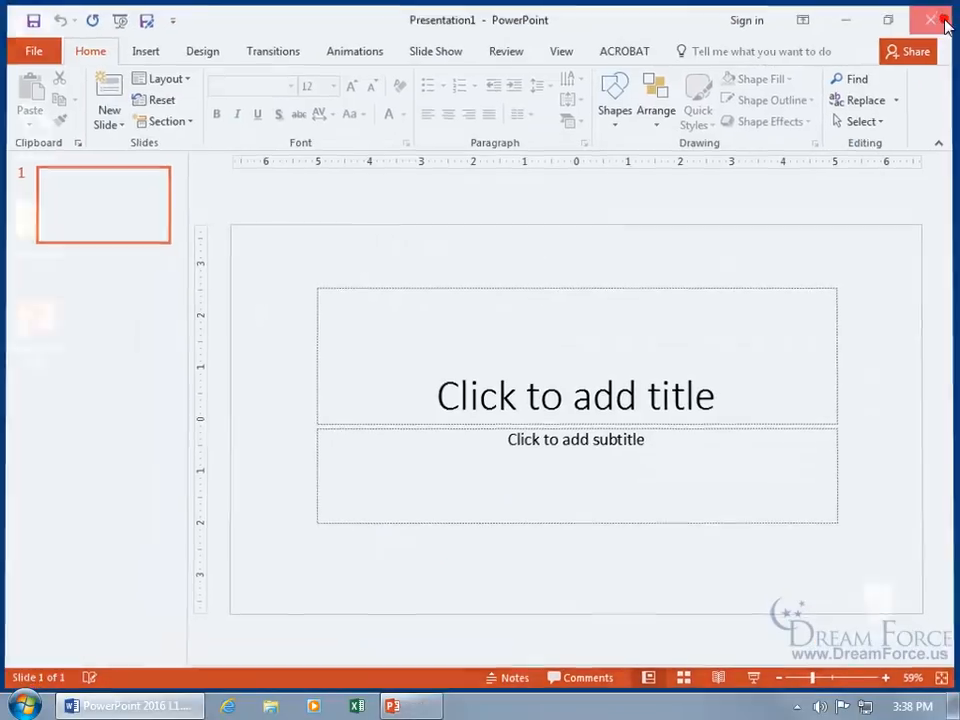
# - Launch PowerPoint from the desktop and enable 'Show the Start screen when this application starts'
pyautogui.click(932, 20)
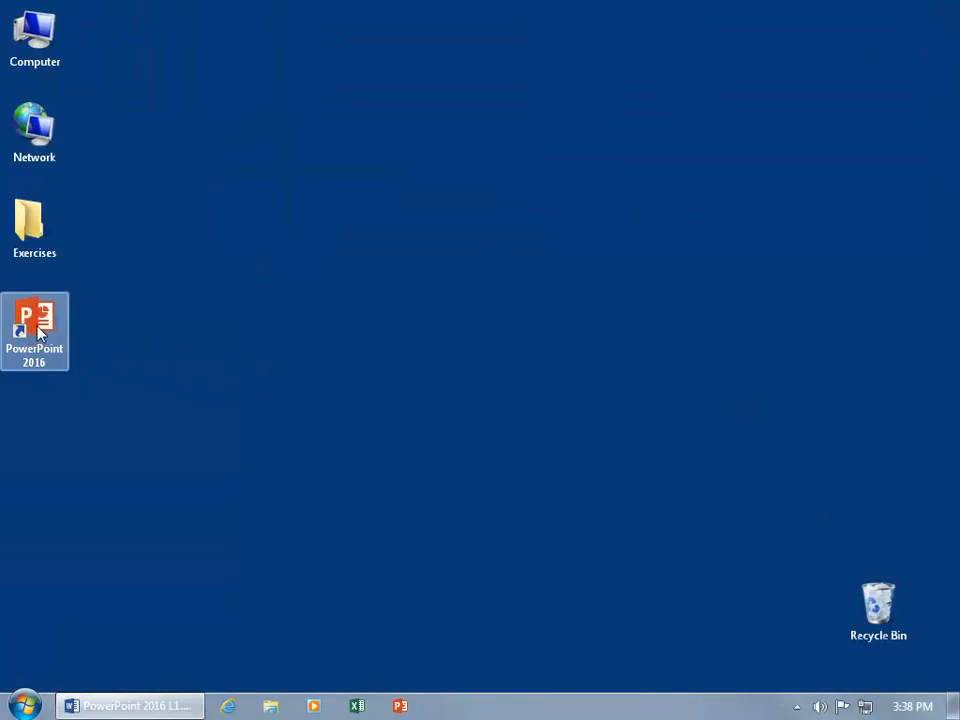
pyautogui.doubleClick(34, 330)
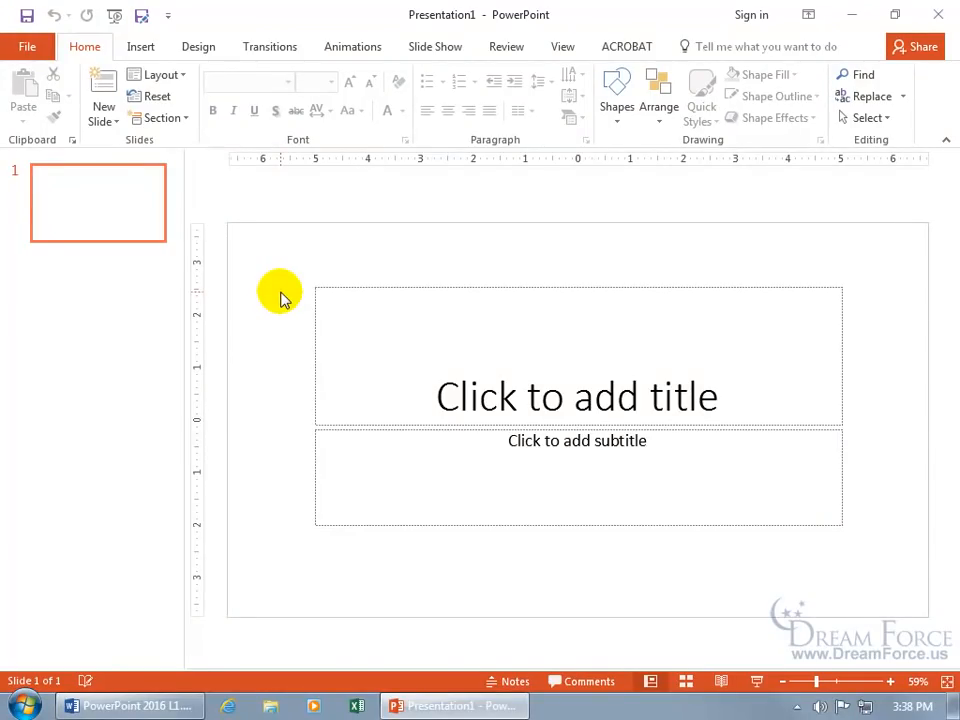
pyautogui.moveTo(384, 300)
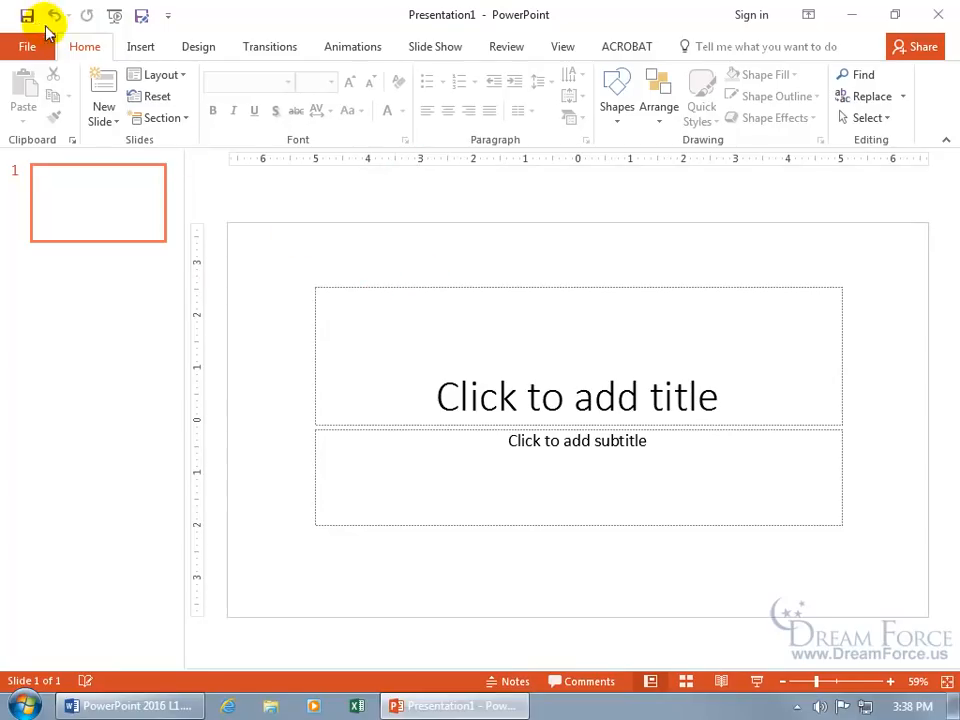
pyautogui.click(28, 46)
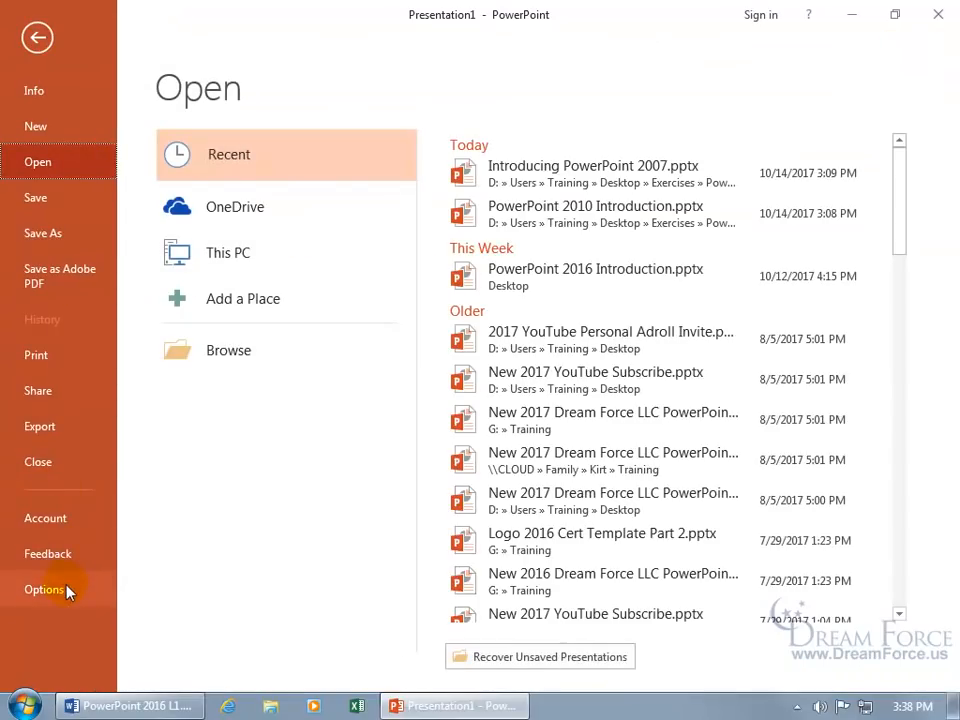
pyautogui.click(44, 588)
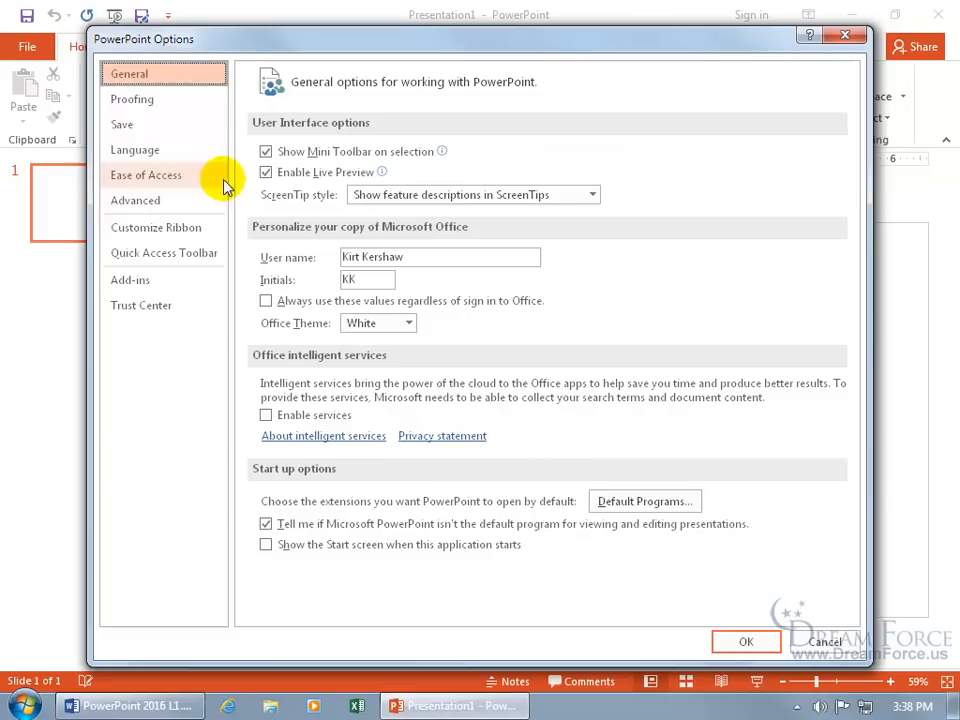
pyautogui.moveTo(310, 340)
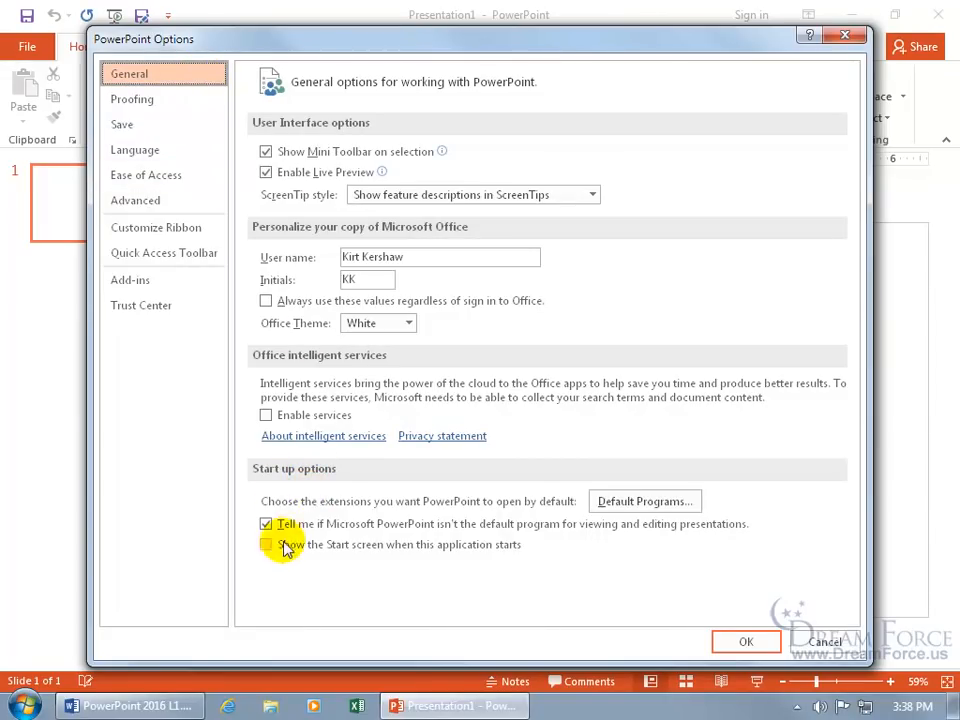
pyautogui.click(266, 544)
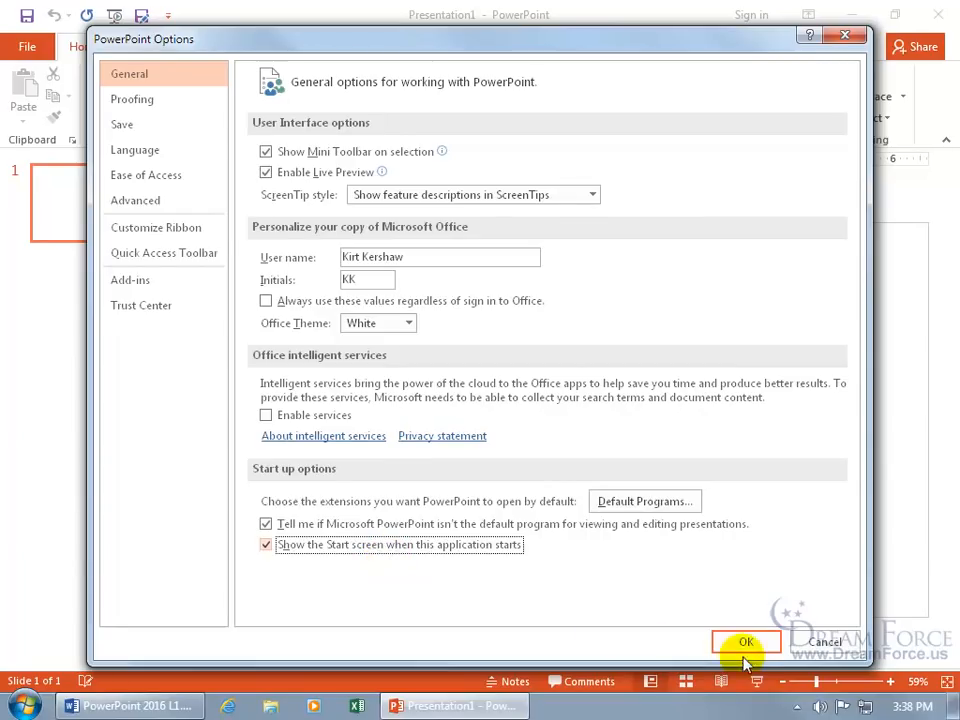
pyautogui.click(744, 640)
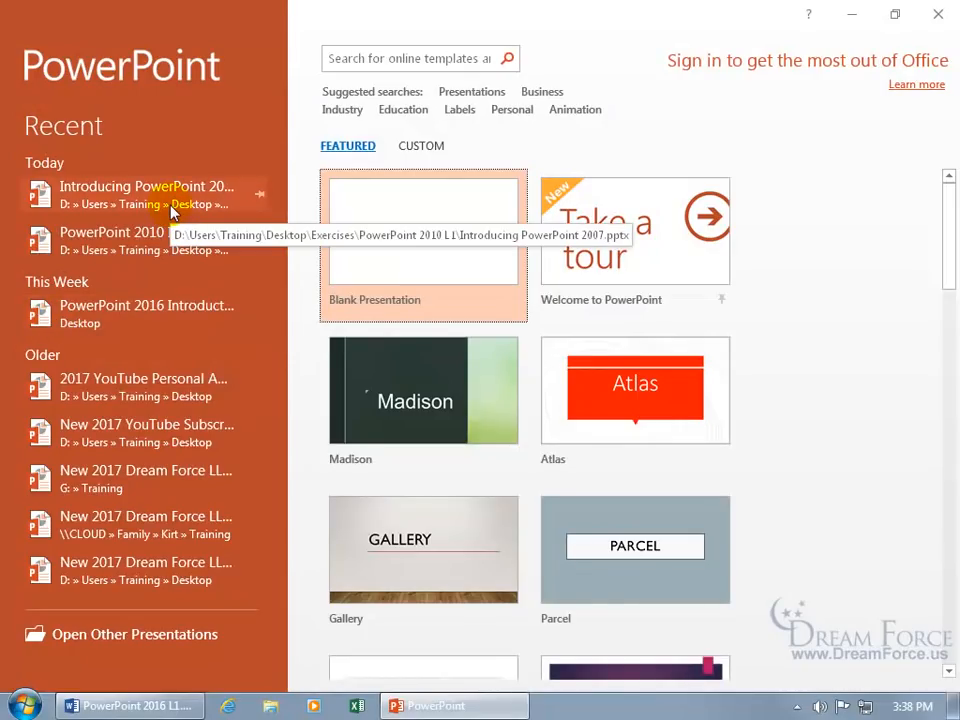
pyautogui.moveTo(128, 238)
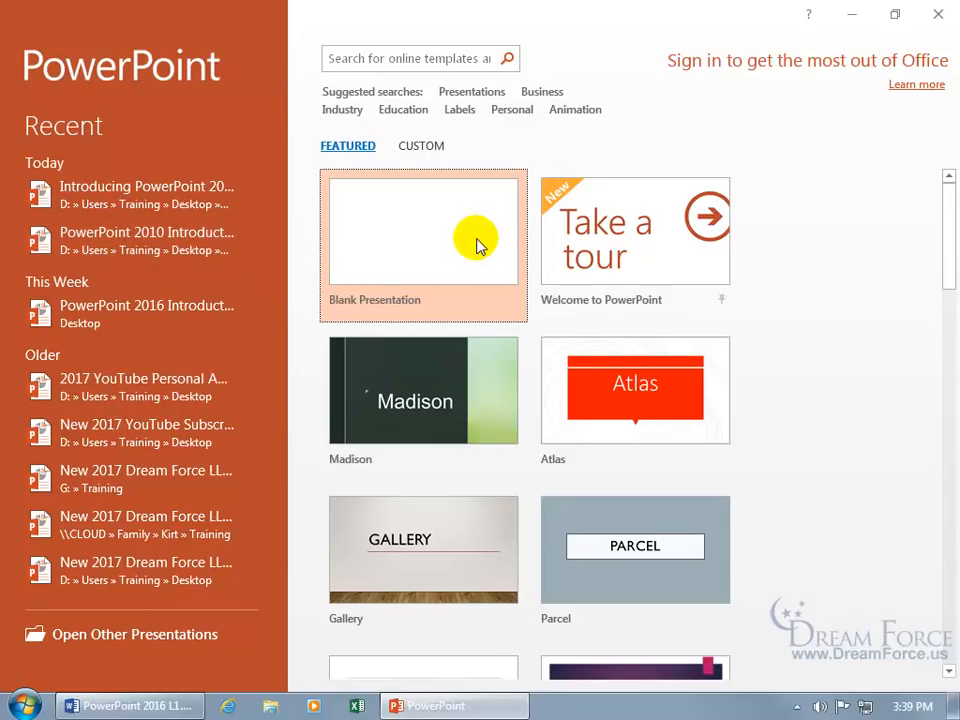
pyautogui.moveTo(688, 304)
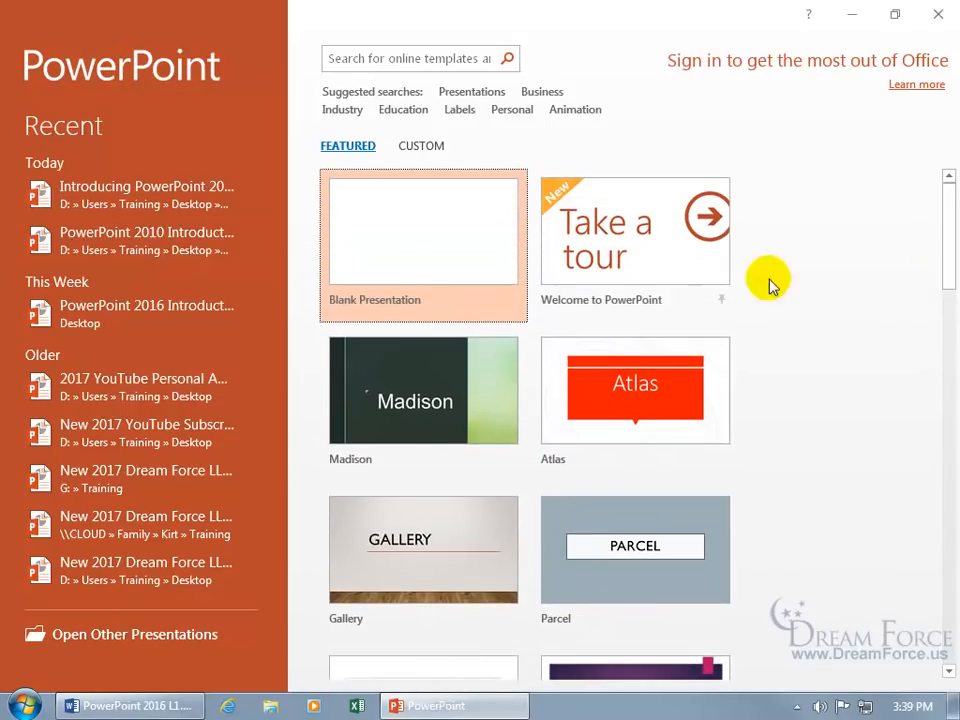
# - Start a new Blank Presentation from the Start screen
pyautogui.click(422, 244)
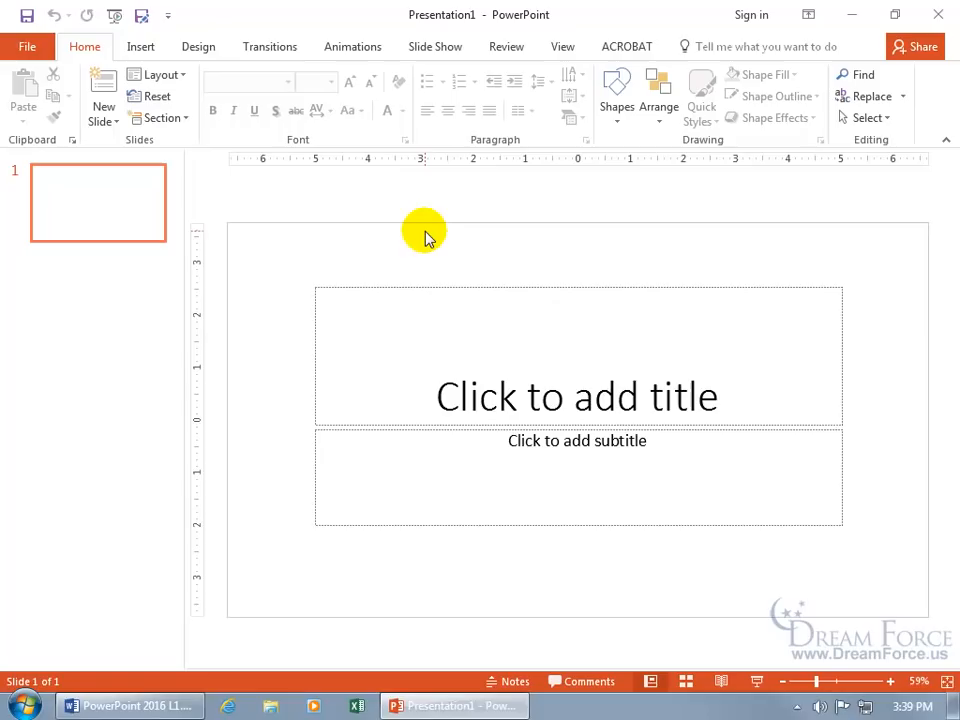
pyautogui.moveTo(416, 224)
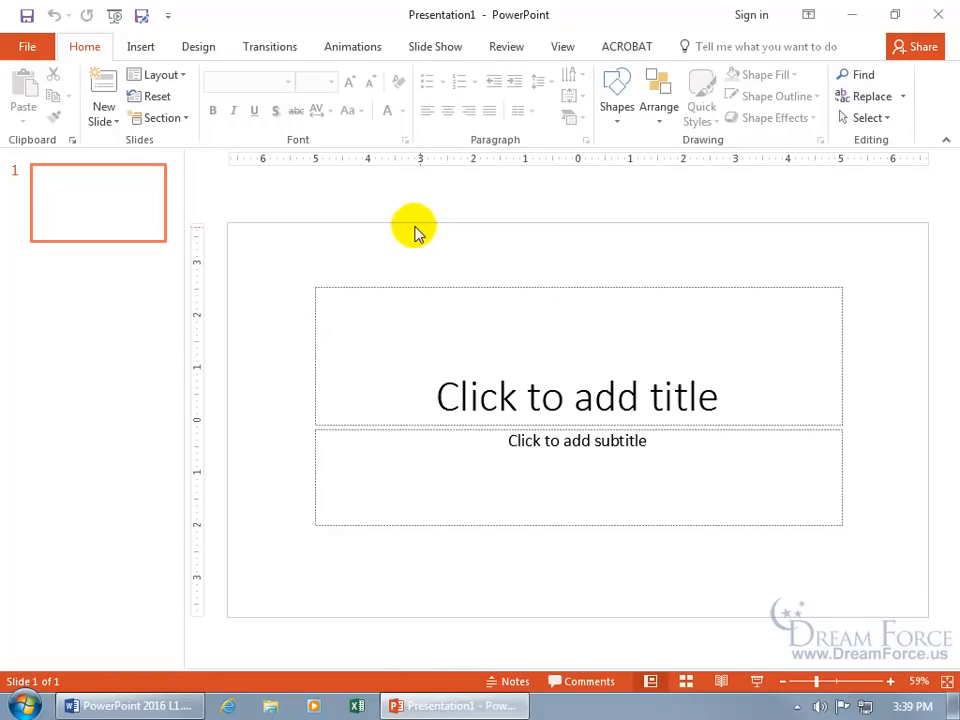
# - Turn off the Start screen at launch, review the Save settings and apply the options
pyautogui.click(28, 46)
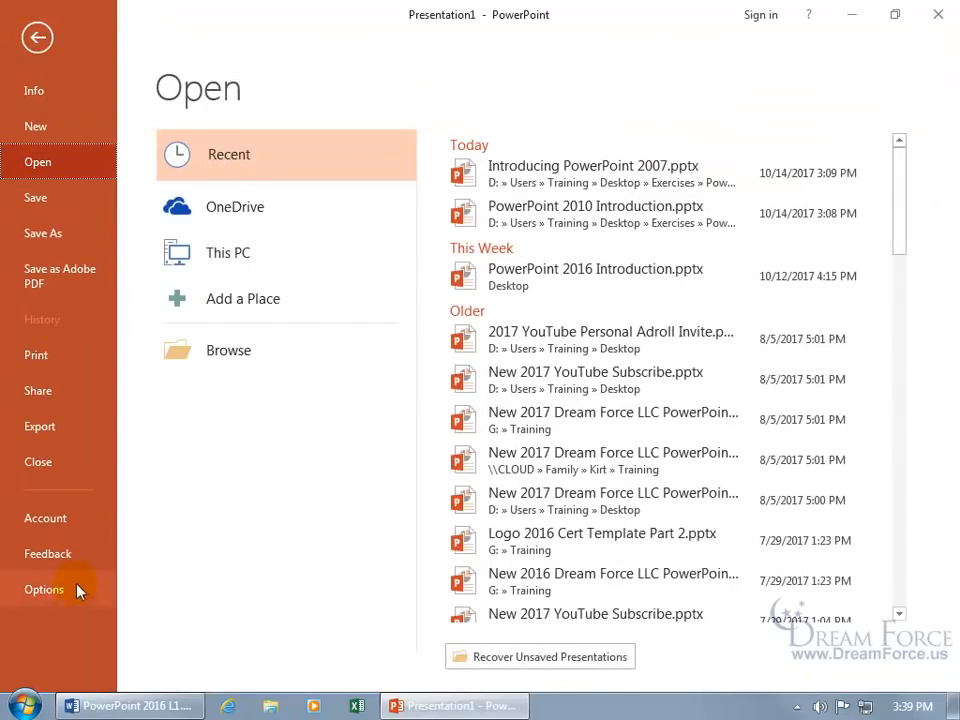
pyautogui.click(44, 588)
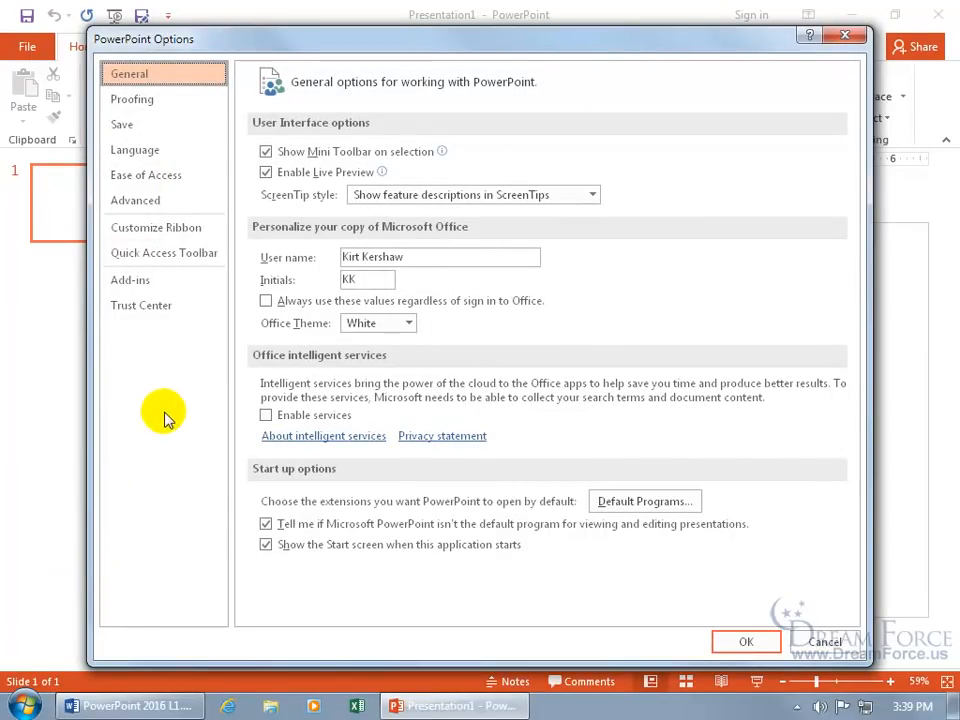
pyautogui.click(266, 544)
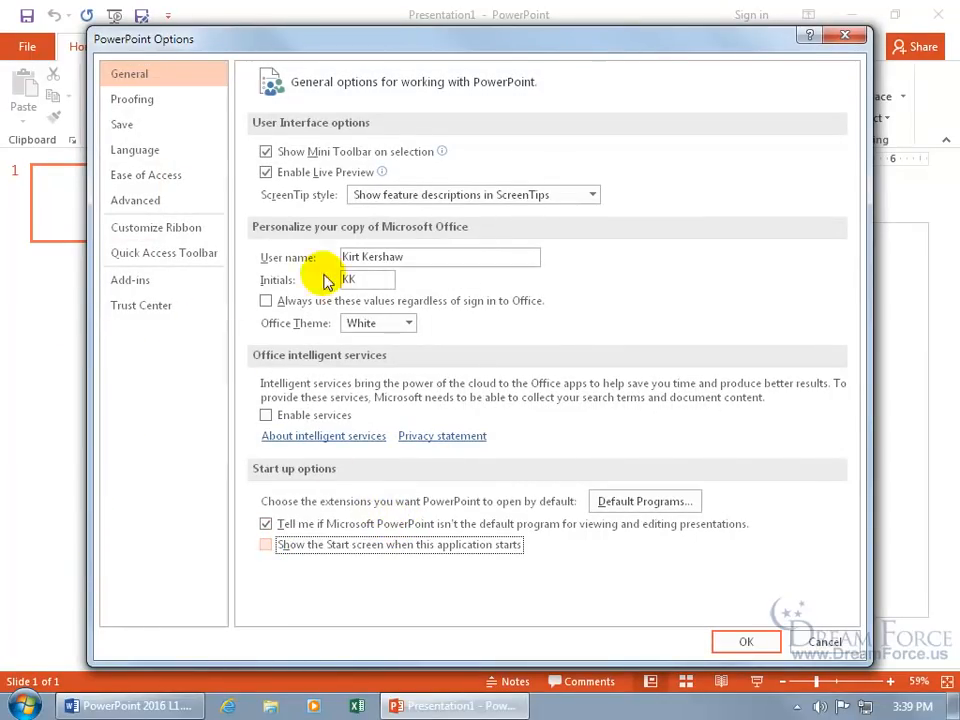
pyautogui.click(122, 124)
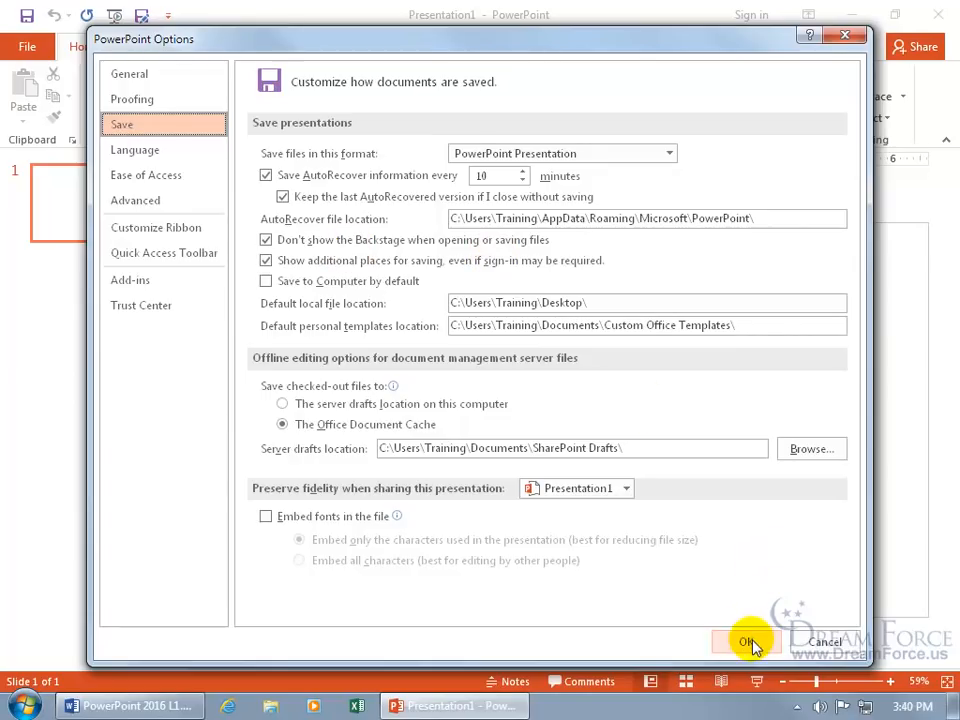
pyautogui.click(746, 642)
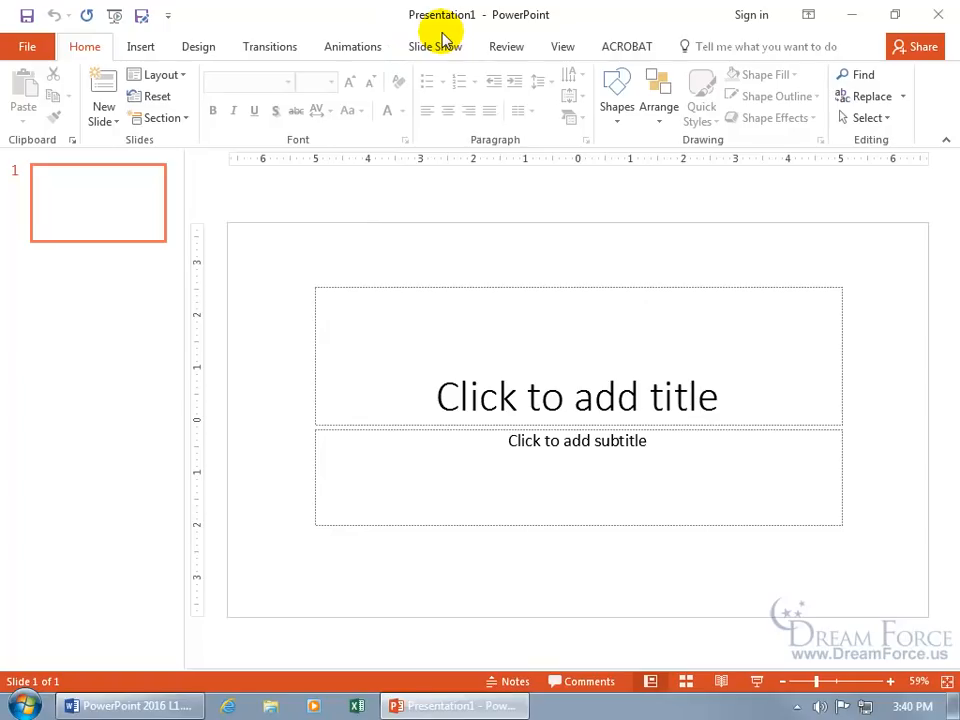
pyautogui.moveTo(432, 40)
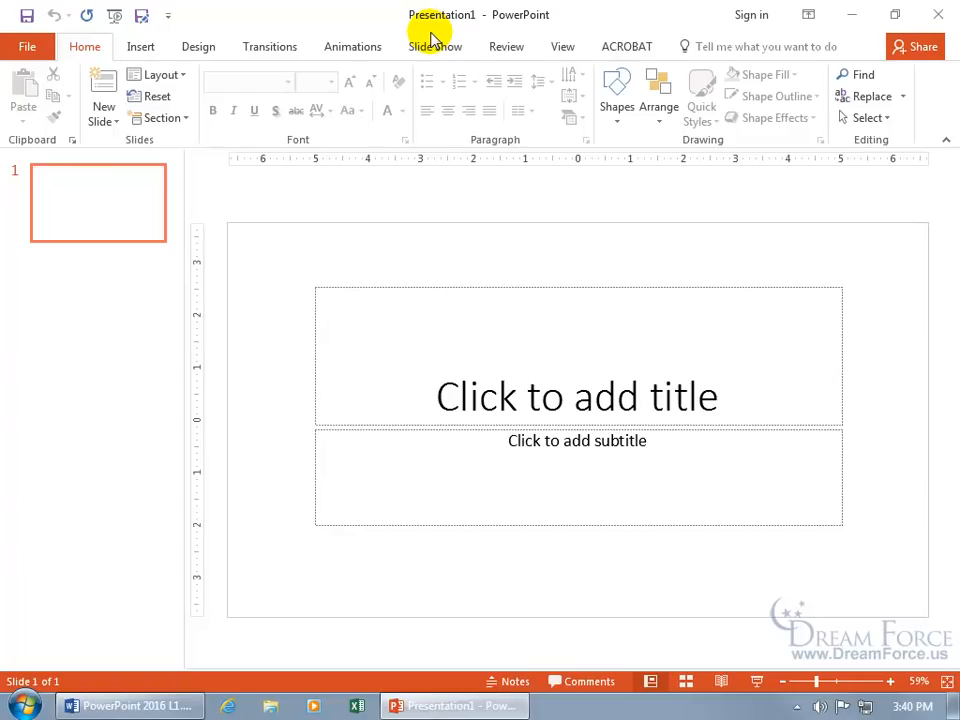
pyautogui.moveTo(410, 30)
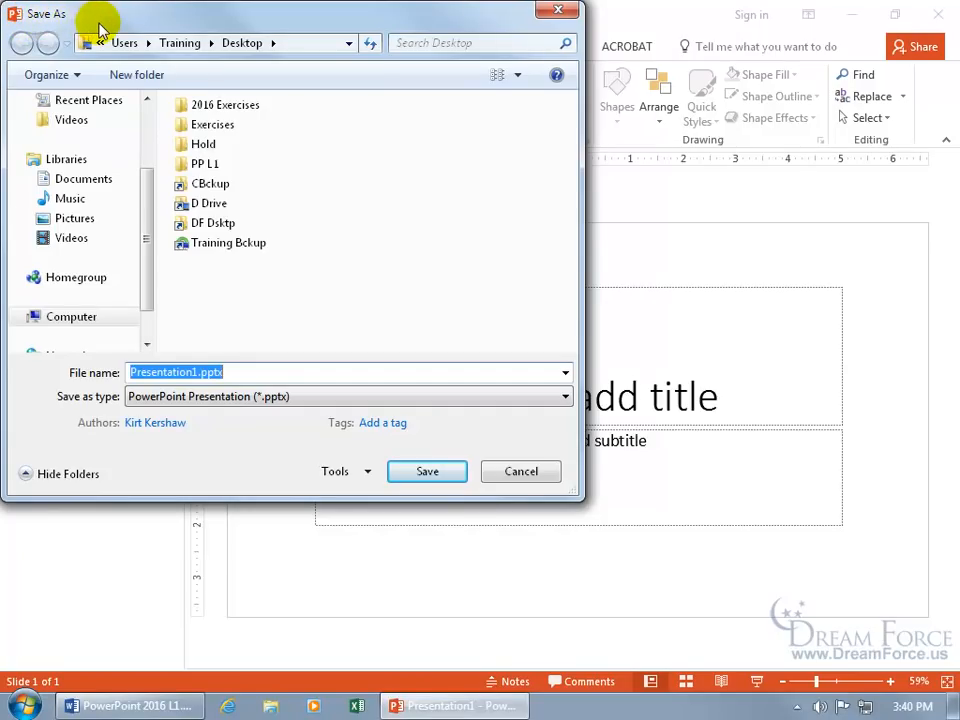
pyautogui.click(520, 472)
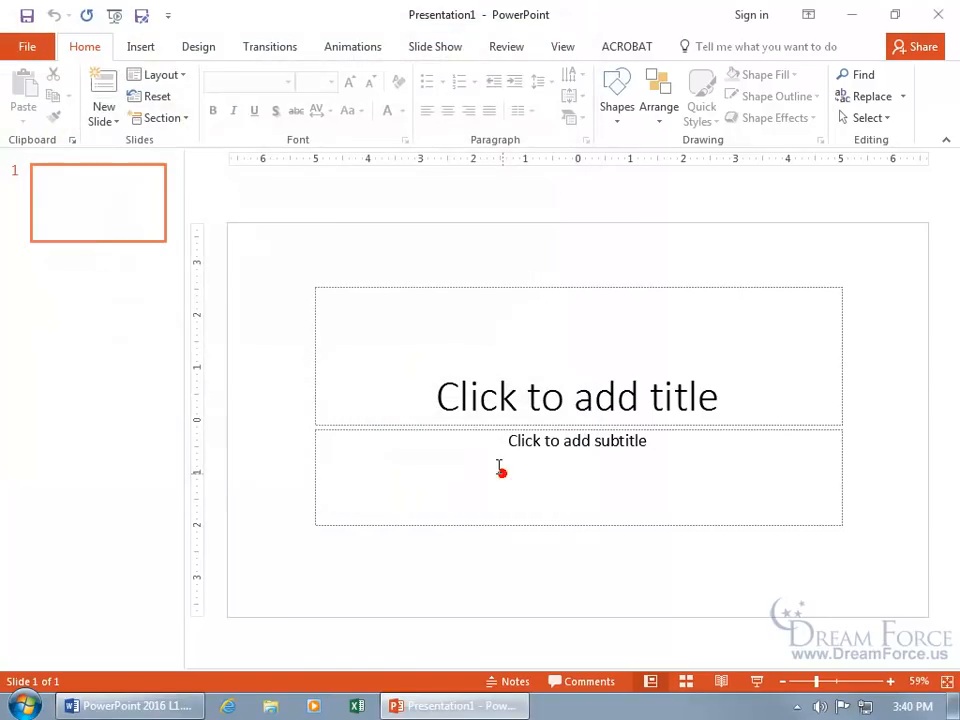
pyautogui.click(28, 46)
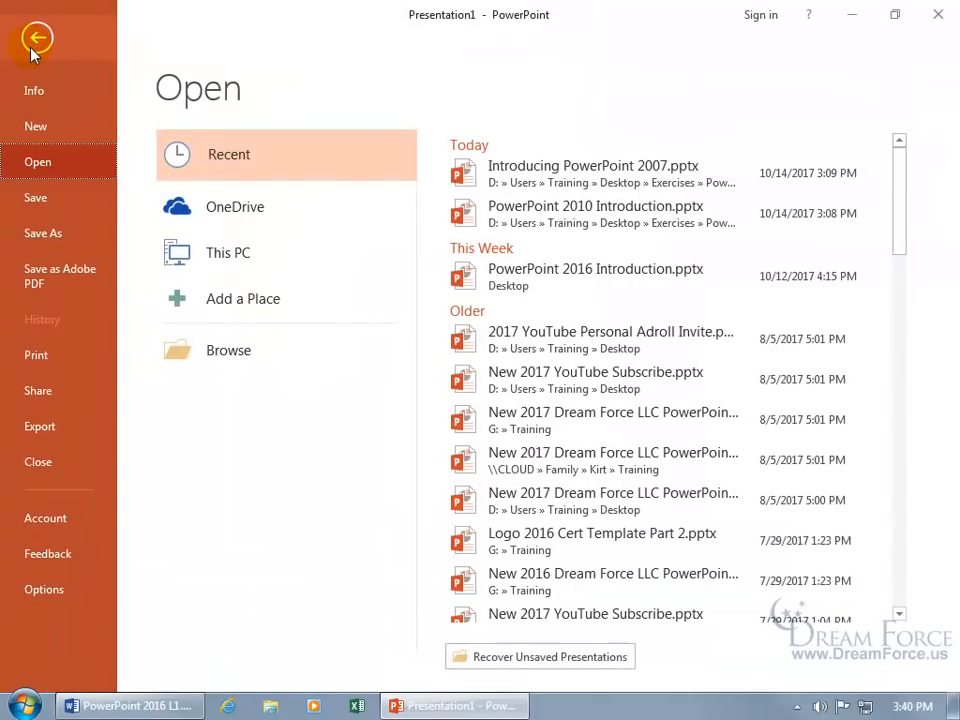
pyautogui.click(44, 588)
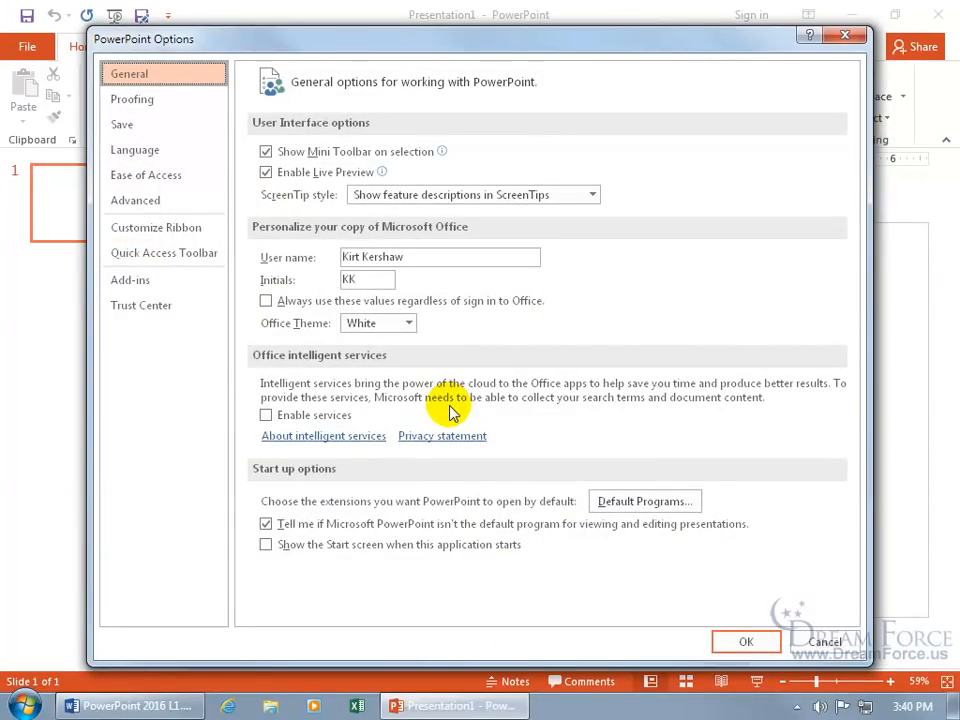
pyautogui.click(122, 124)
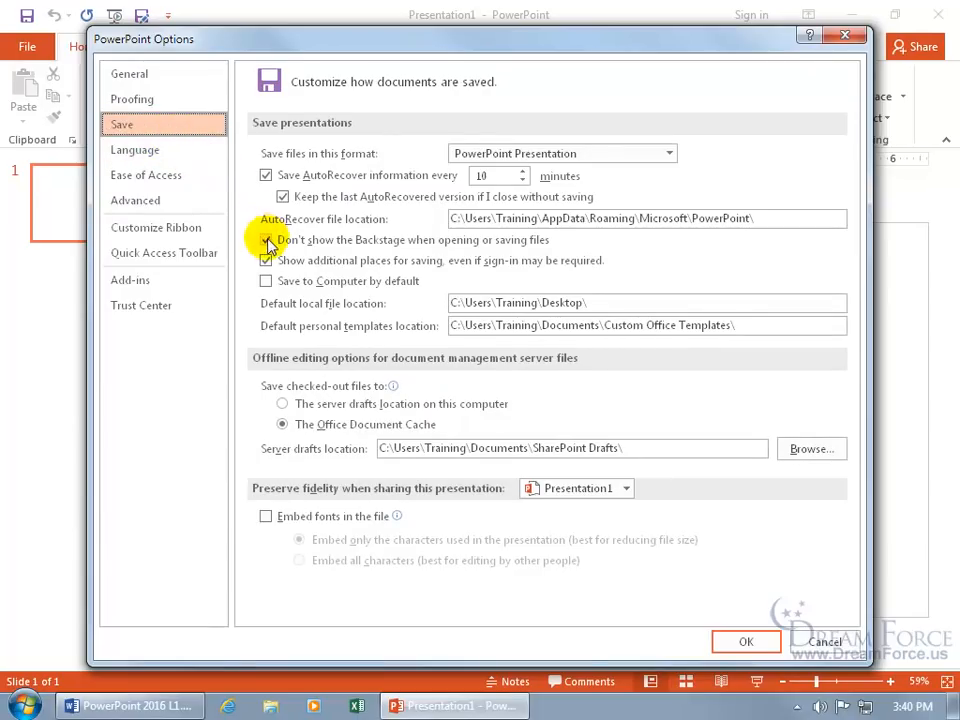
pyautogui.click(266, 240)
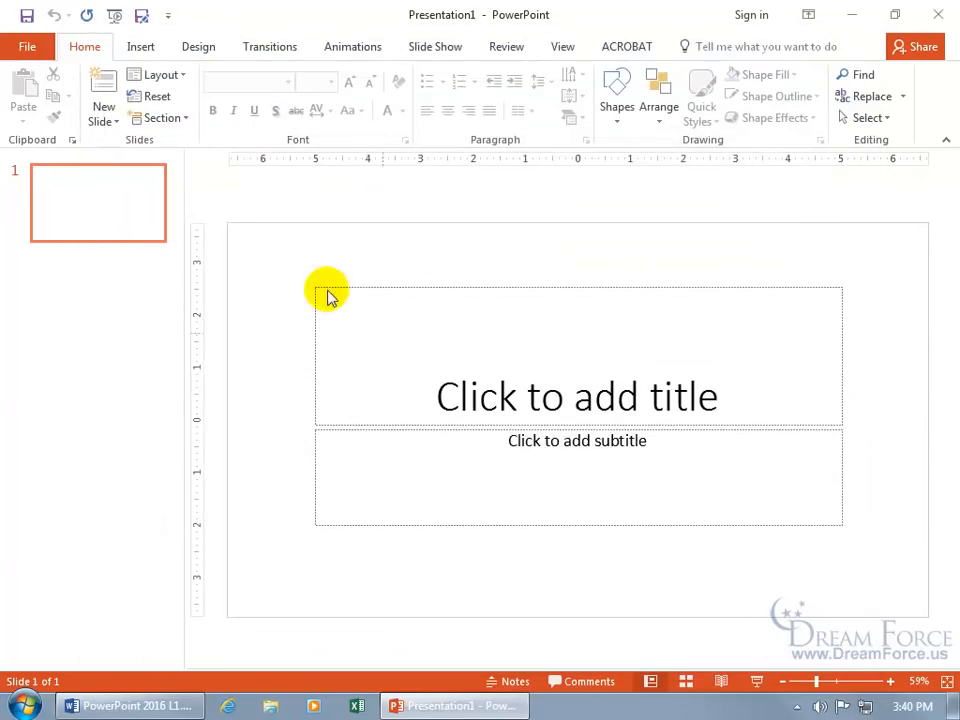
pyautogui.click(28, 46)
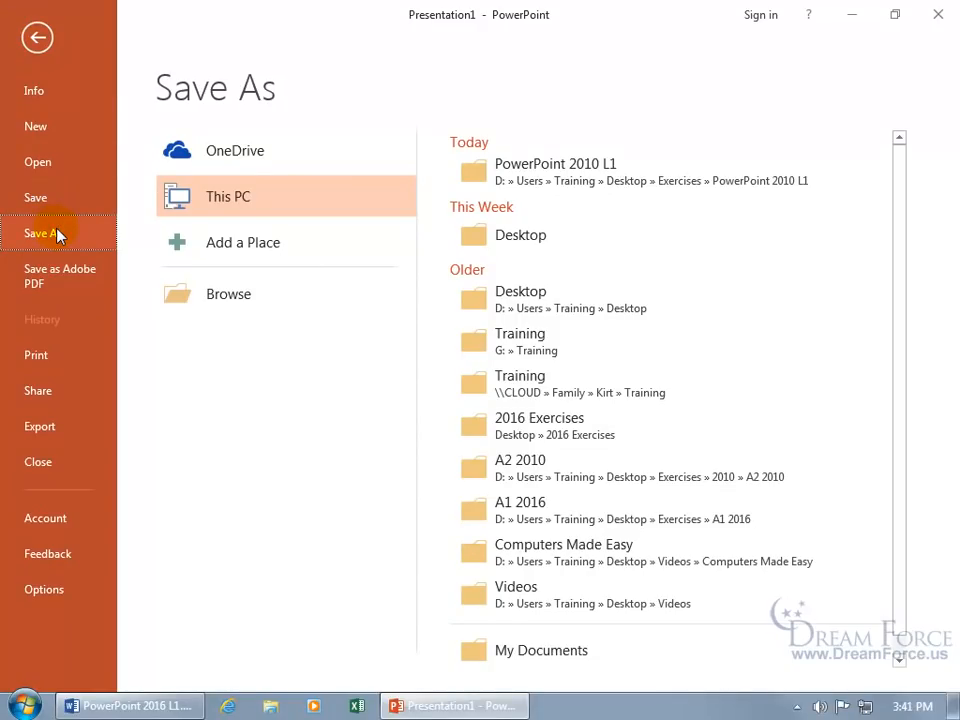
pyautogui.moveTo(236, 150)
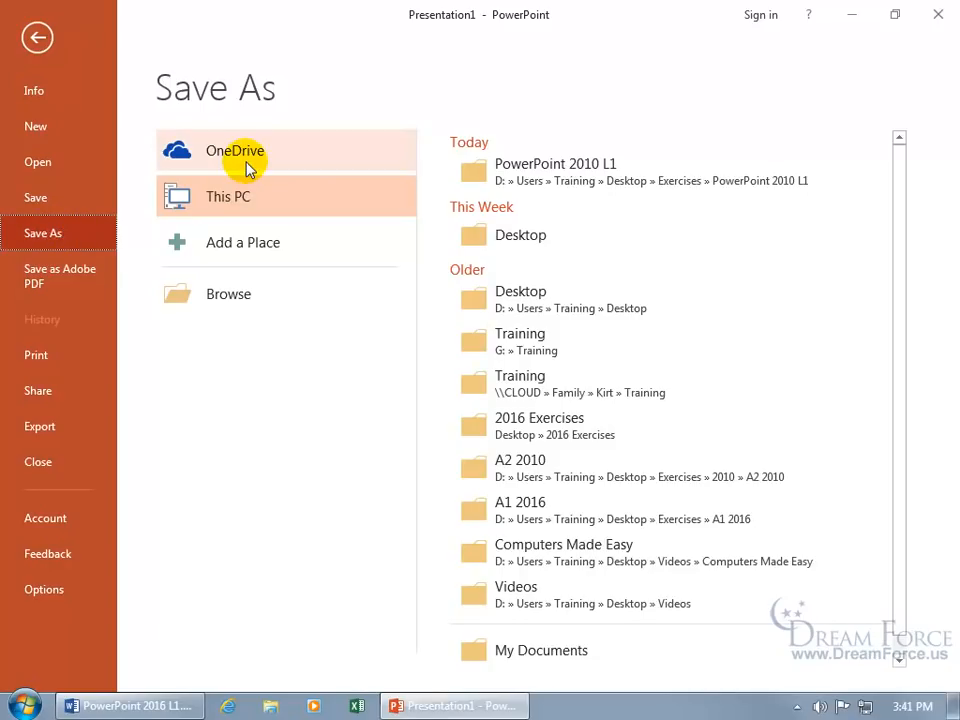
pyautogui.moveTo(240, 292)
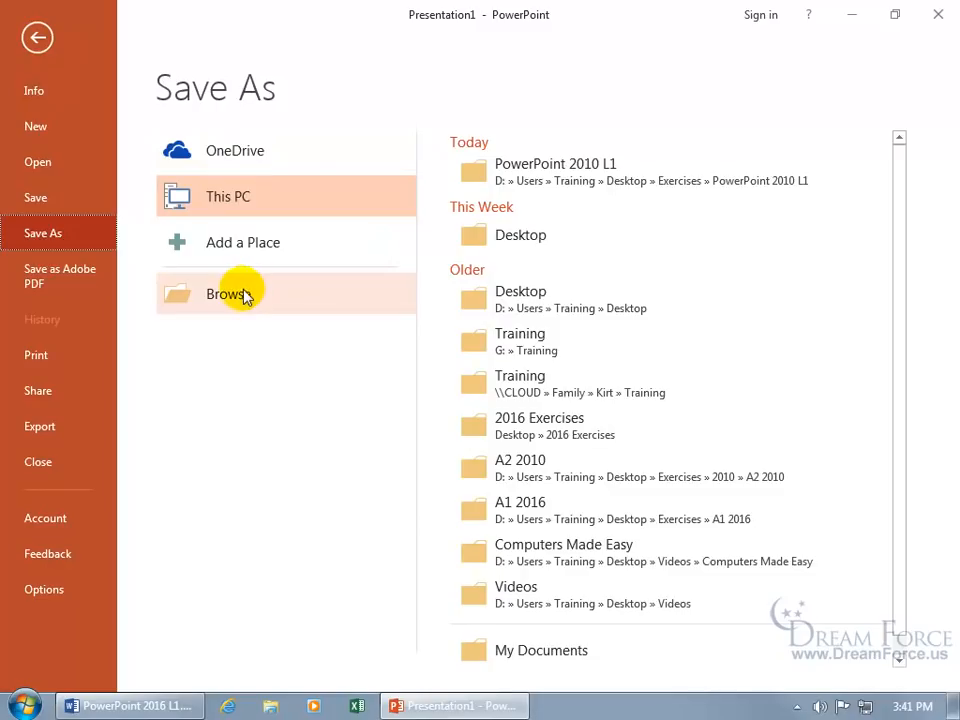
# - Browse for a save location from Save As, then cancel the Save As dialog
pyautogui.click(228, 292)
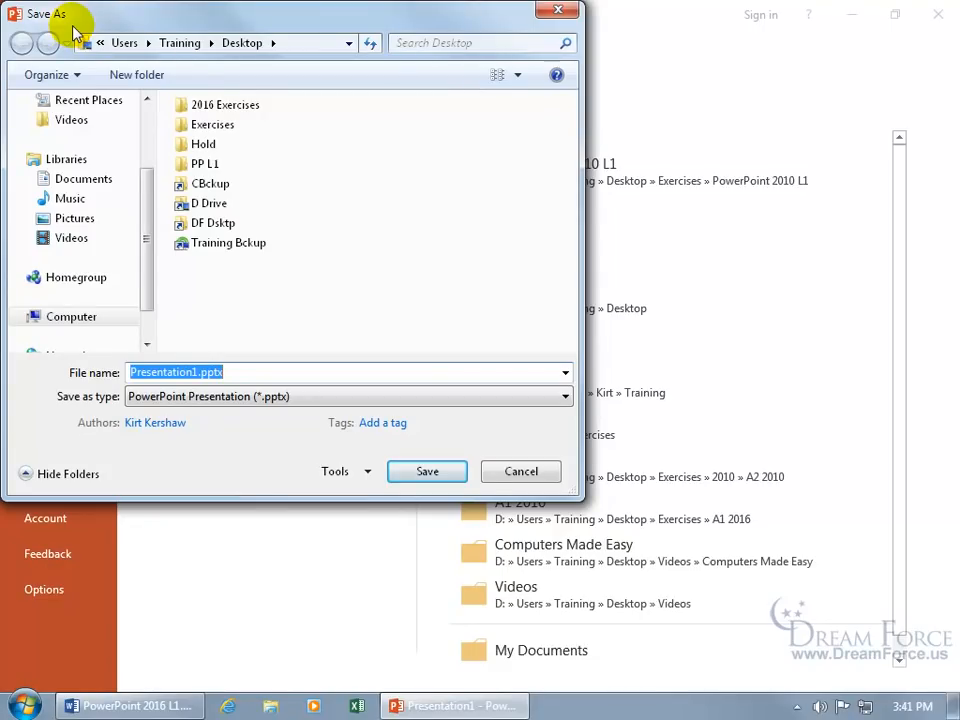
pyautogui.click(520, 472)
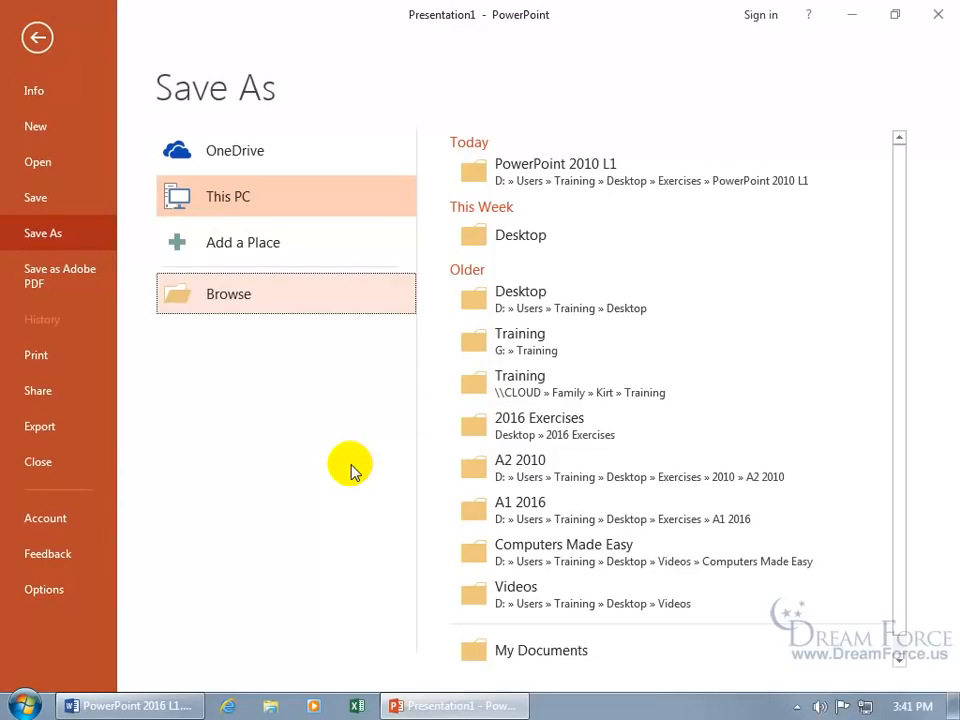
pyautogui.moveTo(308, 180)
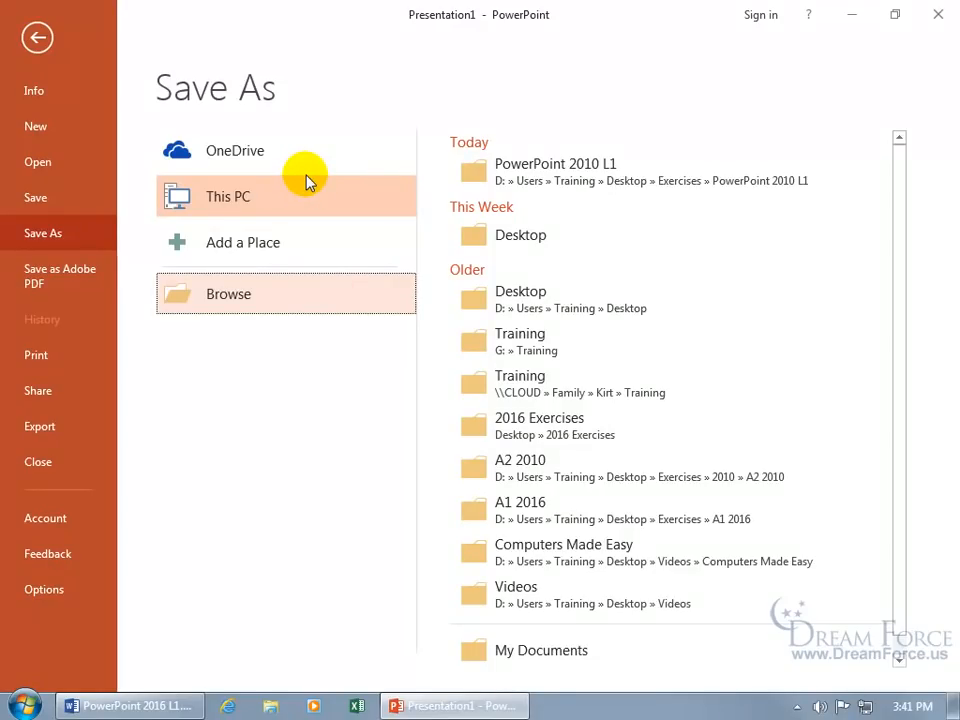
pyautogui.moveTo(44, 588)
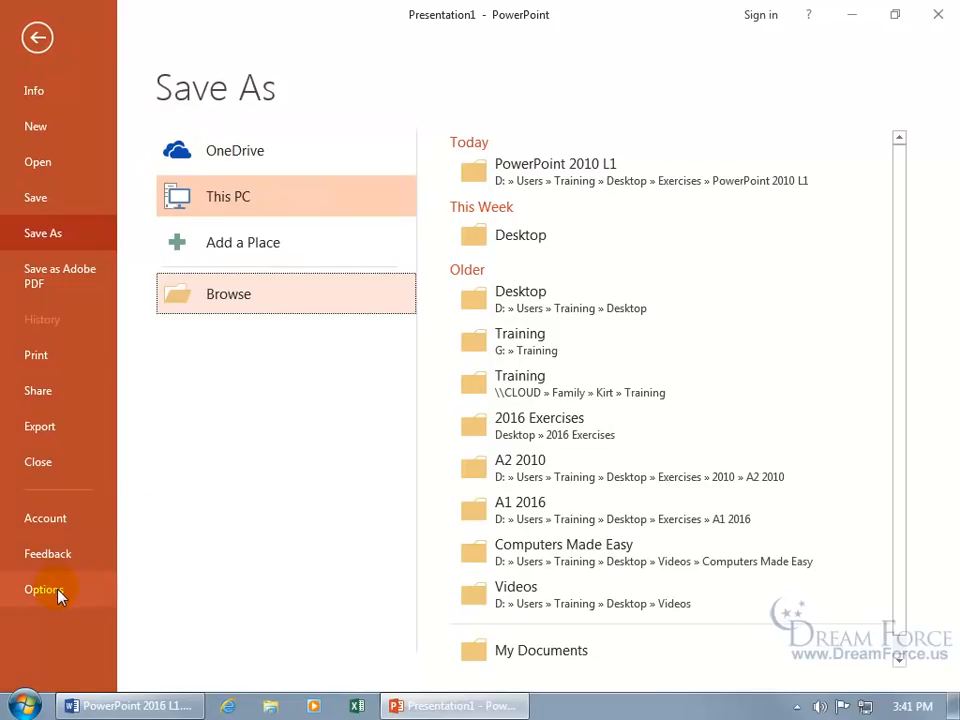
# - Skip Backstage when saving and add an 'Exercises' subfolder to the Desktop default file location
pyautogui.click(44, 588)
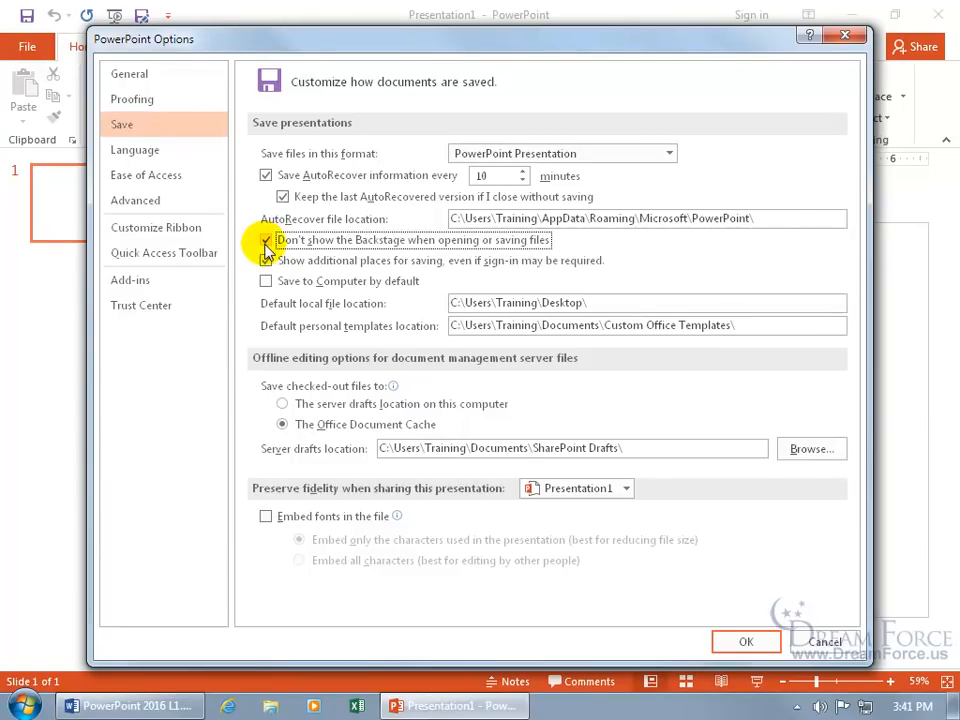
pyautogui.click(266, 240)
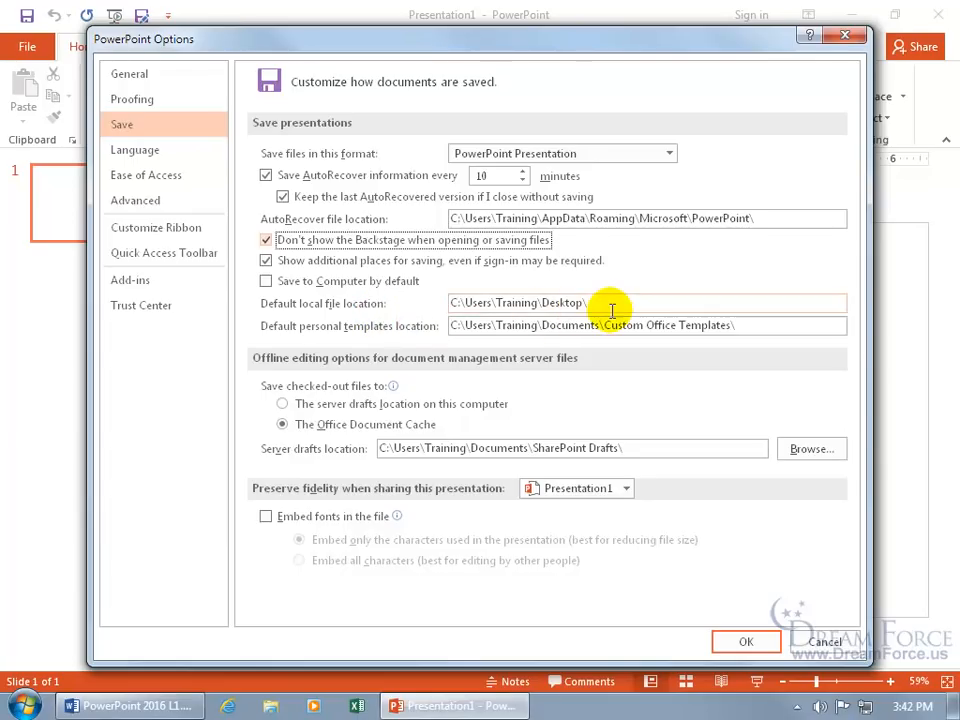
pyautogui.moveTo(620, 304)
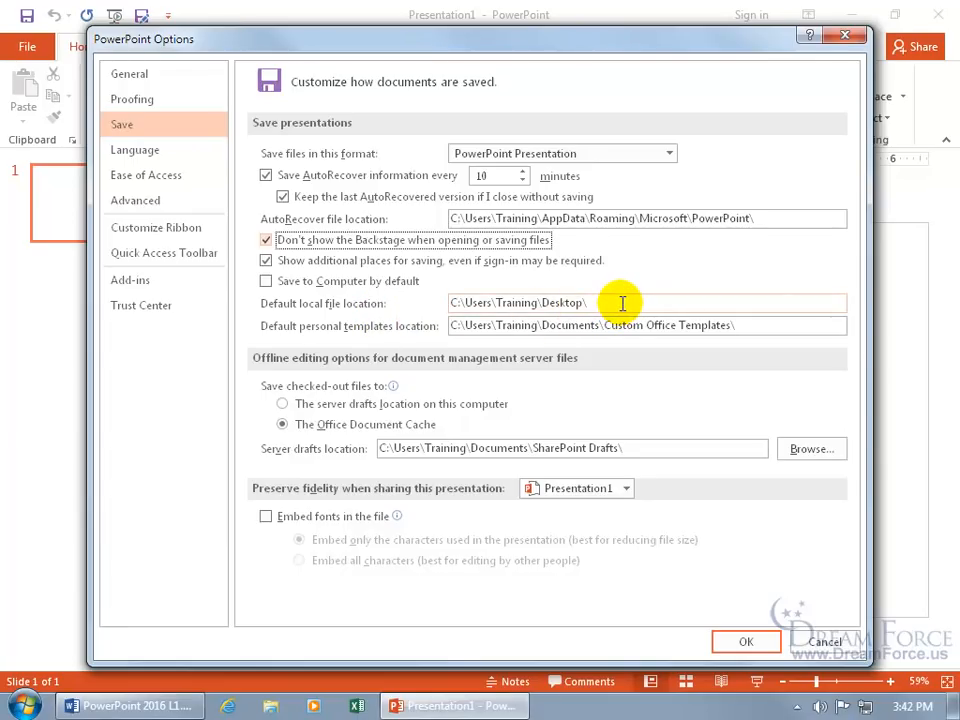
pyautogui.moveTo(560, 320)
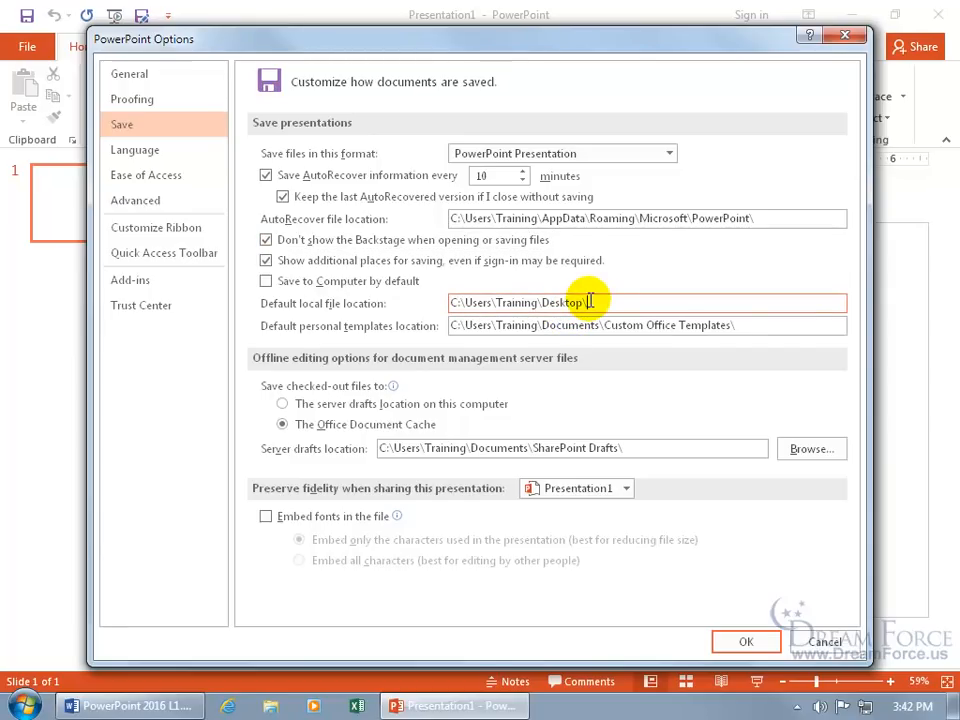
pyautogui.write('Exerci')
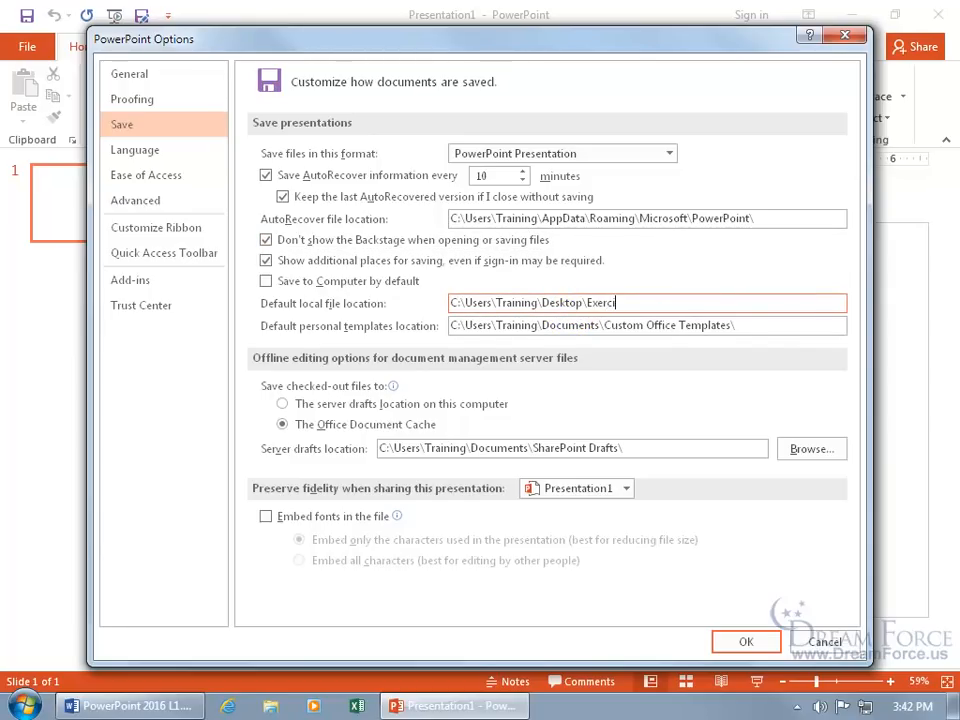
pyautogui.write('ses')
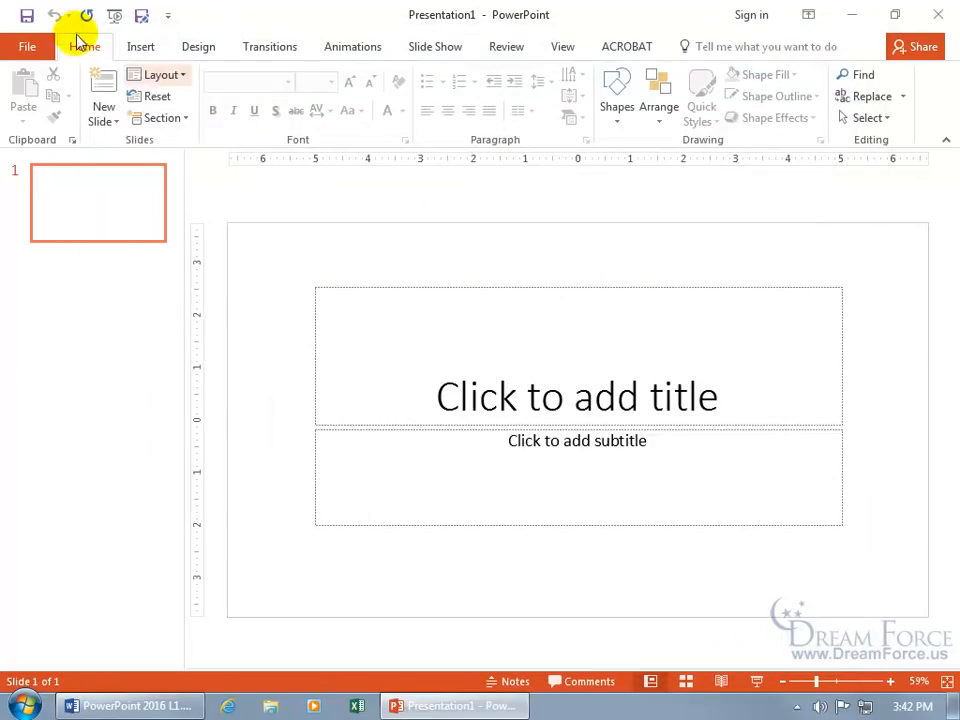
# - Verify a Quick Access save opens in the Exercises folder, cancel it and return to the file view
pyautogui.click(28, 16)
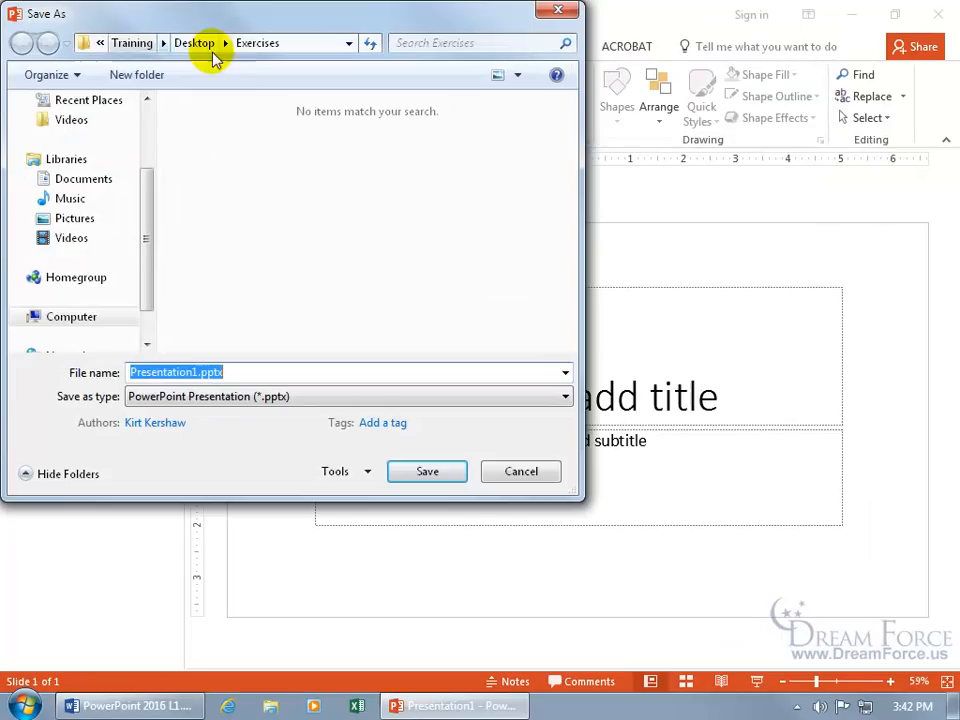
pyautogui.moveTo(196, 44)
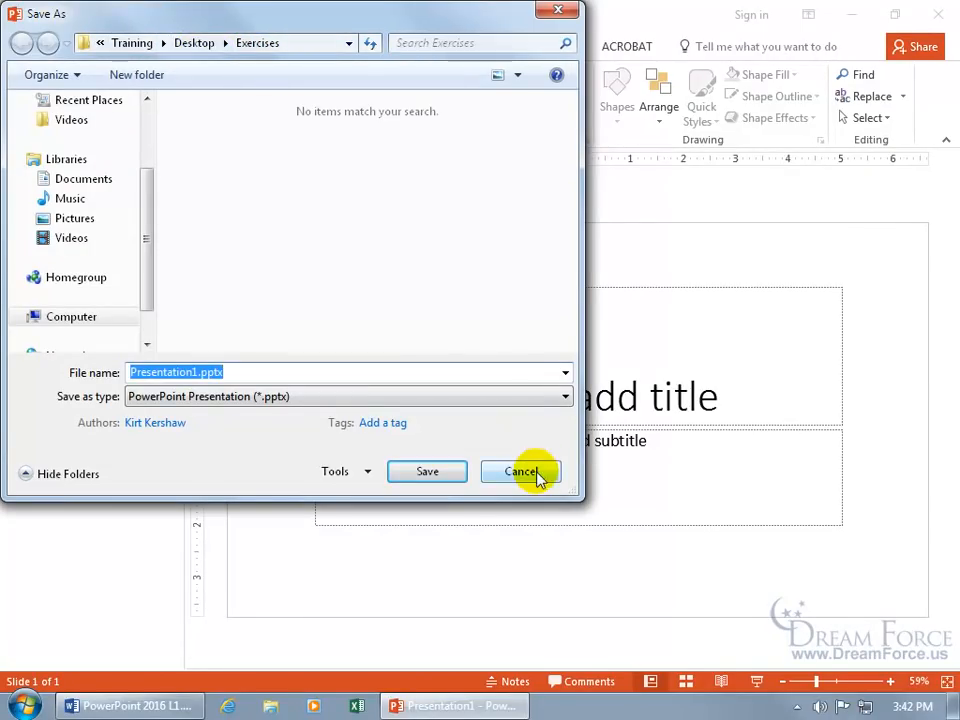
pyautogui.click(520, 472)
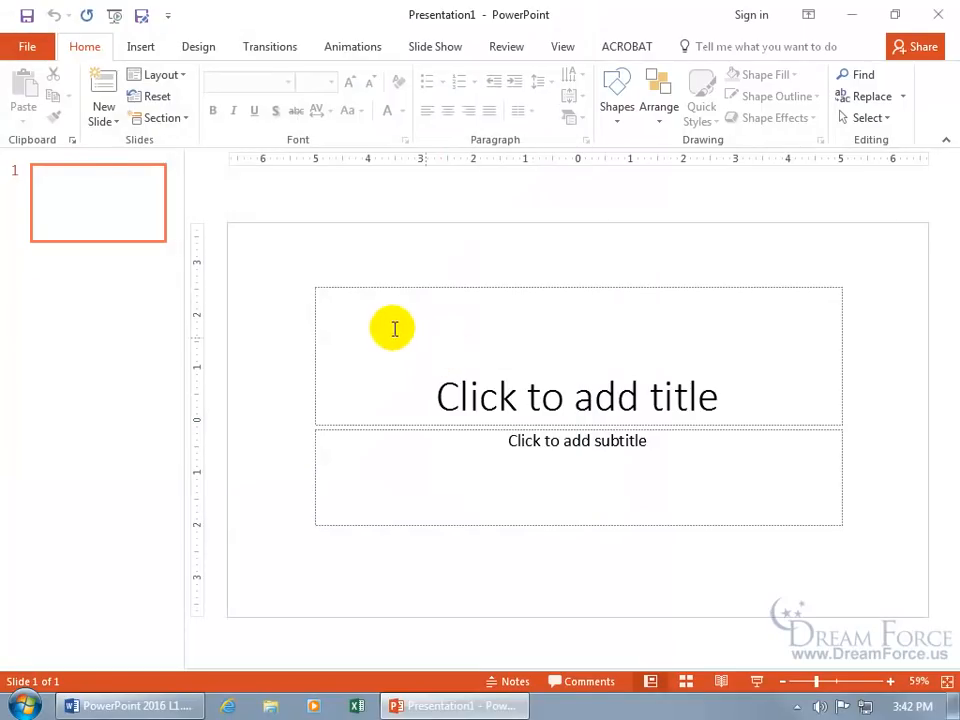
pyautogui.click(28, 46)
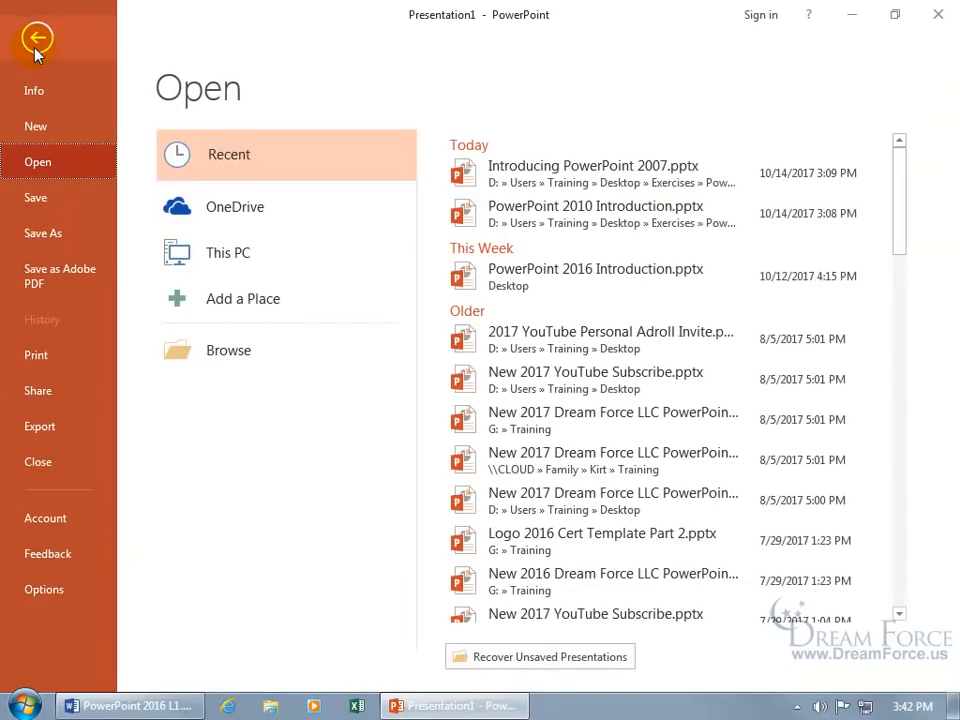
# - Reset the default local file location to just the Desktop and confirm saving now opens there
pyautogui.click(36, 40)
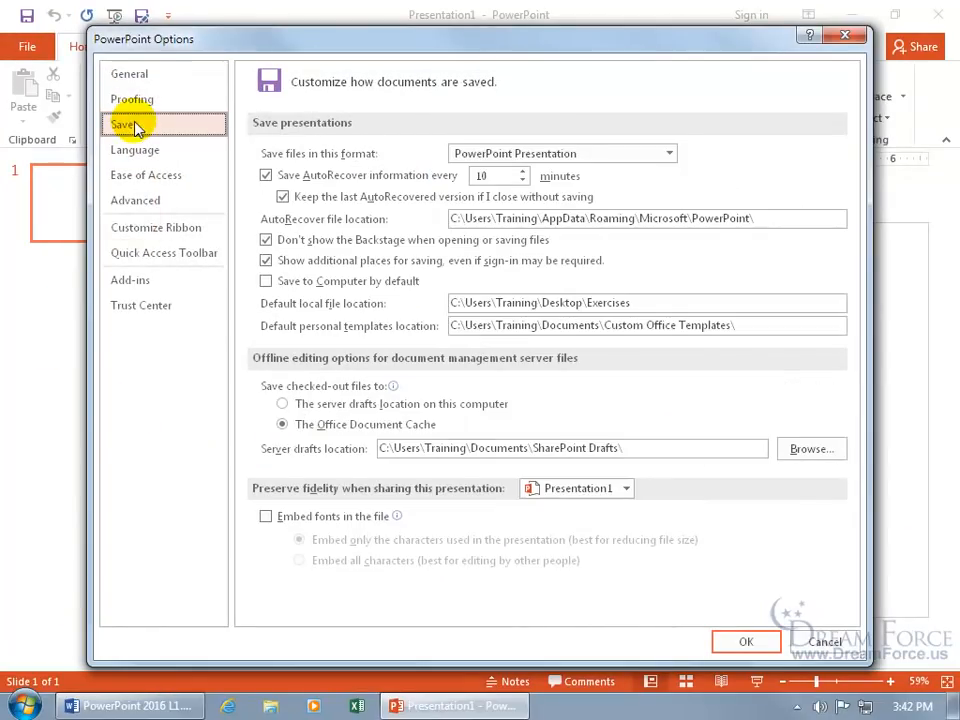
pyautogui.doubleClick(608, 302)
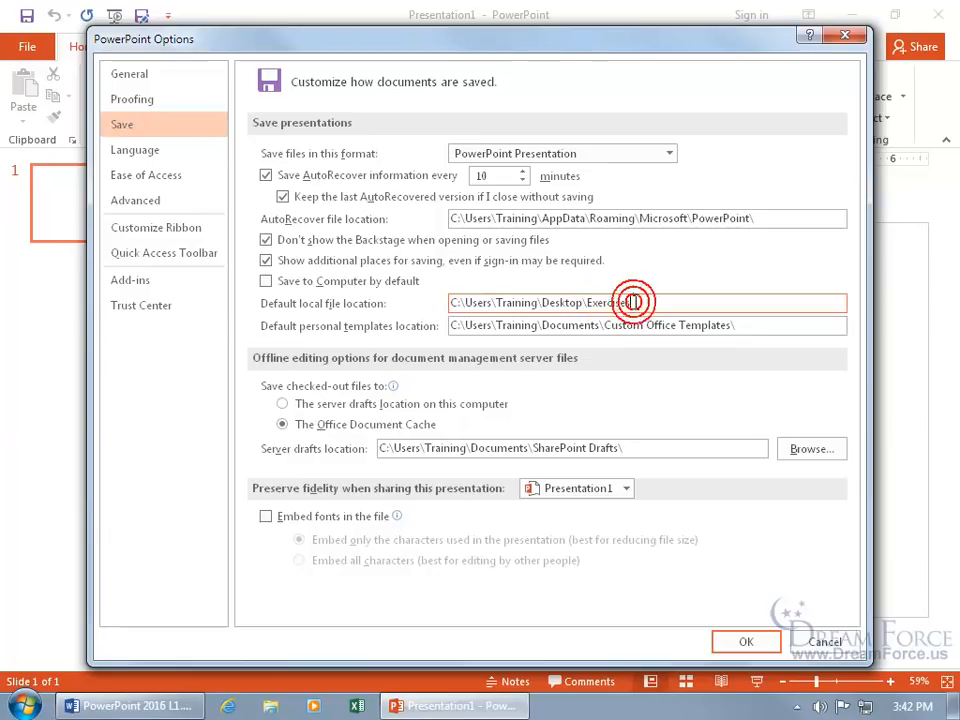
pyautogui.click(632, 302)
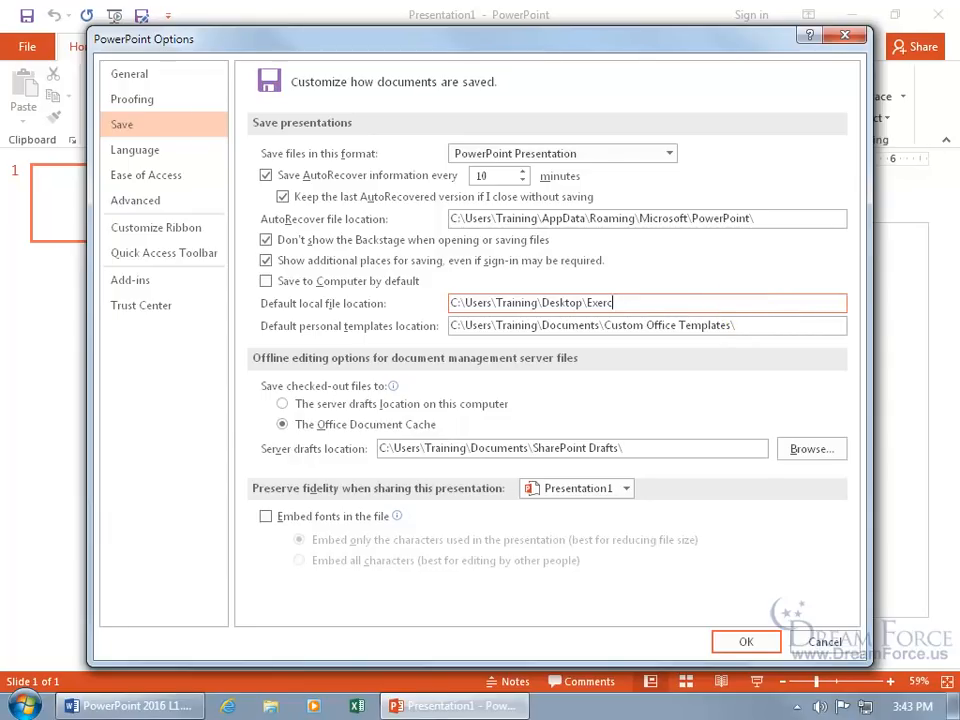
pyautogui.press('BackSpace')
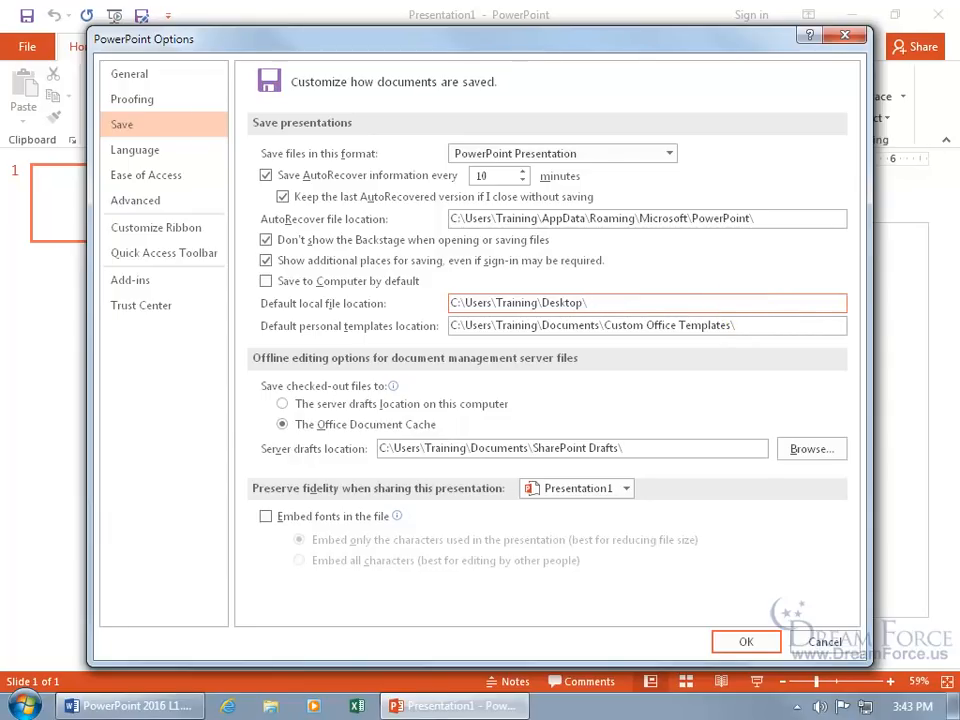
pyautogui.click(746, 640)
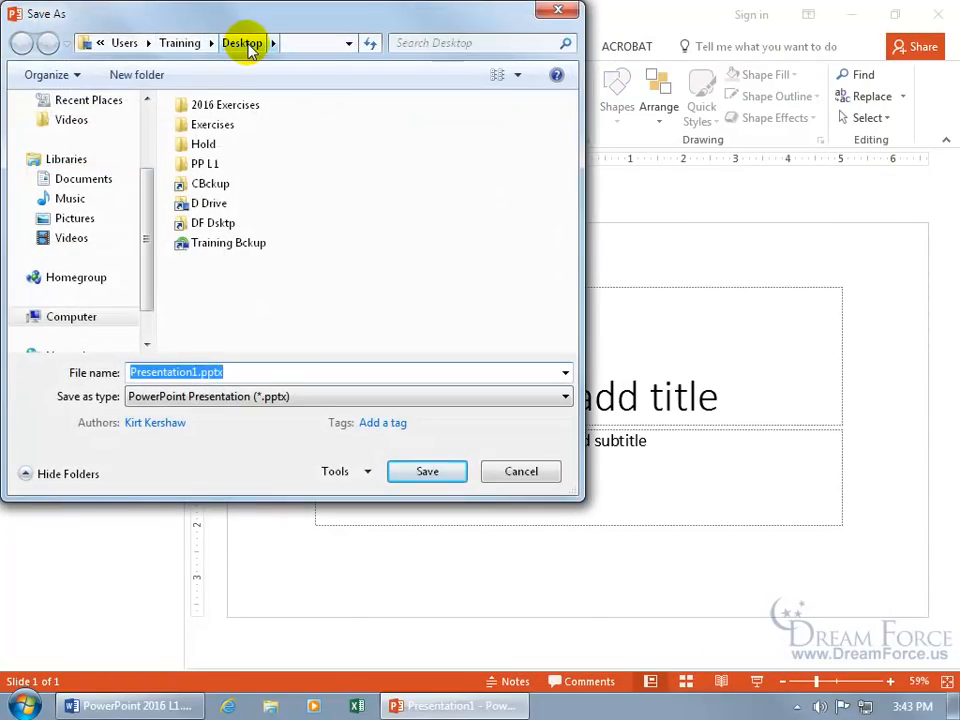
pyautogui.click(520, 472)
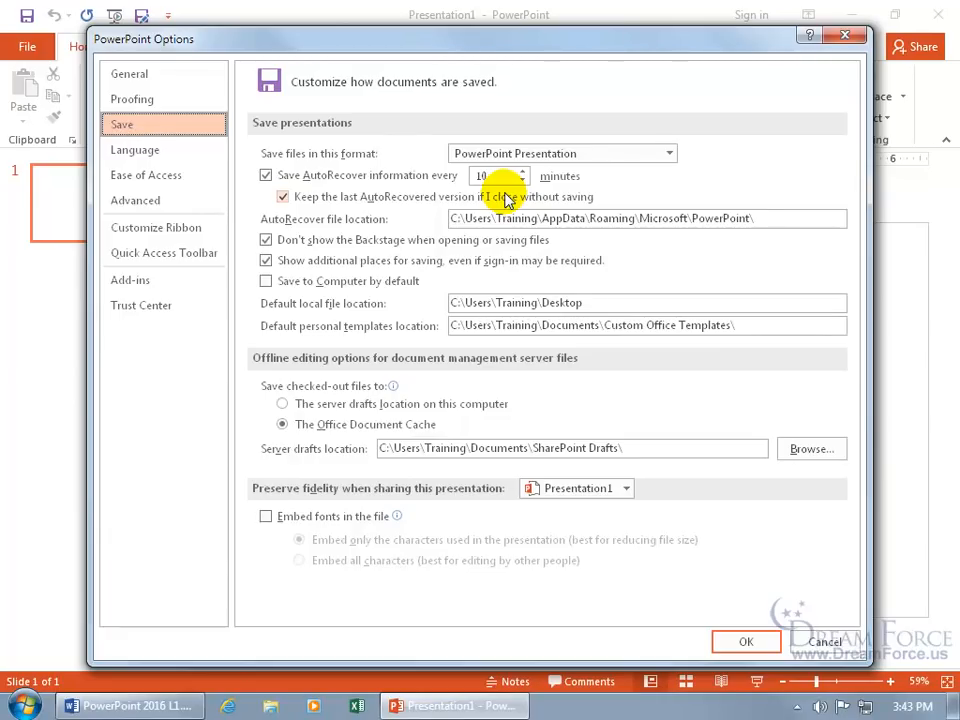
pyautogui.moveTo(450, 196)
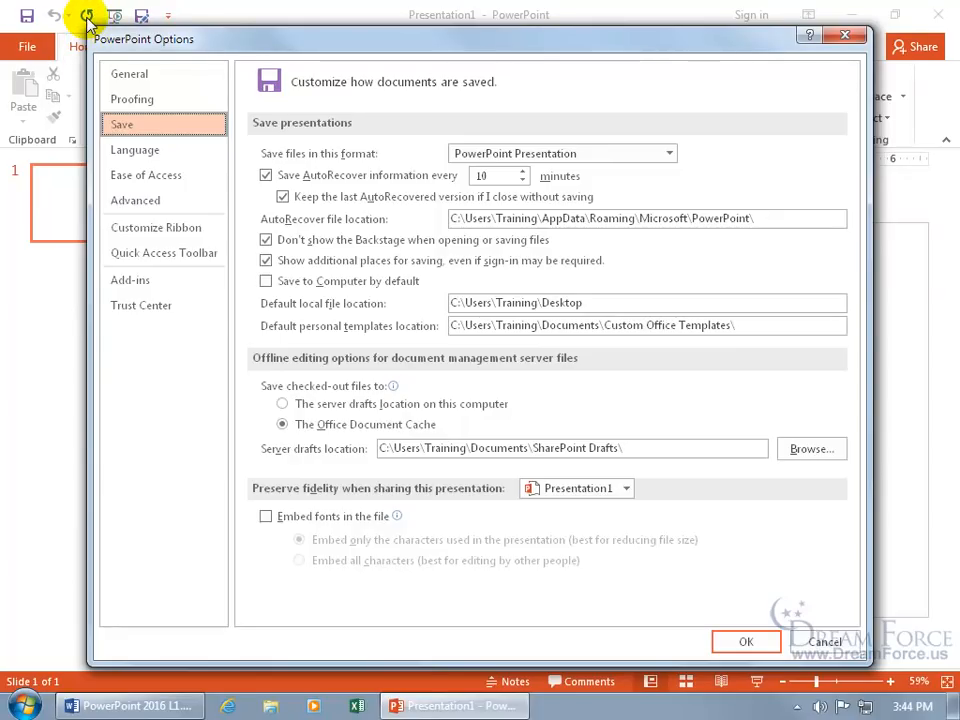
pyautogui.moveTo(100, 40)
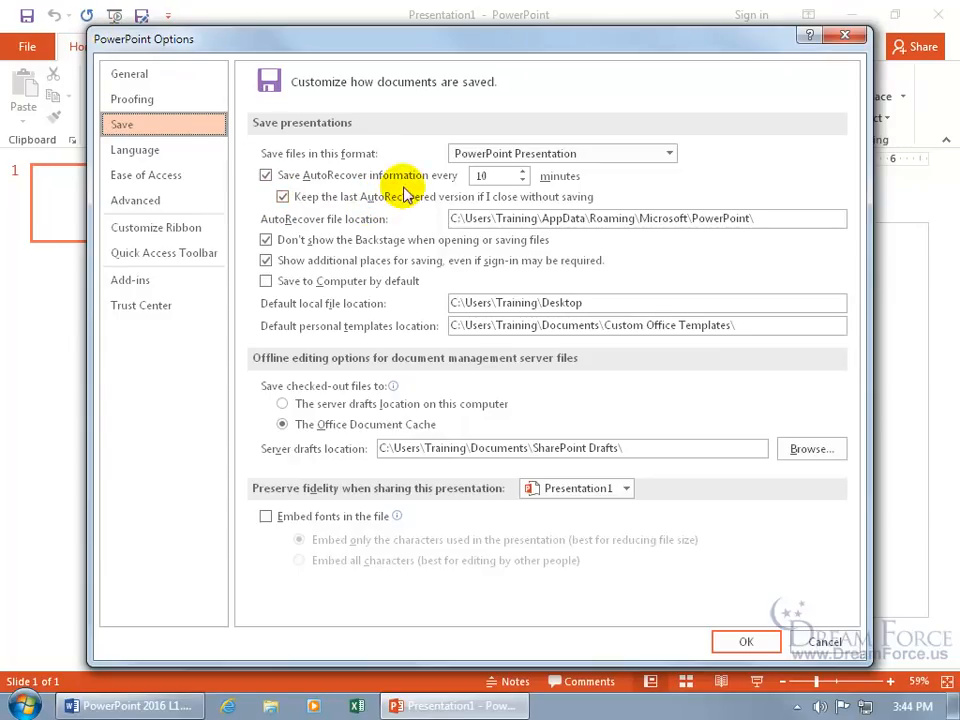
pyautogui.moveTo(476, 190)
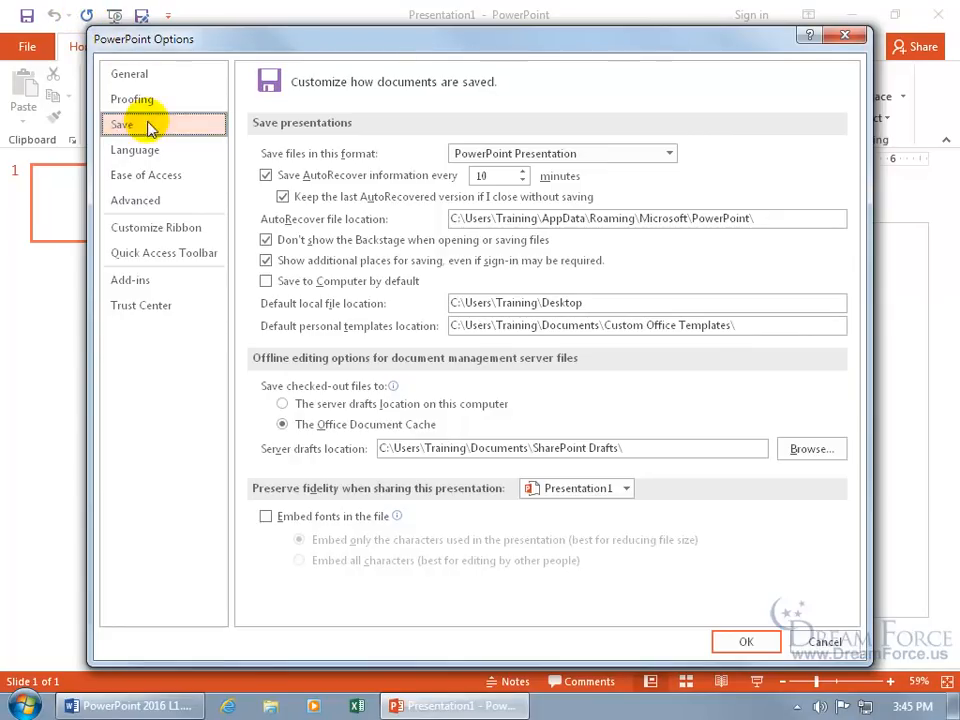
# - Show the Advanced settings, where the maximum number of undos reads 20
pyautogui.click(136, 200)
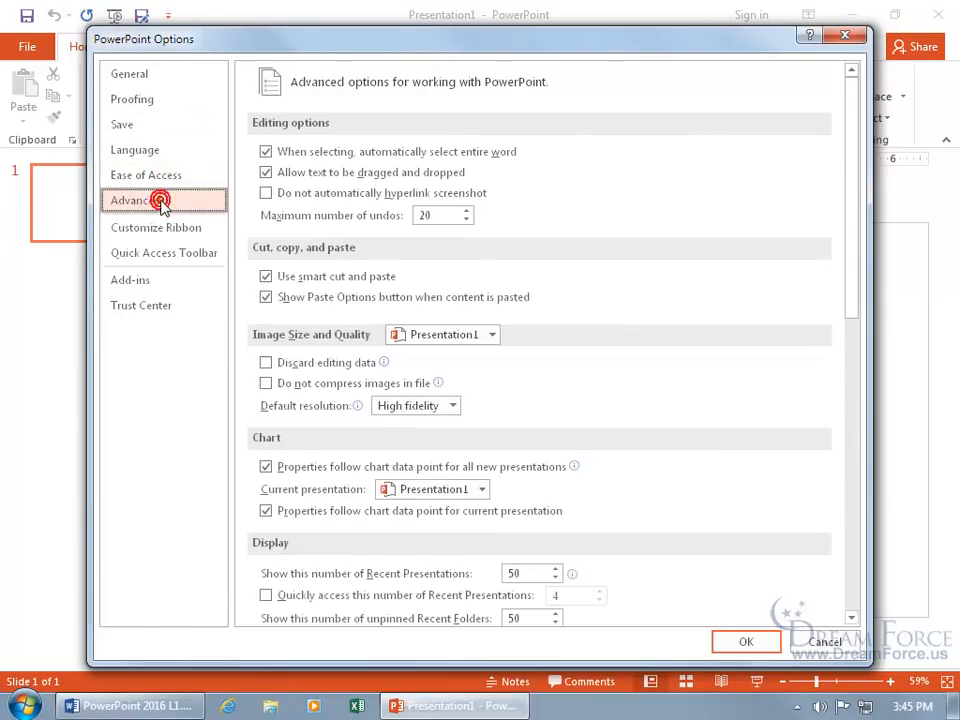
pyautogui.moveTo(560, 198)
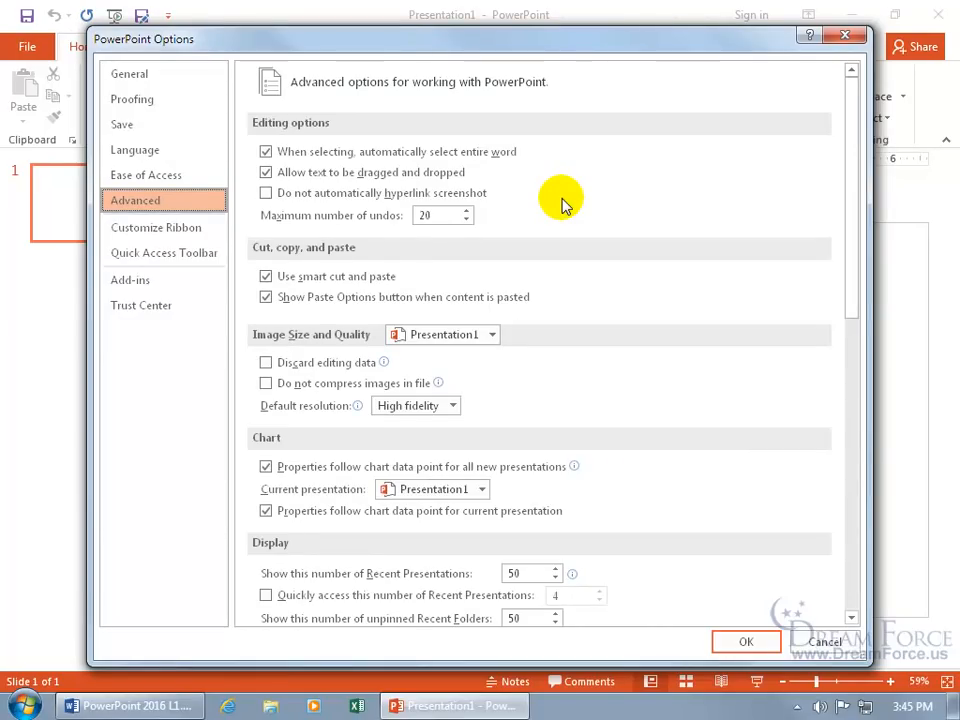
pyautogui.moveTo(60, 24)
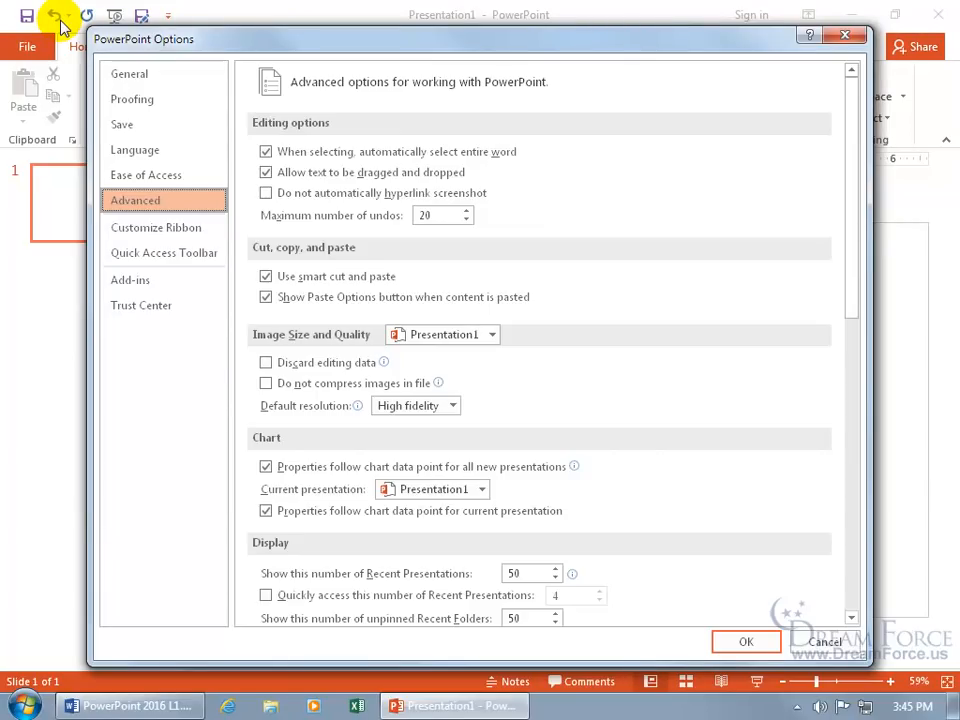
pyautogui.moveTo(330, 230)
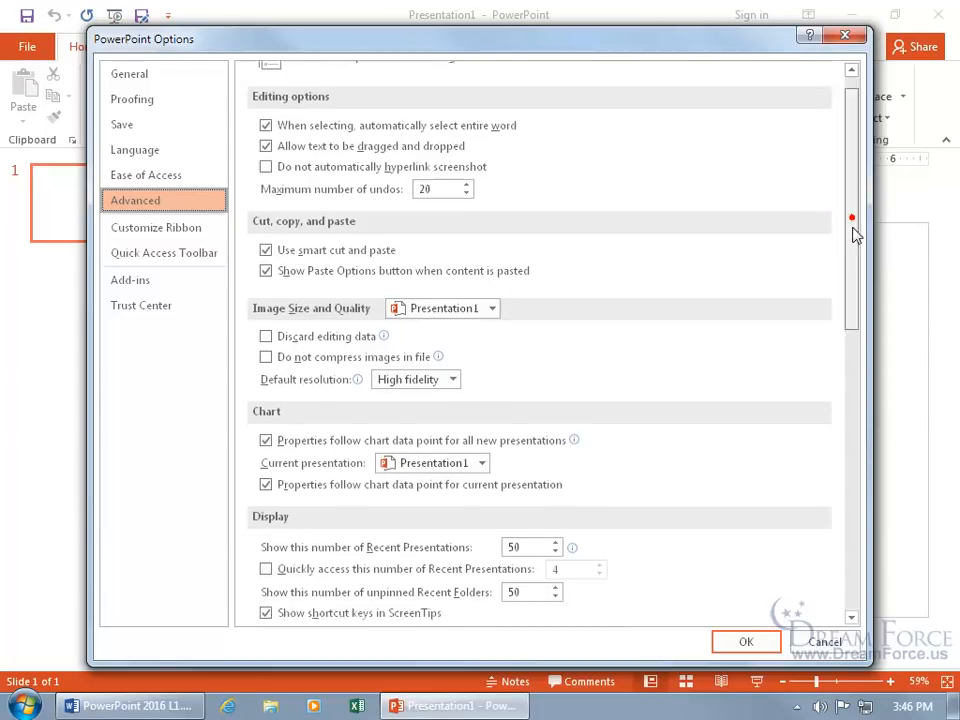
pyautogui.scroll(-3)
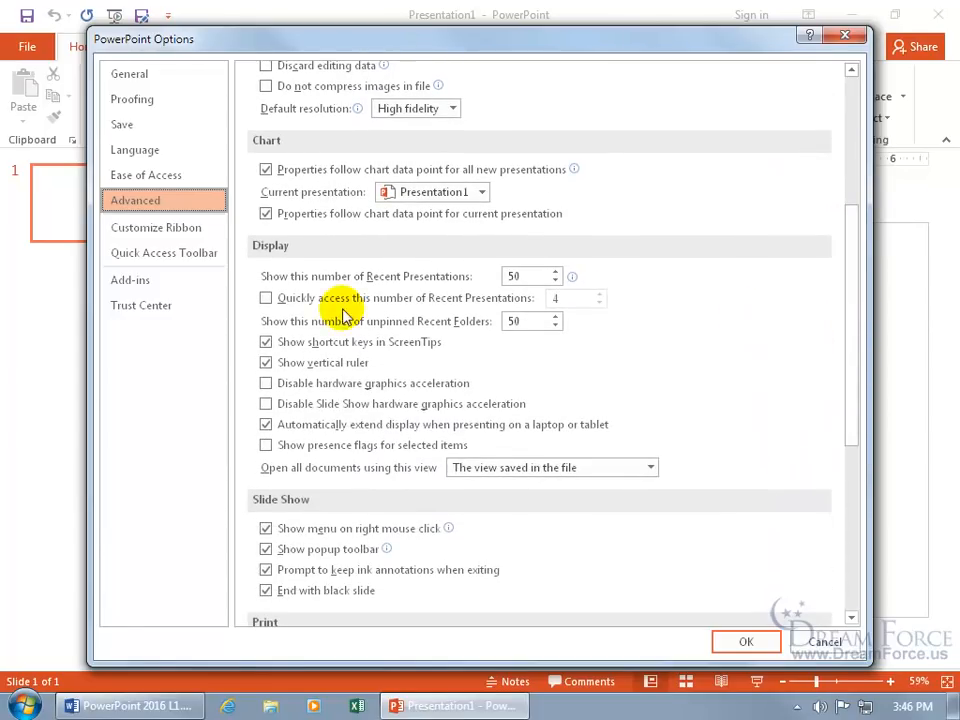
pyautogui.moveTo(436, 292)
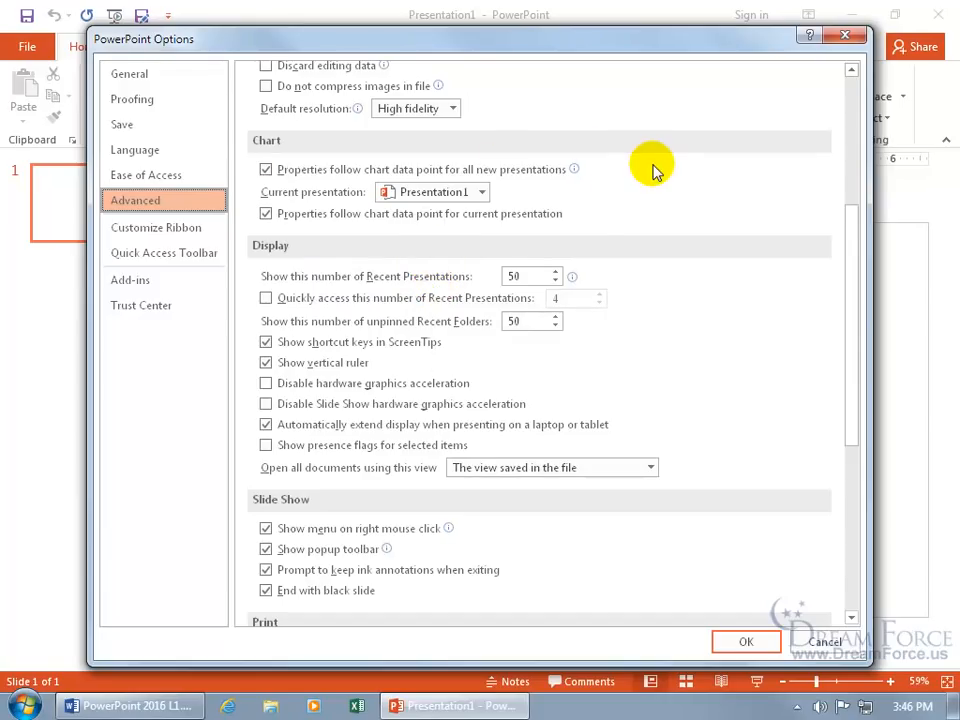
pyautogui.moveTo(656, 222)
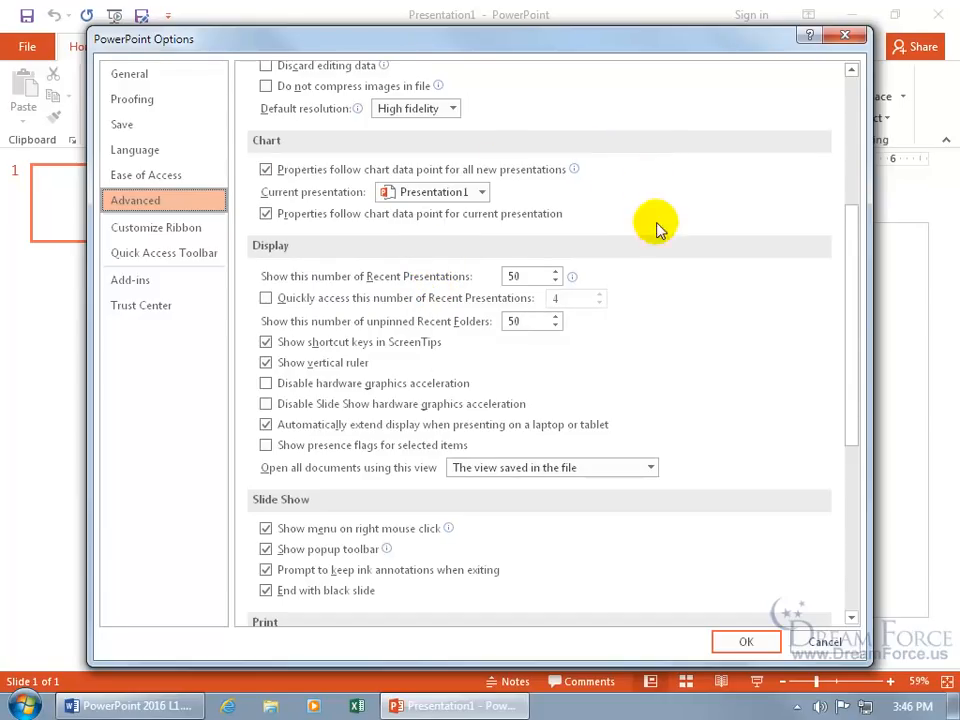
pyautogui.moveTo(670, 380)
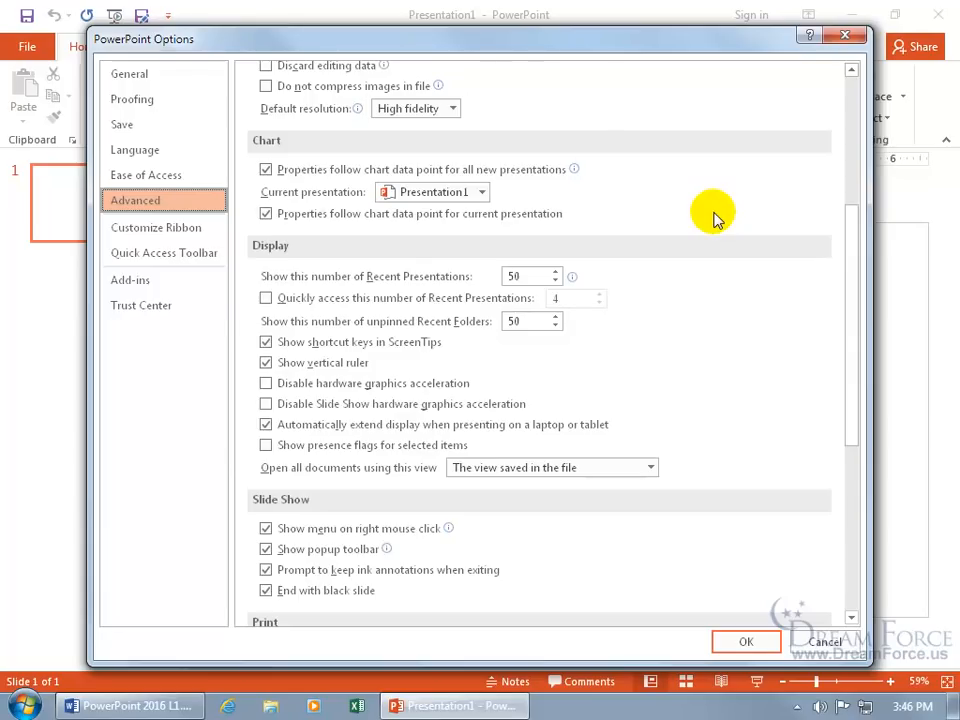
pyautogui.moveTo(730, 504)
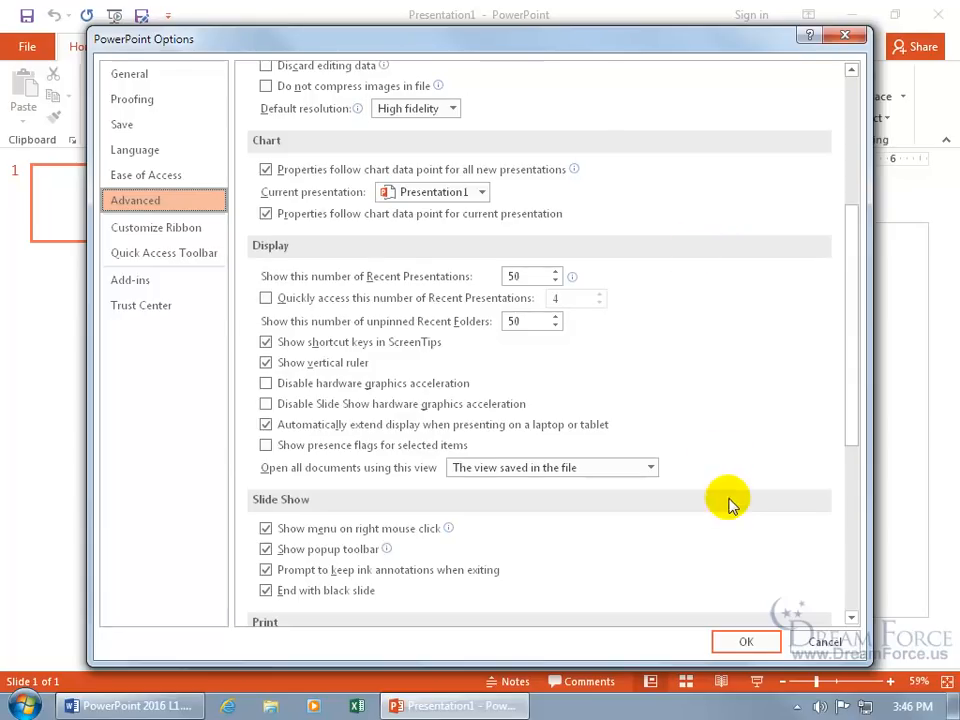
pyautogui.moveTo(742, 556)
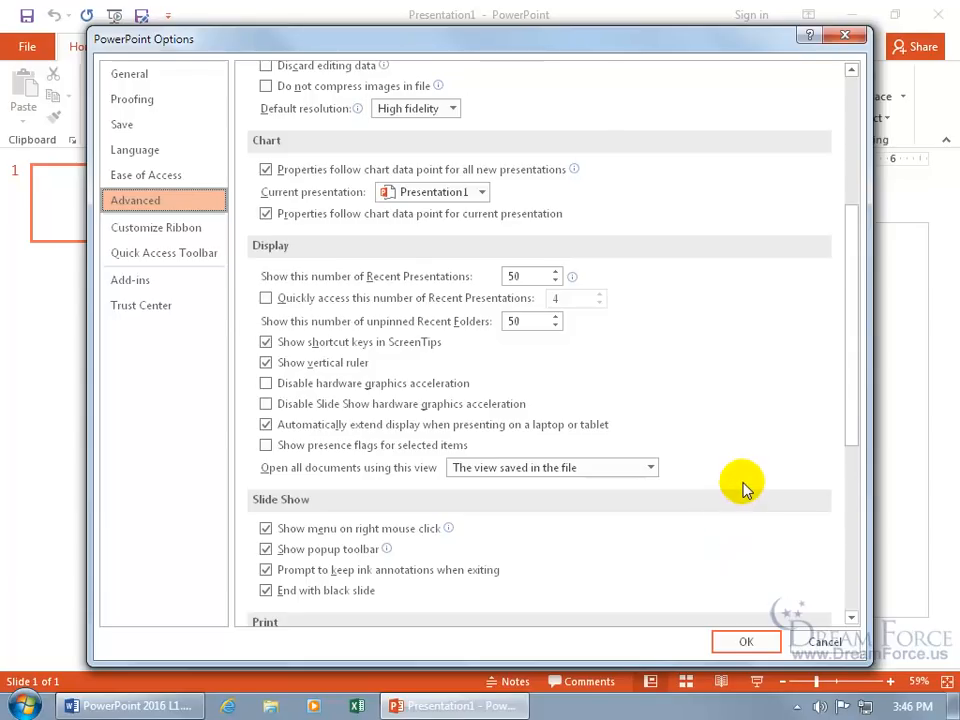
pyautogui.moveTo(724, 470)
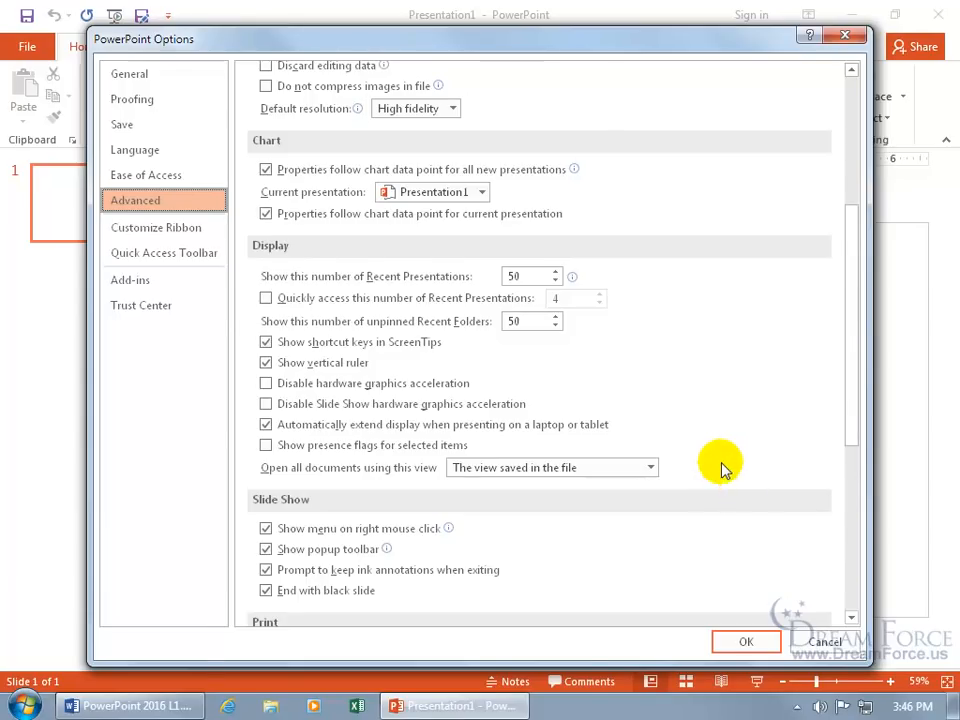
pyautogui.moveTo(690, 170)
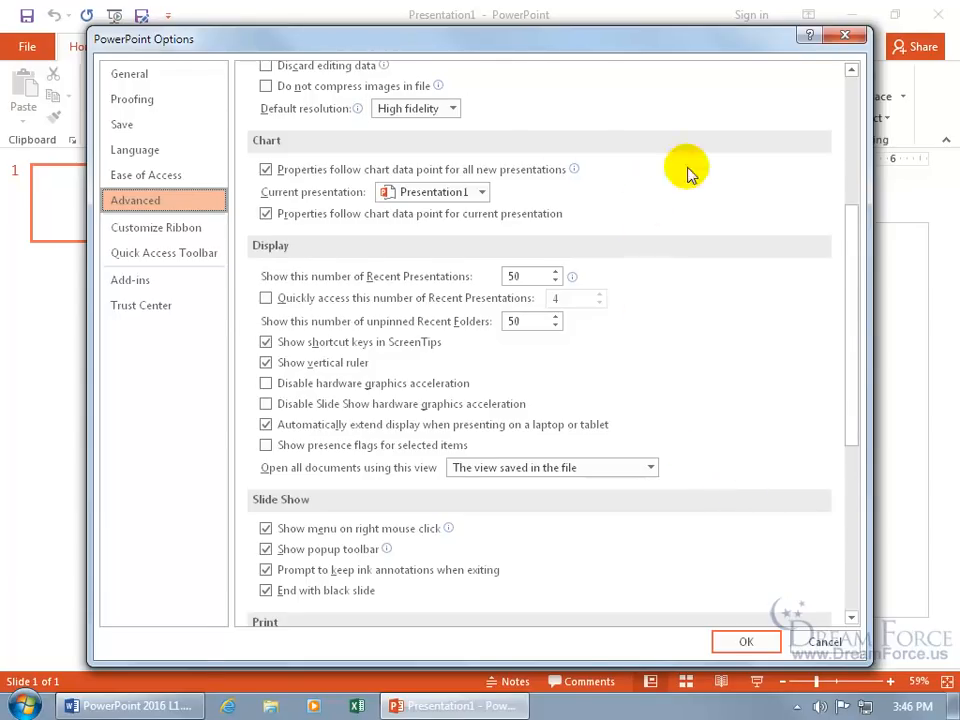
pyautogui.moveTo(640, 272)
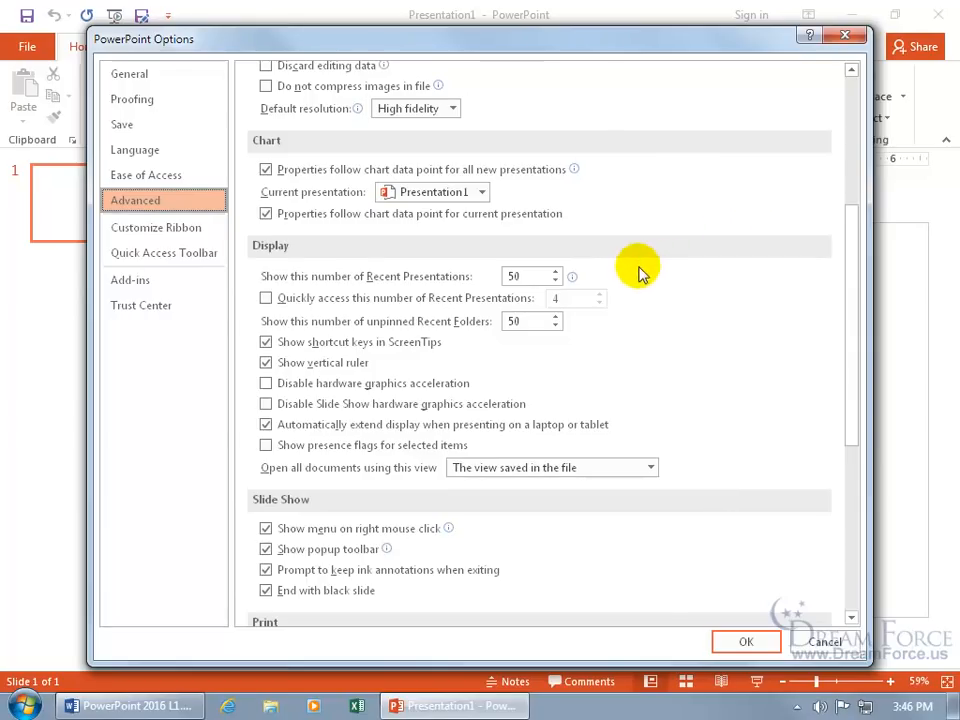
pyautogui.moveTo(556, 282)
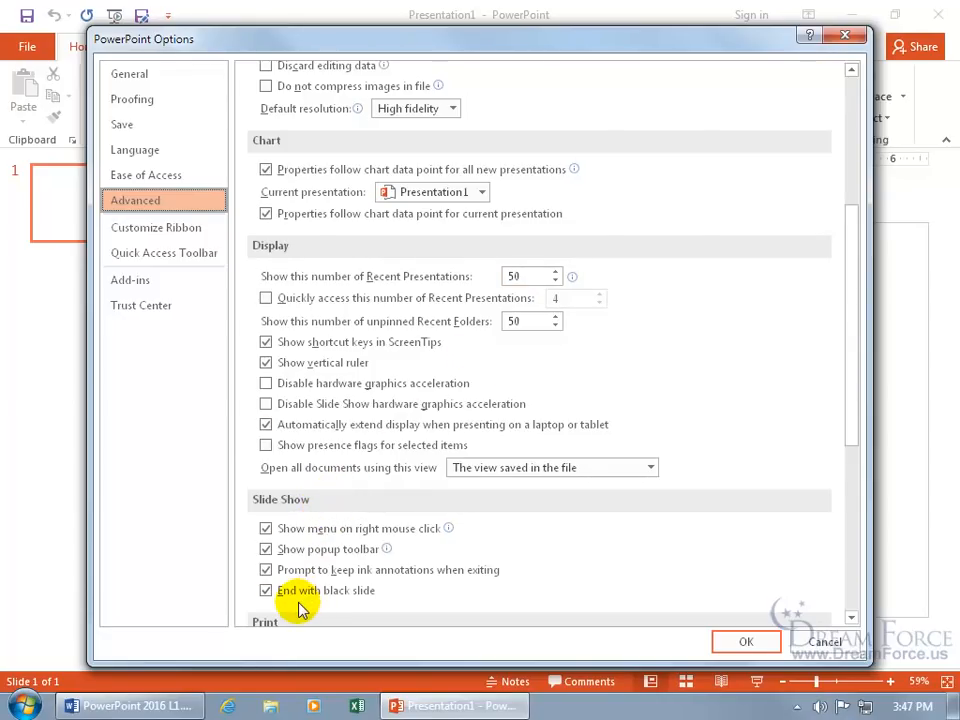
pyautogui.moveTo(358, 610)
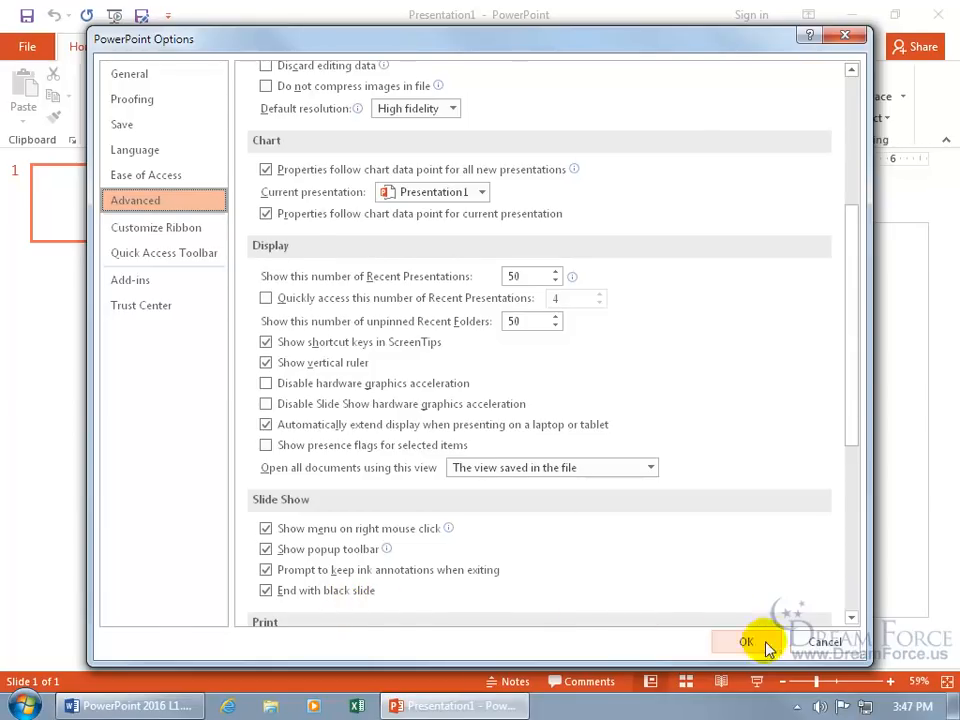
# - Confirm the options and make the slide title read 'Nothing'
pyautogui.click(744, 642)
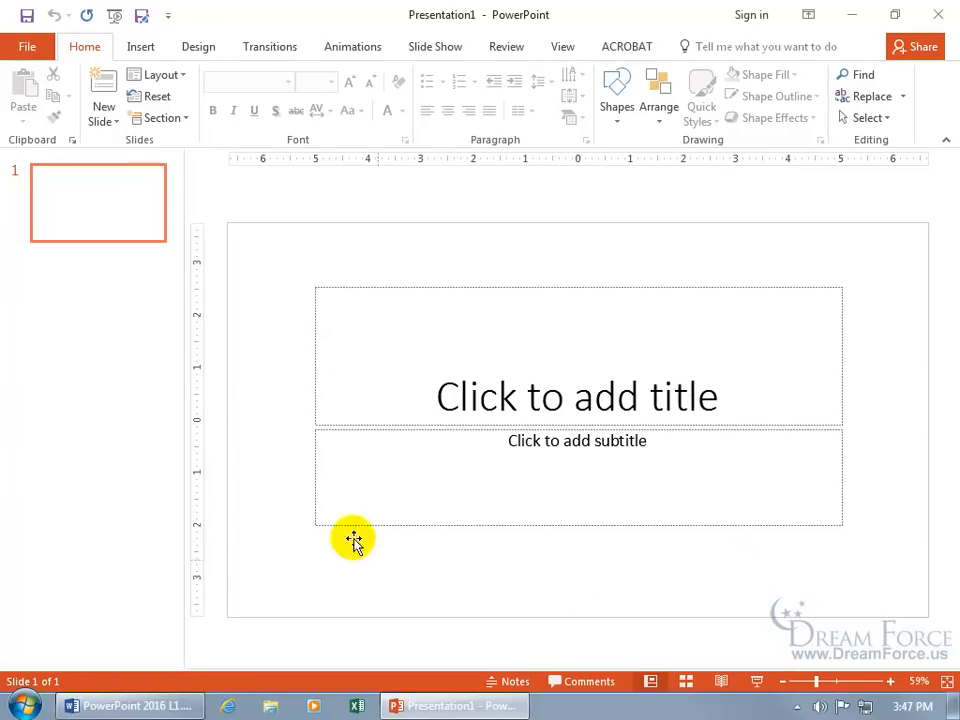
pyautogui.moveTo(308, 284)
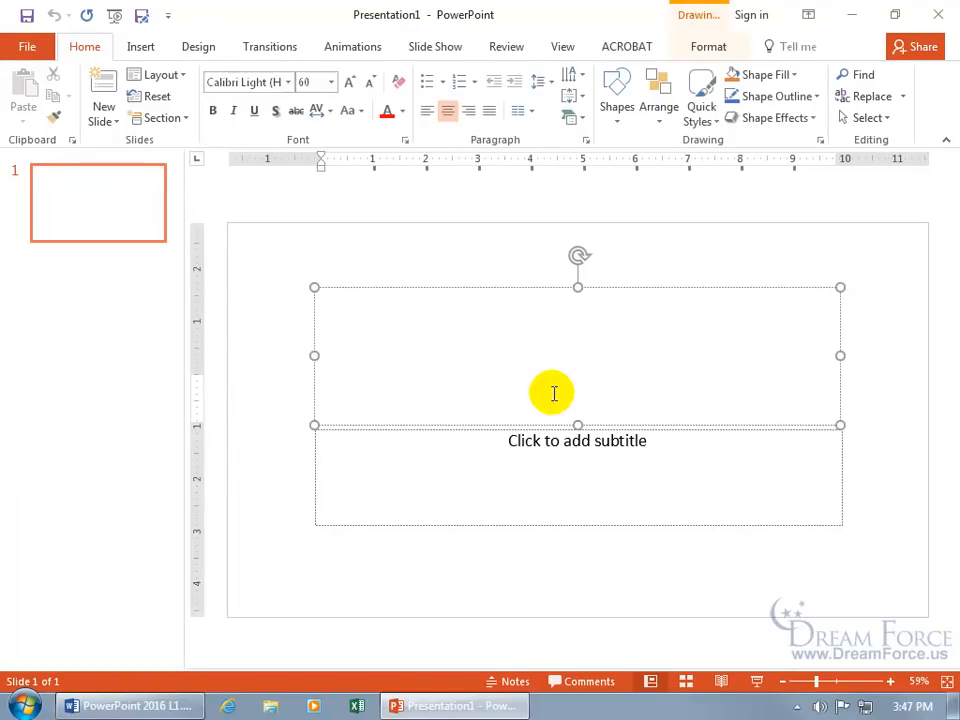
pyautogui.write('Nothing')
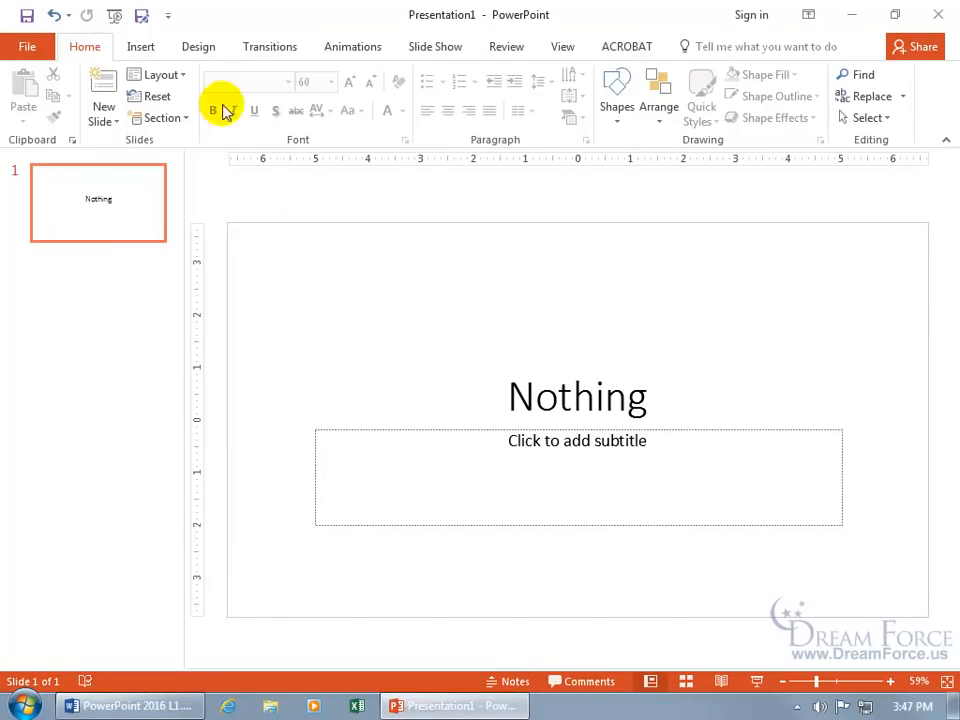
# - In Advanced options, turn off 'End with black slide' for slide shows and confirm
pyautogui.click(28, 46)
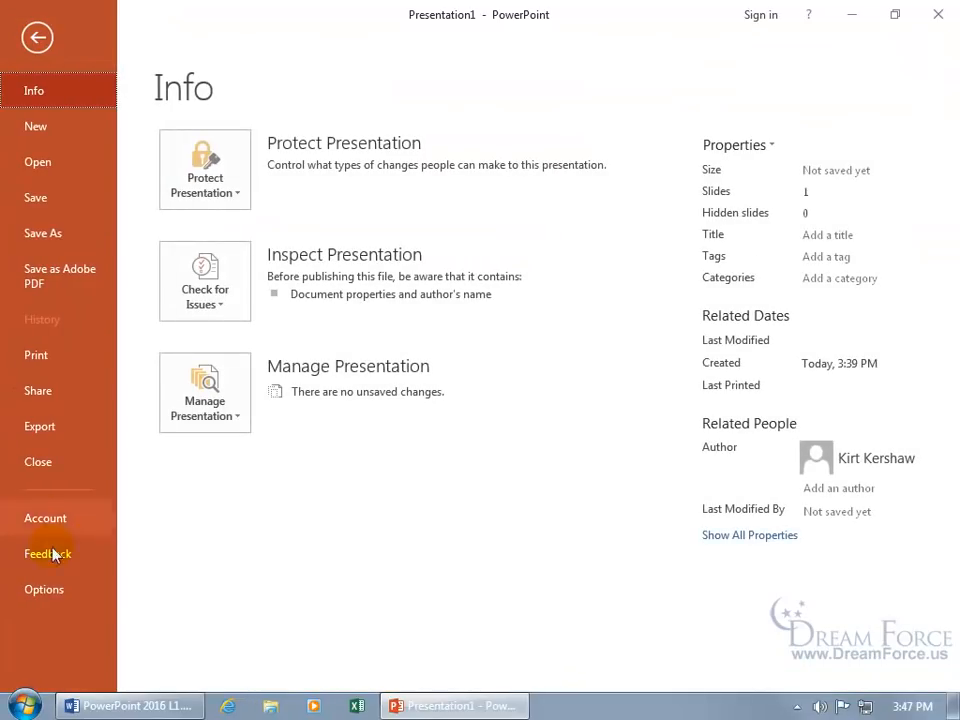
pyautogui.click(44, 588)
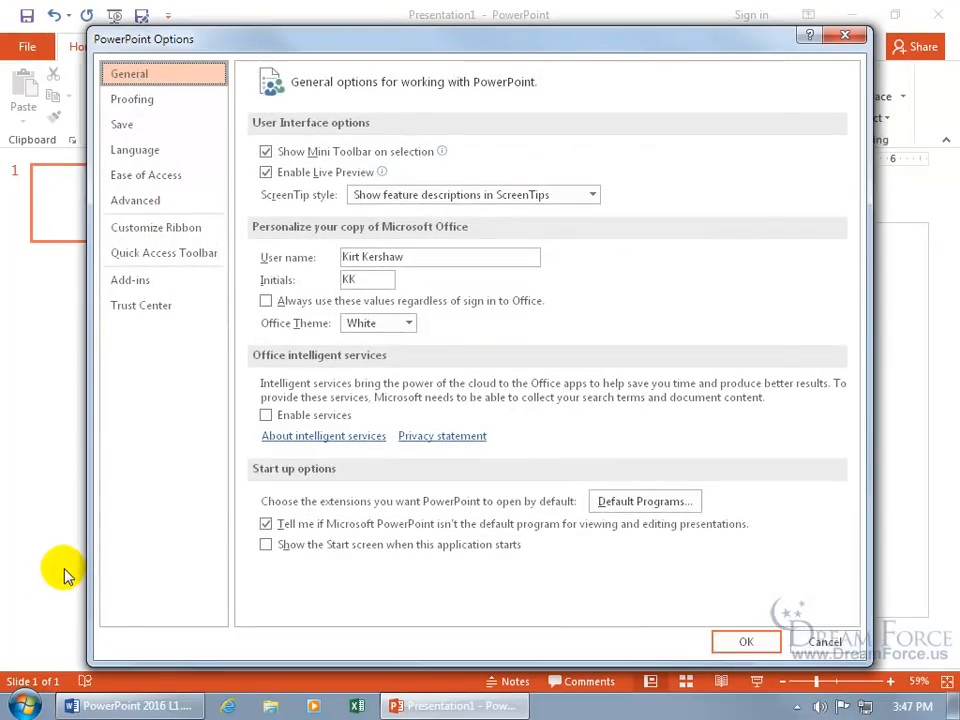
pyautogui.click(136, 200)
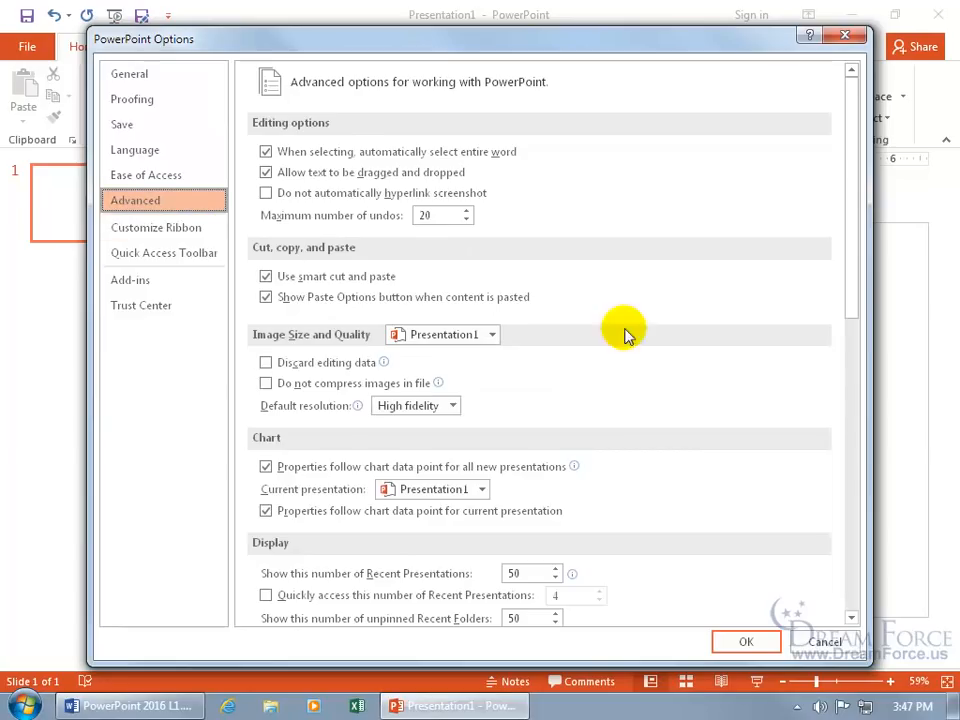
pyautogui.scroll(-3)
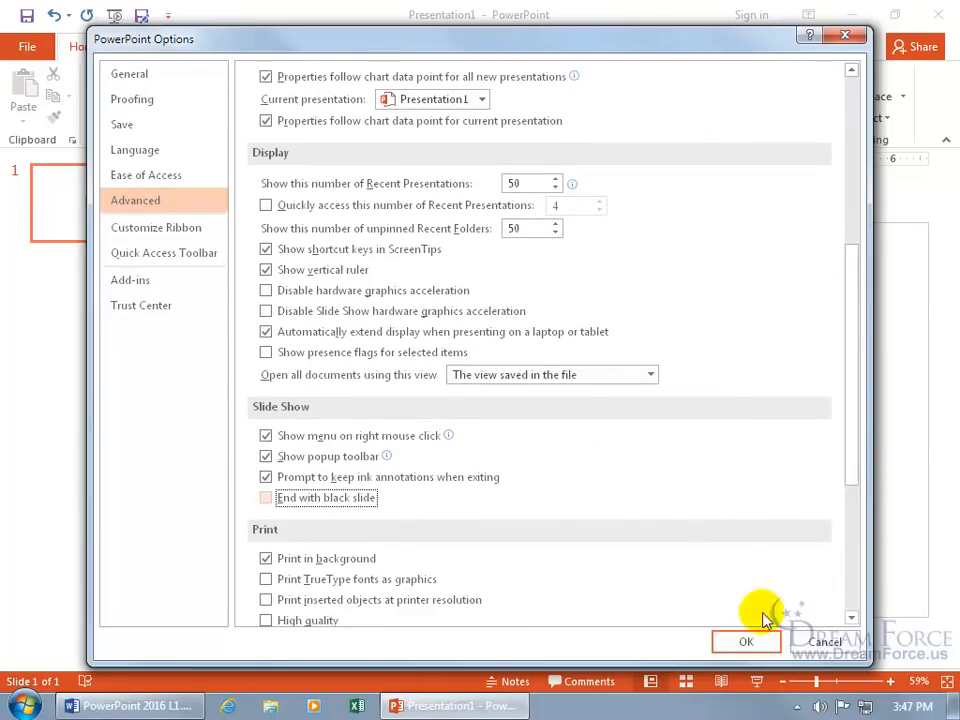
pyautogui.click(746, 640)
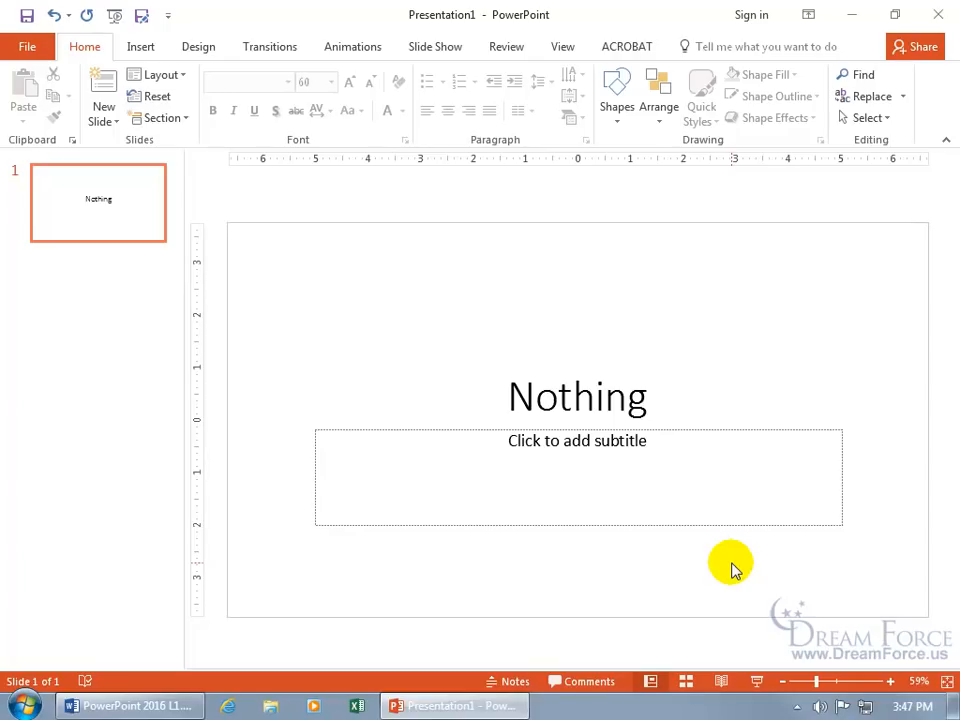
pyautogui.moveTo(116, 288)
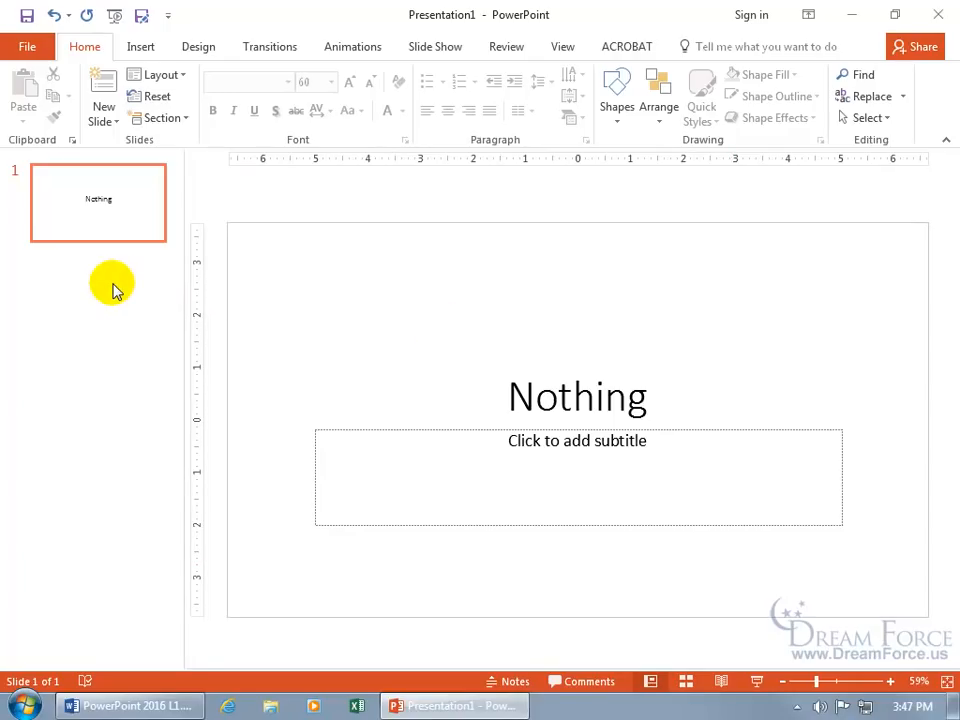